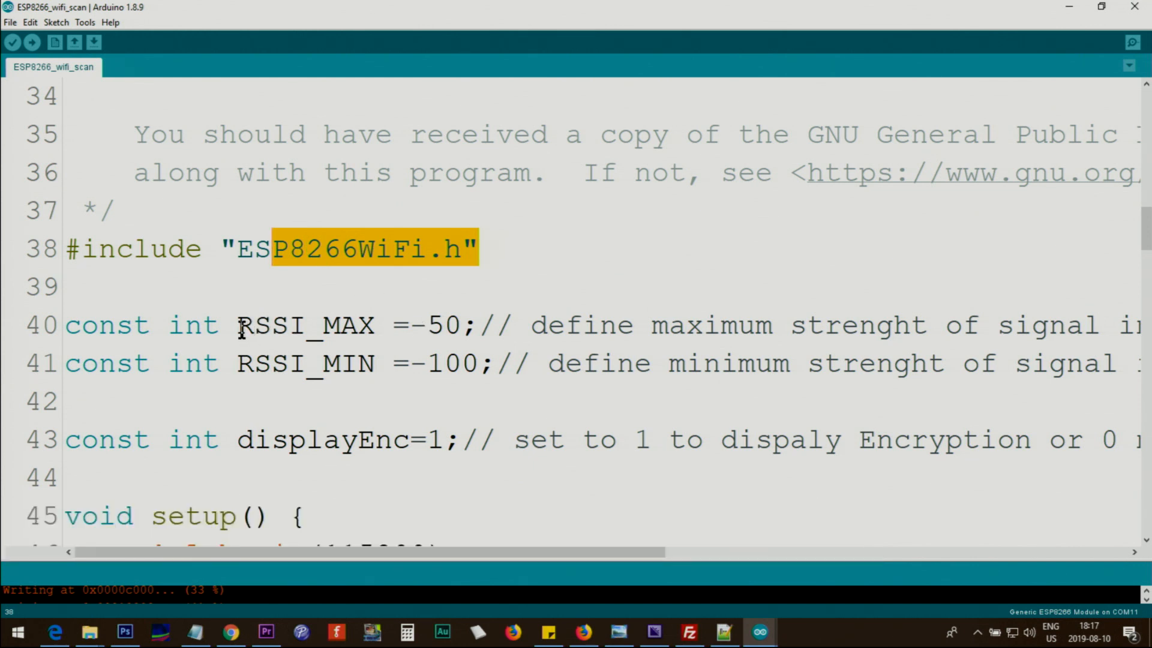
# Step: Review the ESP8266WiFi include and the RSSI_MAX / RSSI_MIN (-100) constants at the top of the sketch
pyautogui.doubleClick(304, 325)
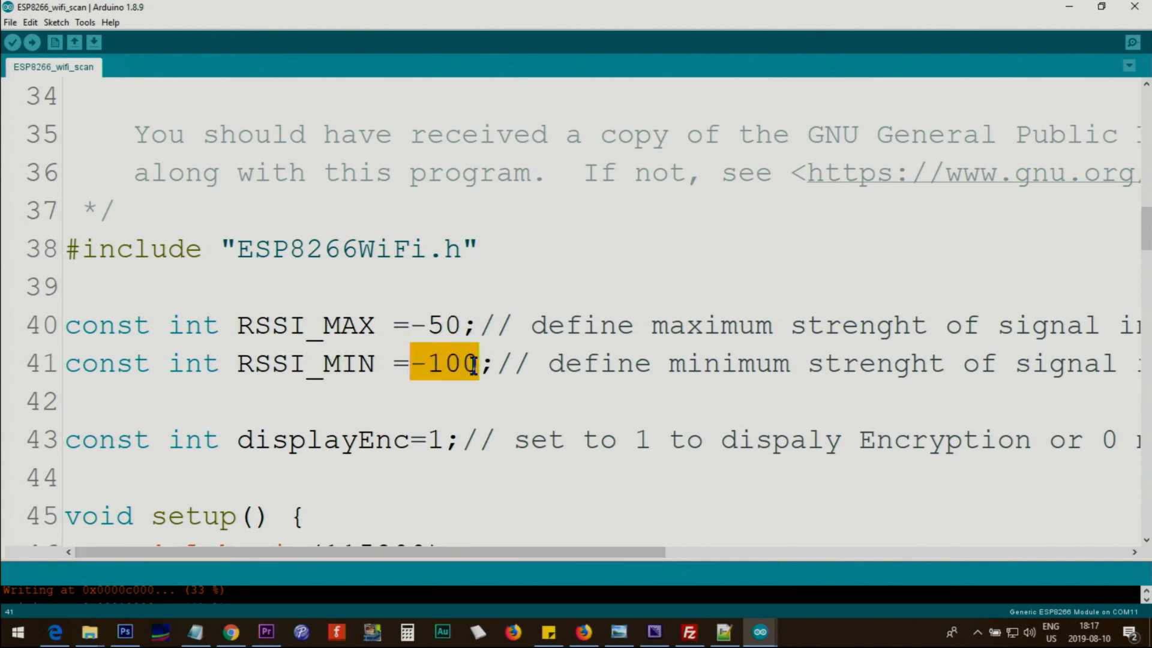
pyautogui.doubleClick(193, 362)
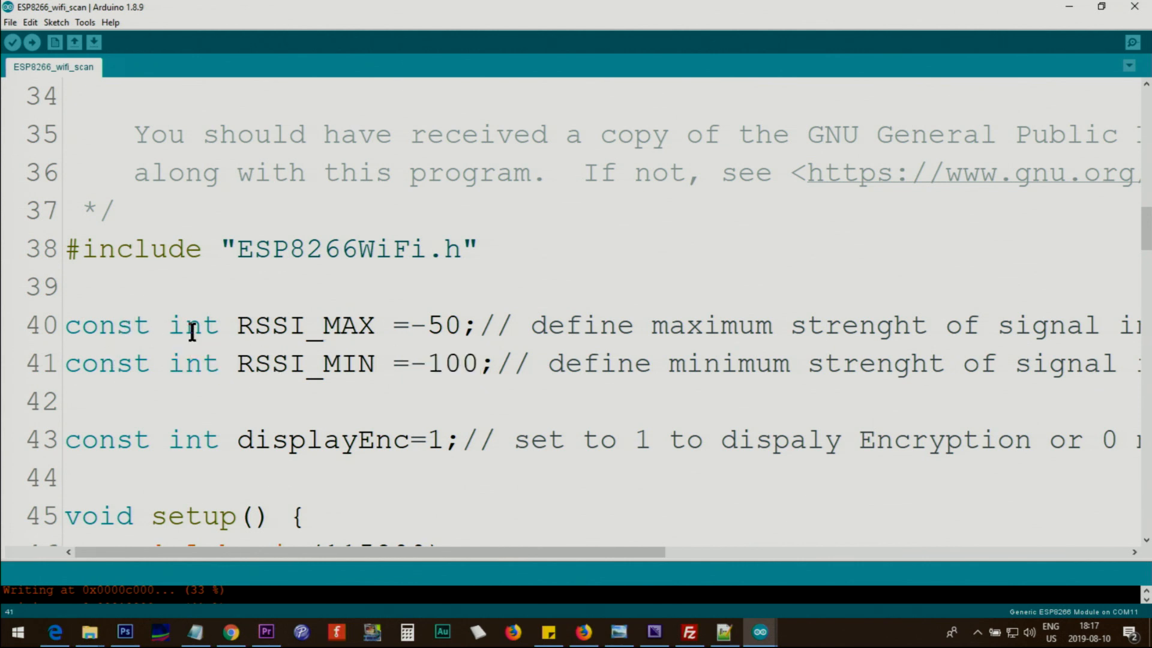
pyautogui.doubleClick(105, 325)
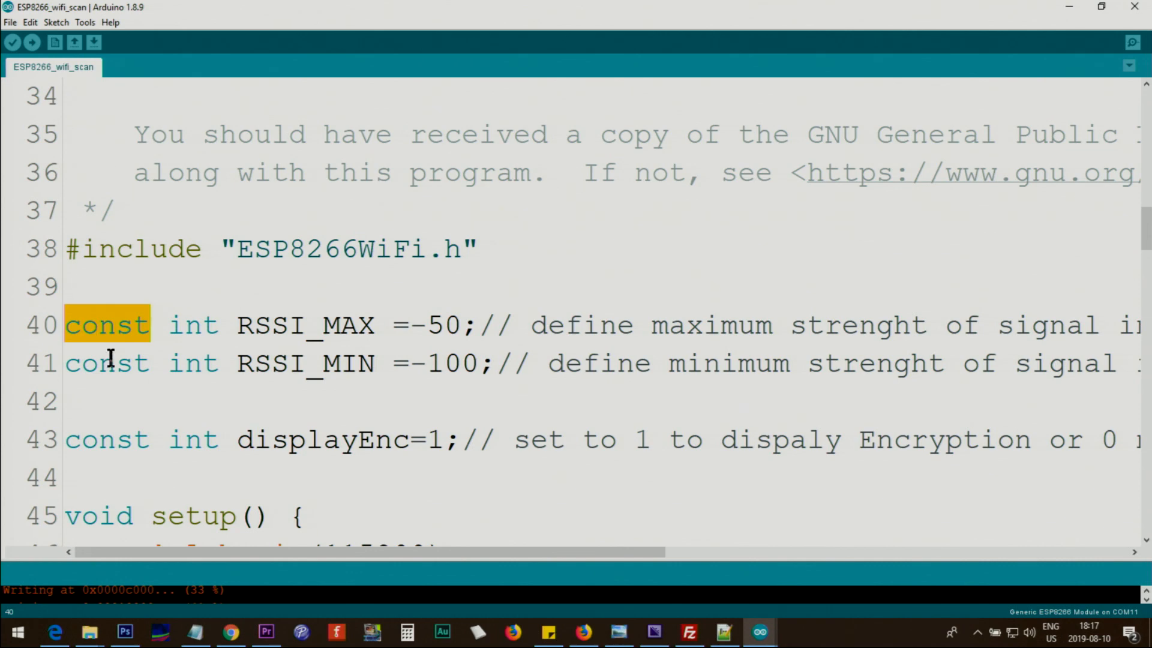
pyautogui.scroll(-3)
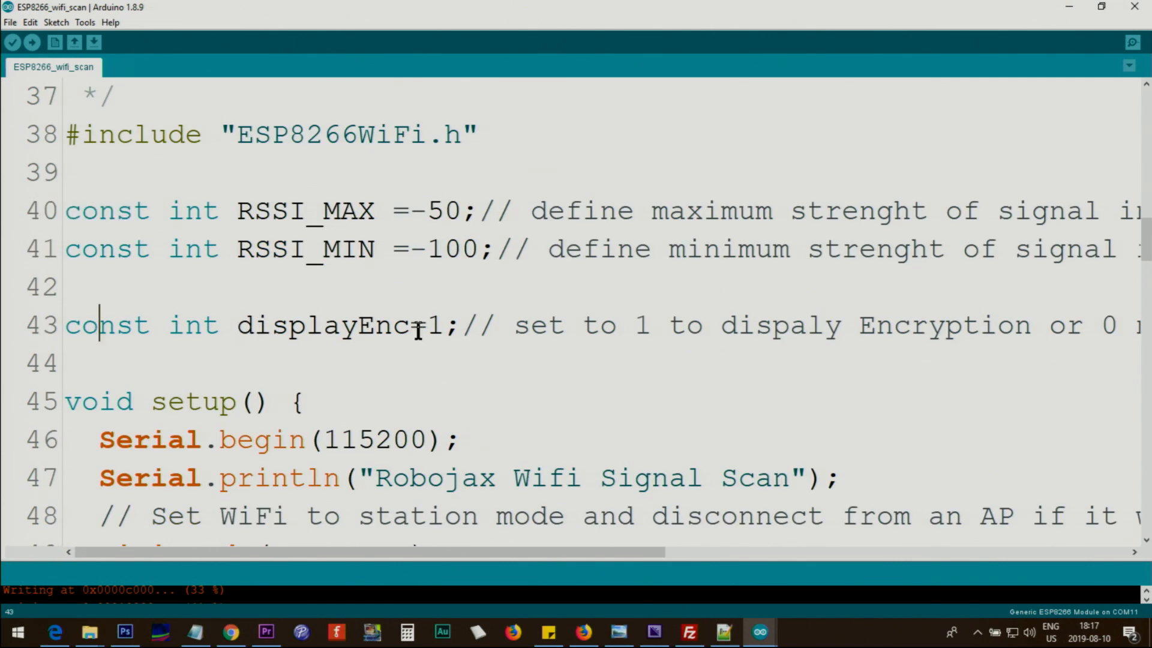
pyautogui.write('0')
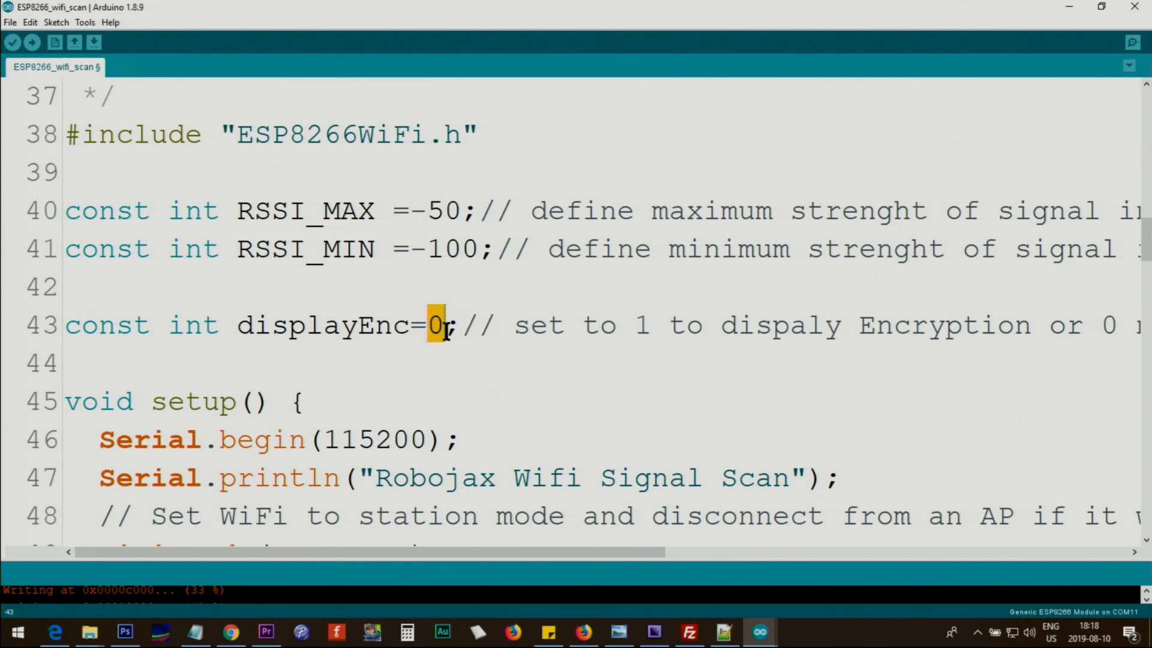
pyautogui.write('1')
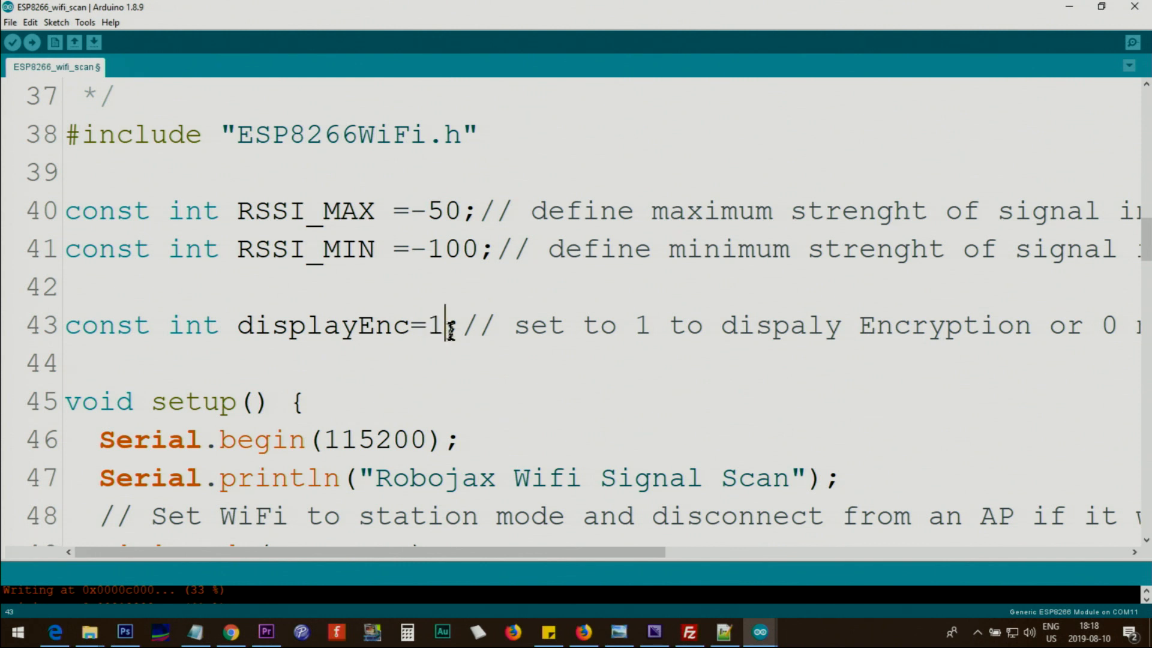
pyautogui.scroll(-3)
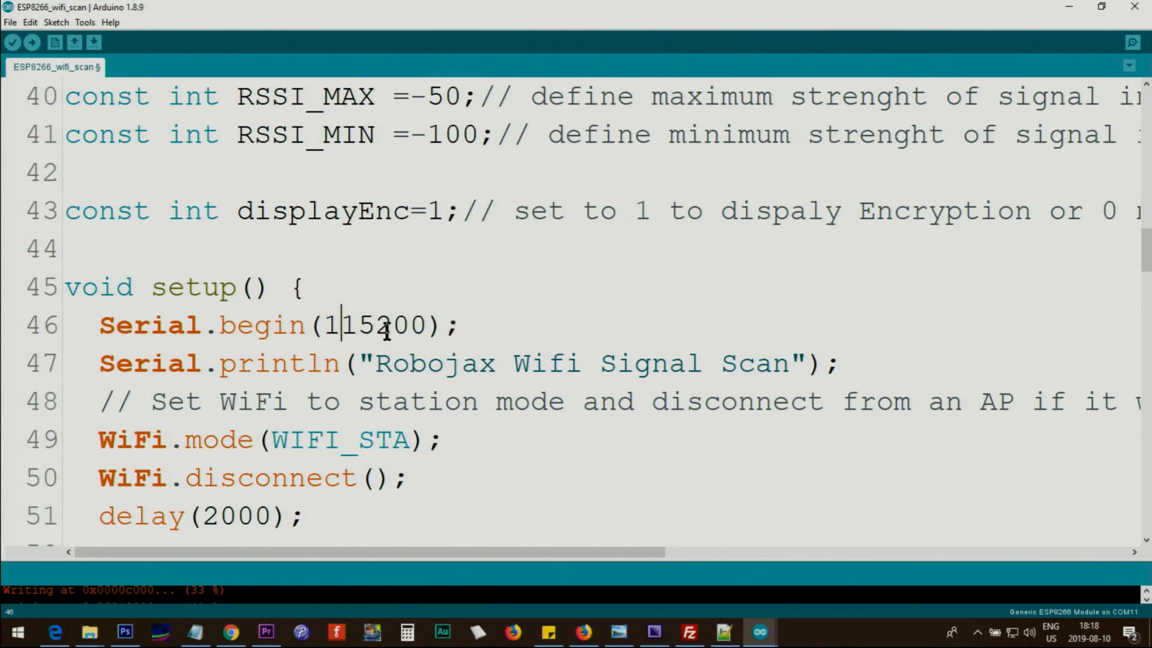
pyautogui.moveTo(114, 382)
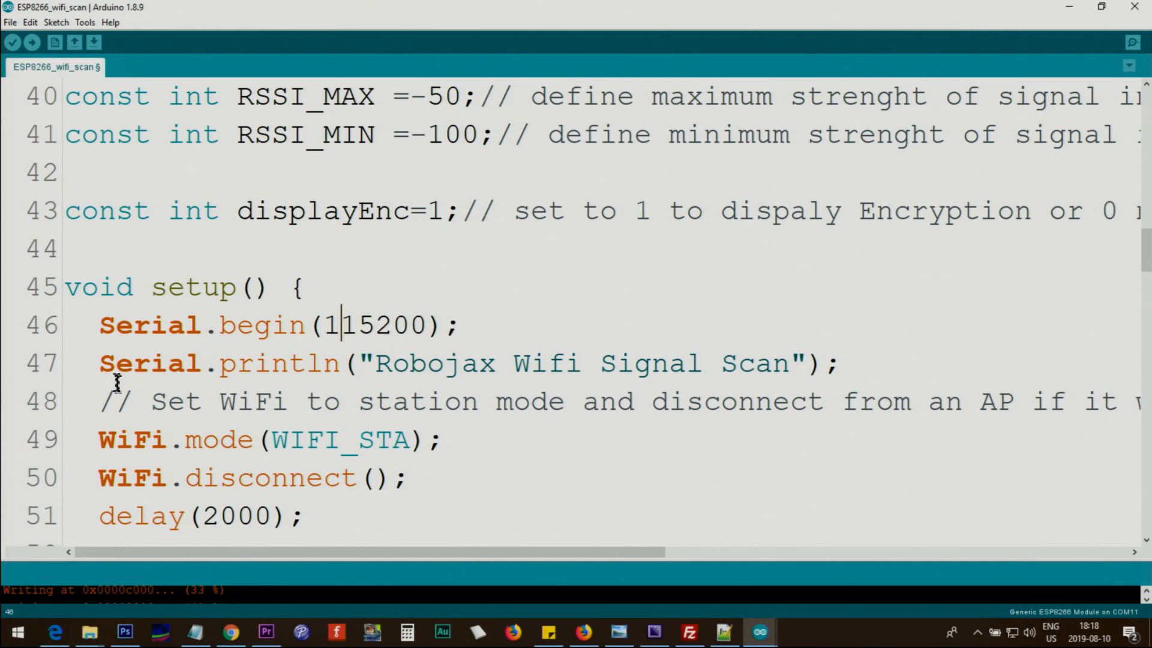
# Step: Walk through setup: the Robojax Wifi Signal Scan banner, WIFI_STA mode, Setup done and Wifi scan started messages
pyautogui.tripleClick(440, 362)
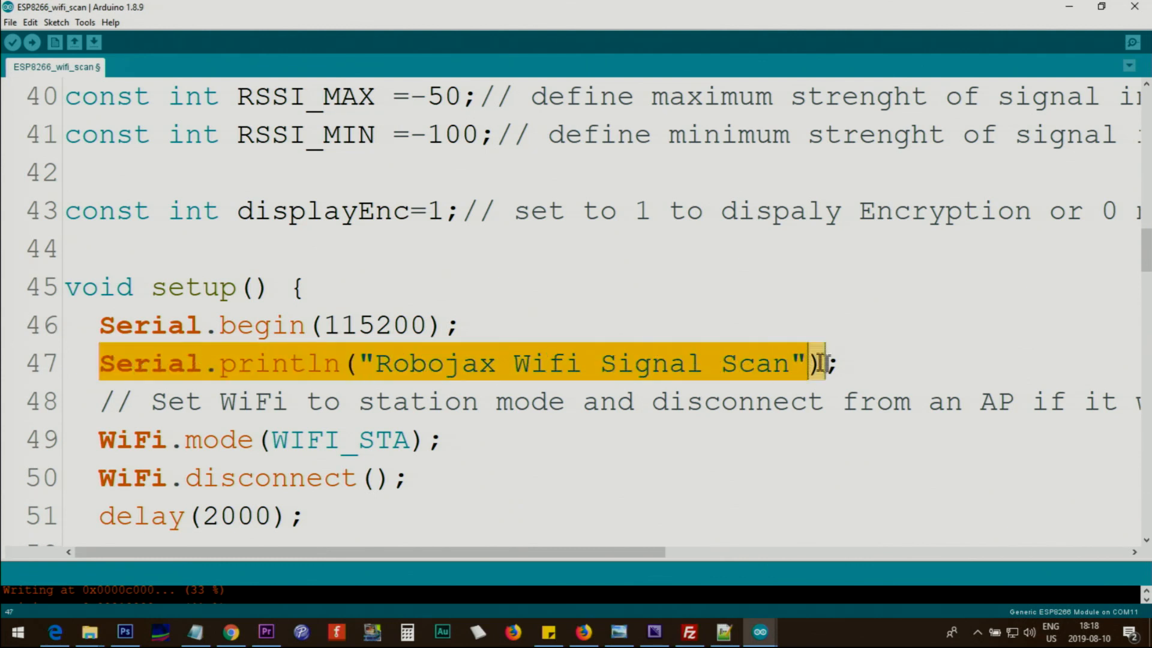
pyautogui.scroll(-3)
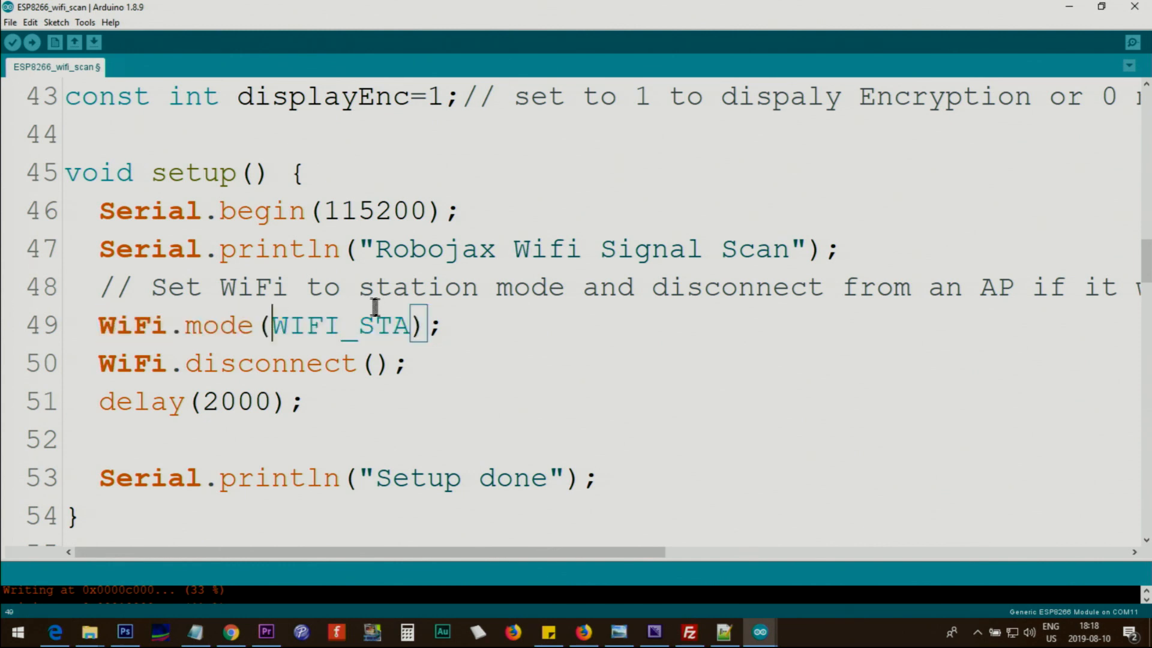
pyautogui.doubleClick(385, 325)
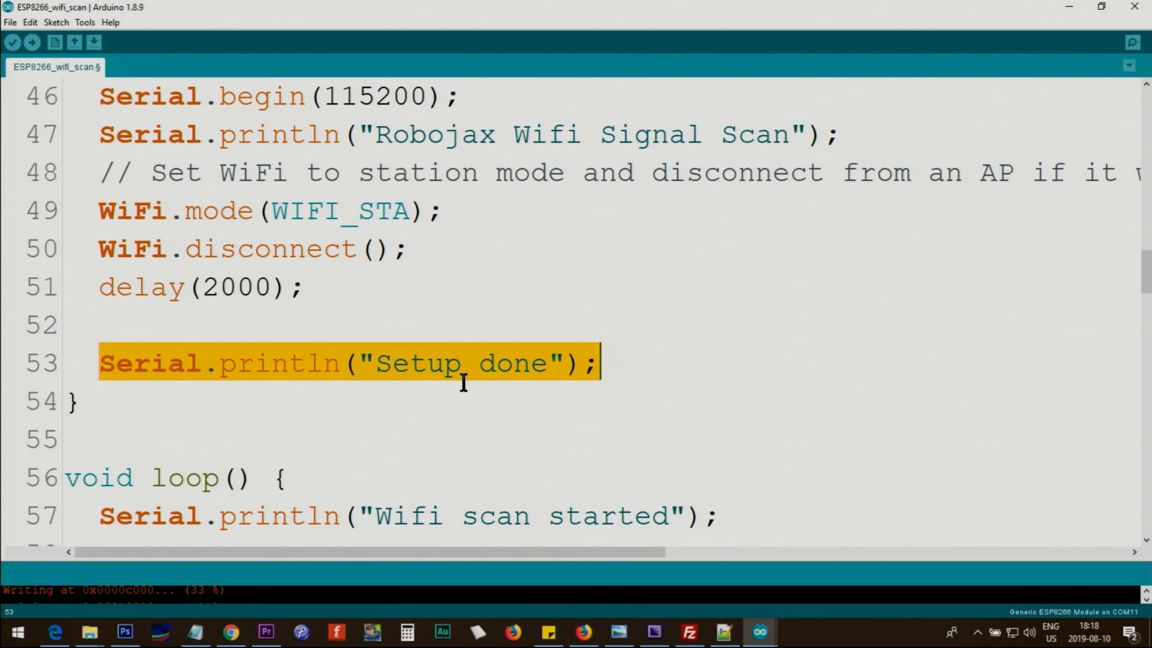
pyautogui.scroll(-3)
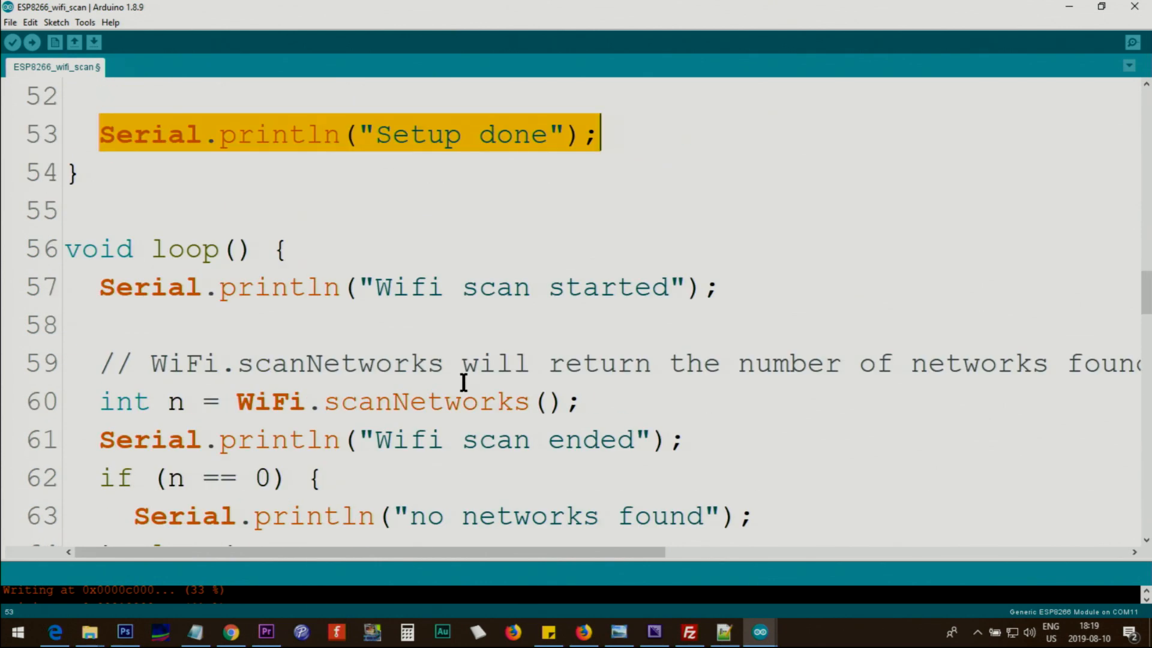
pyautogui.click(124, 286)
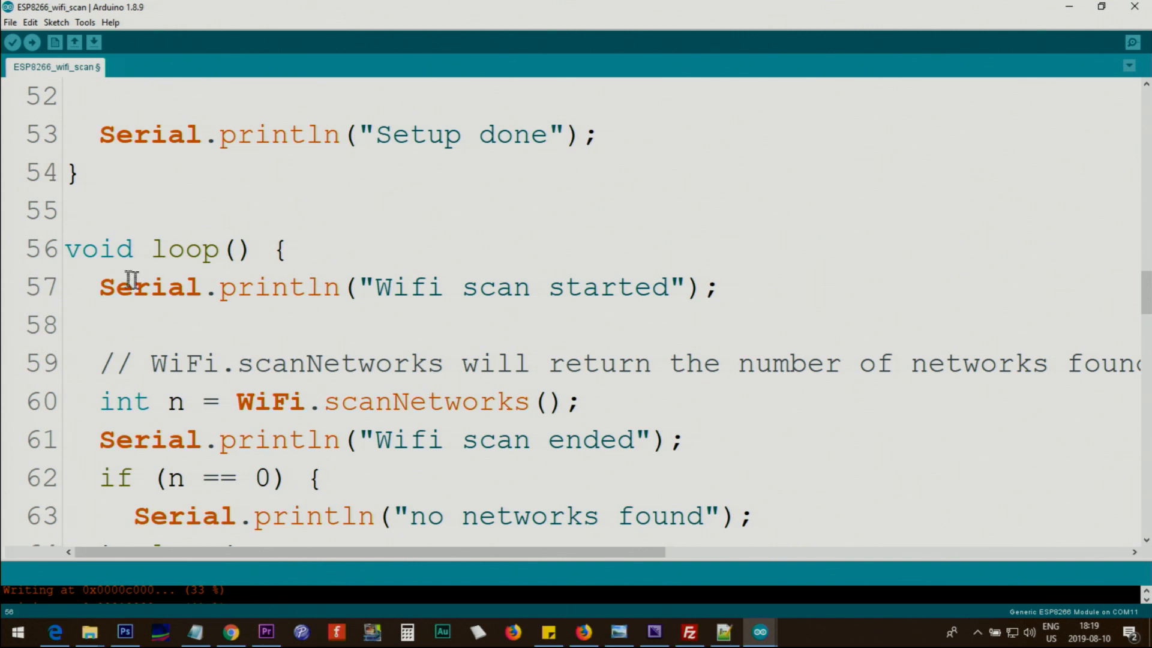
pyautogui.moveTo(374, 286); pyautogui.dragTo(664, 287)
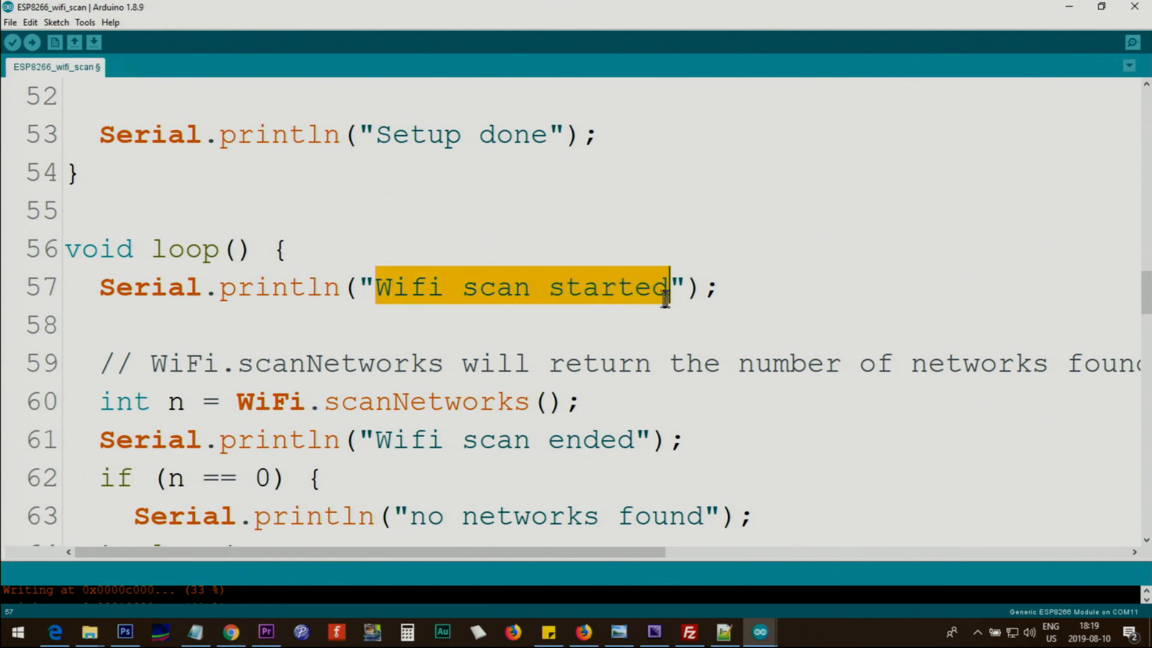
pyautogui.moveTo(228, 287)
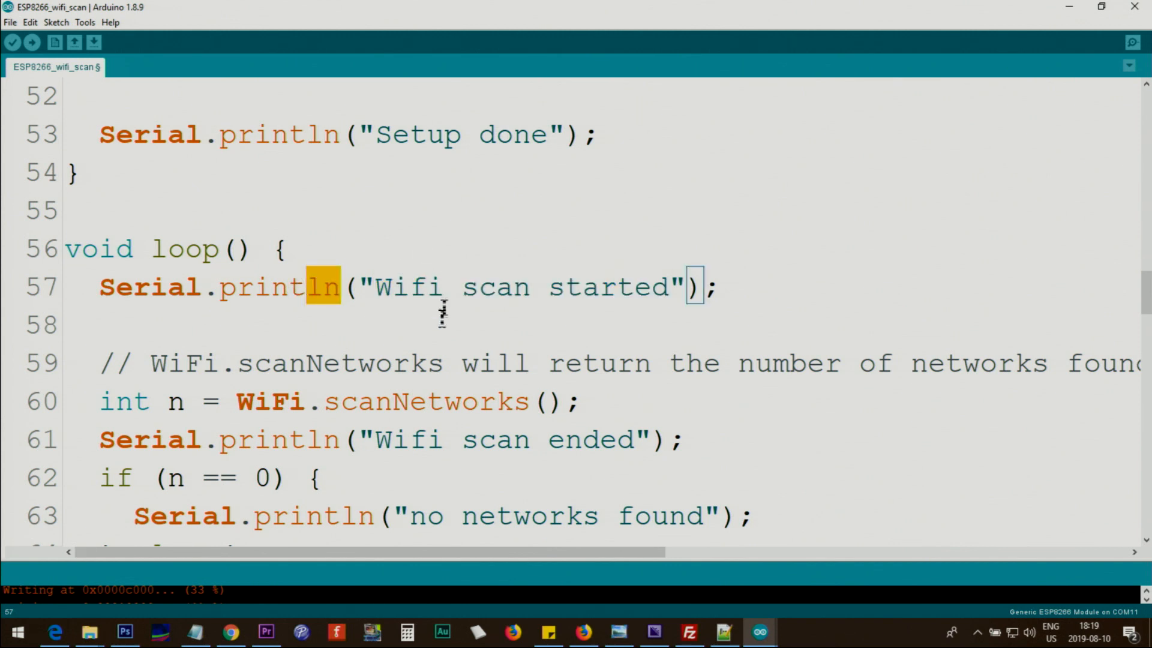
pyautogui.moveTo(359, 286); pyautogui.dragTo(628, 286)
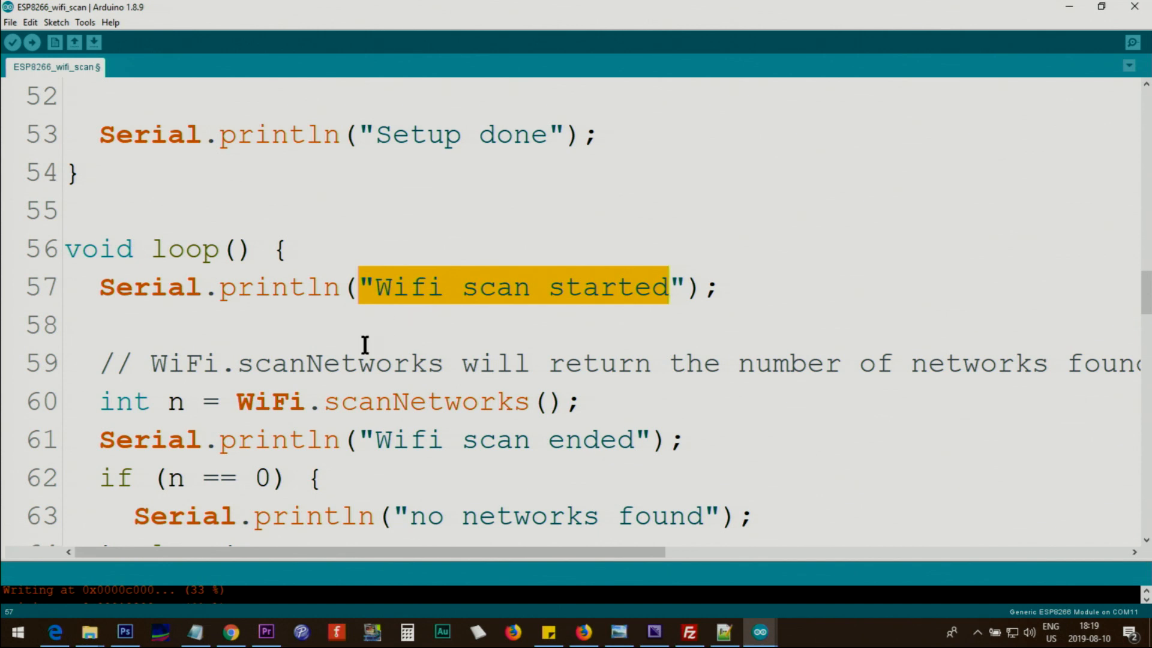
pyautogui.doubleClick(268, 401)
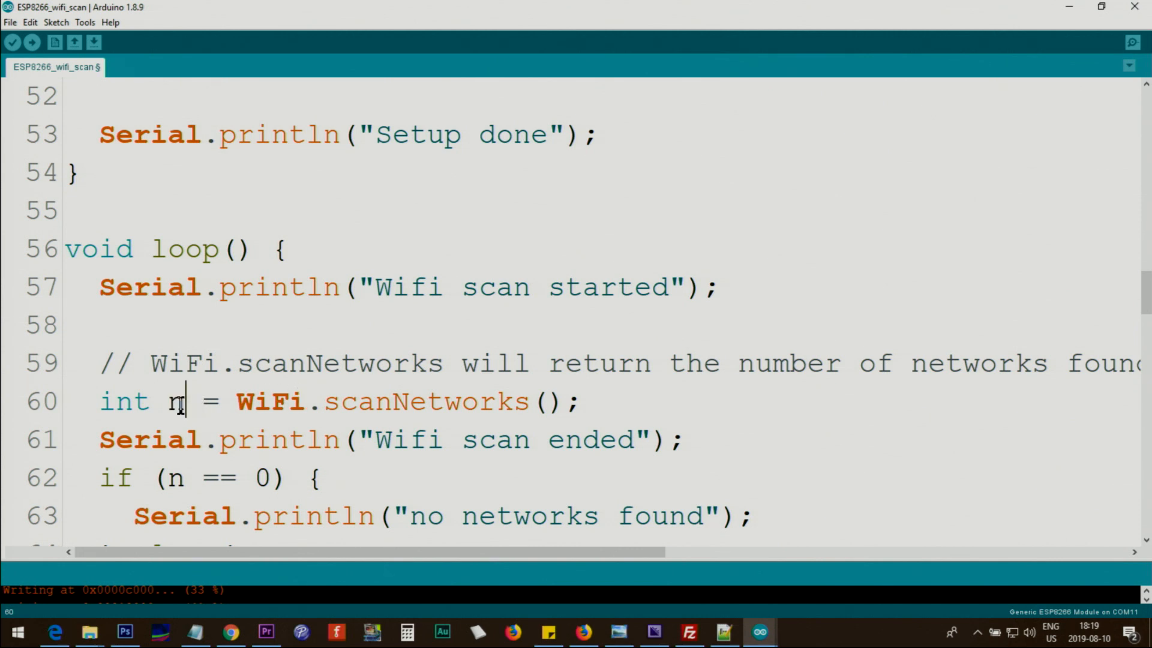
# Step: Explain the networks found print line and the loop using counter i as the index into WiFi.SSID
pyautogui.scroll(-3)
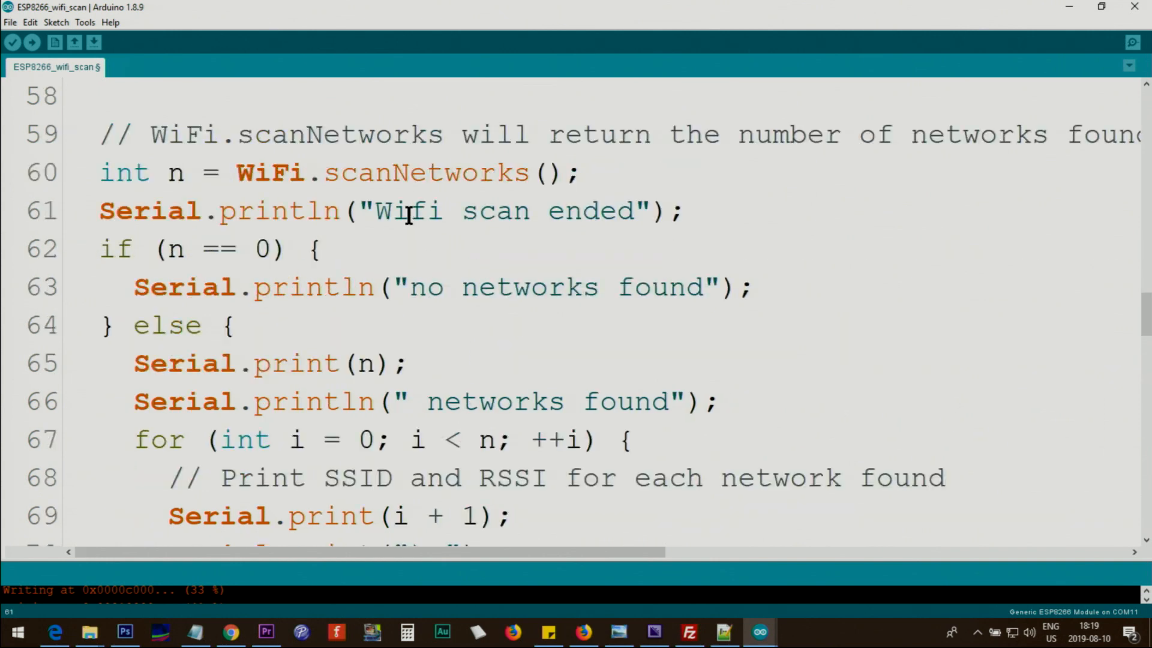
pyautogui.moveTo(261, 248)
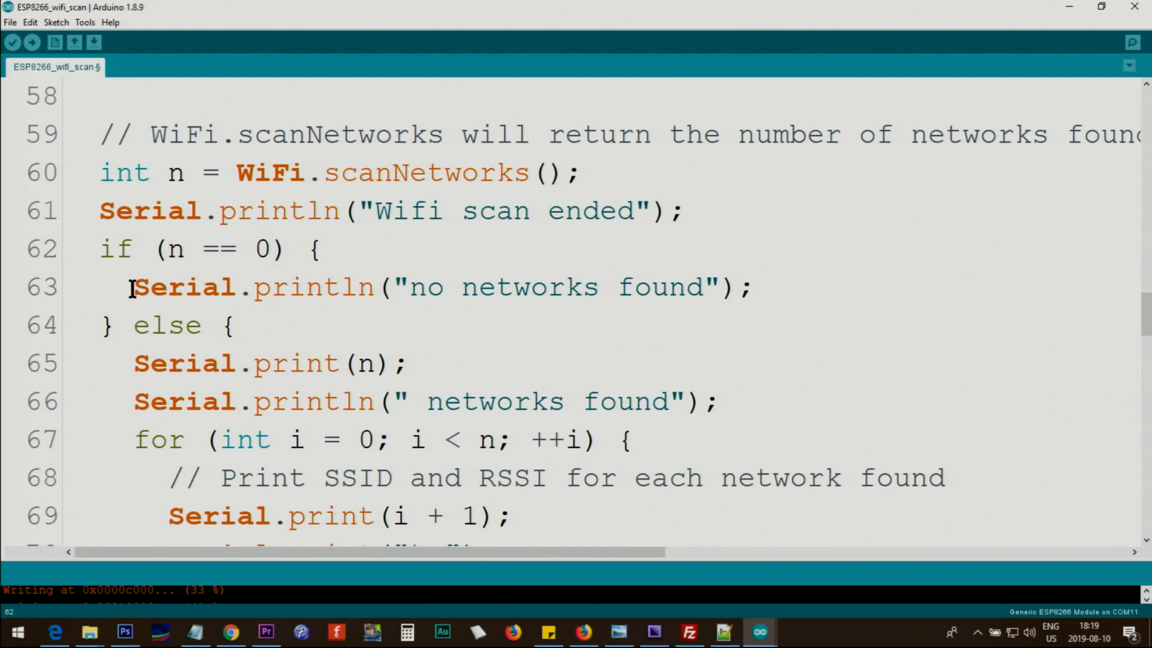
pyautogui.moveTo(413, 286); pyautogui.dragTo(702, 287)
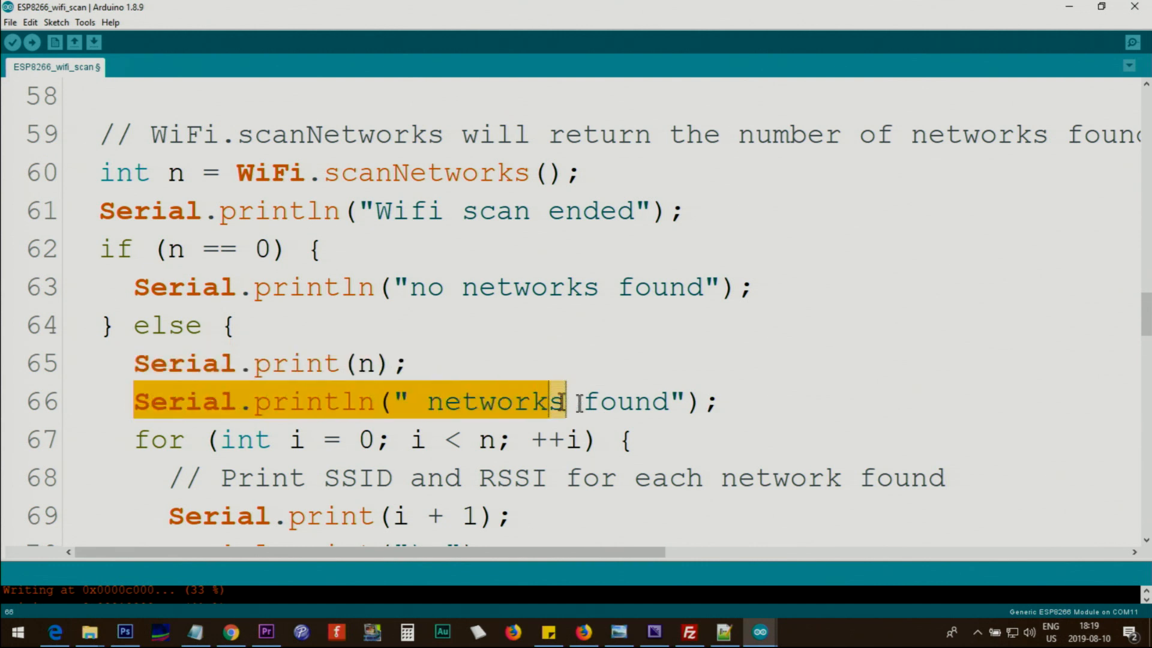
pyautogui.doubleClick(356, 362)
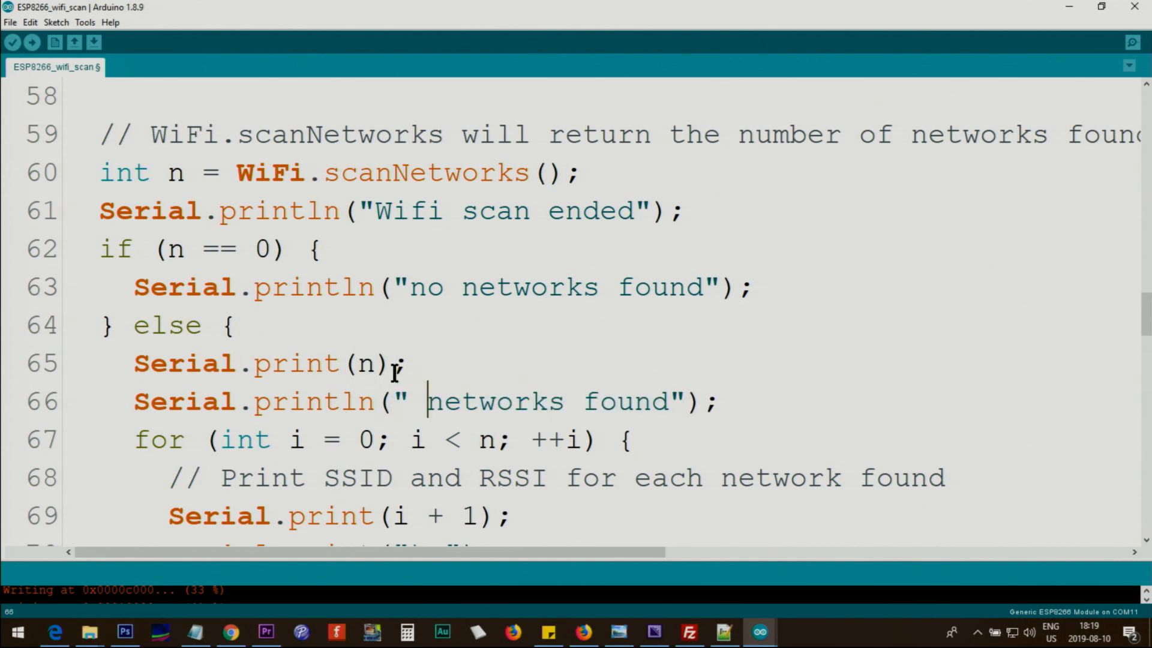
pyautogui.scroll(-3)
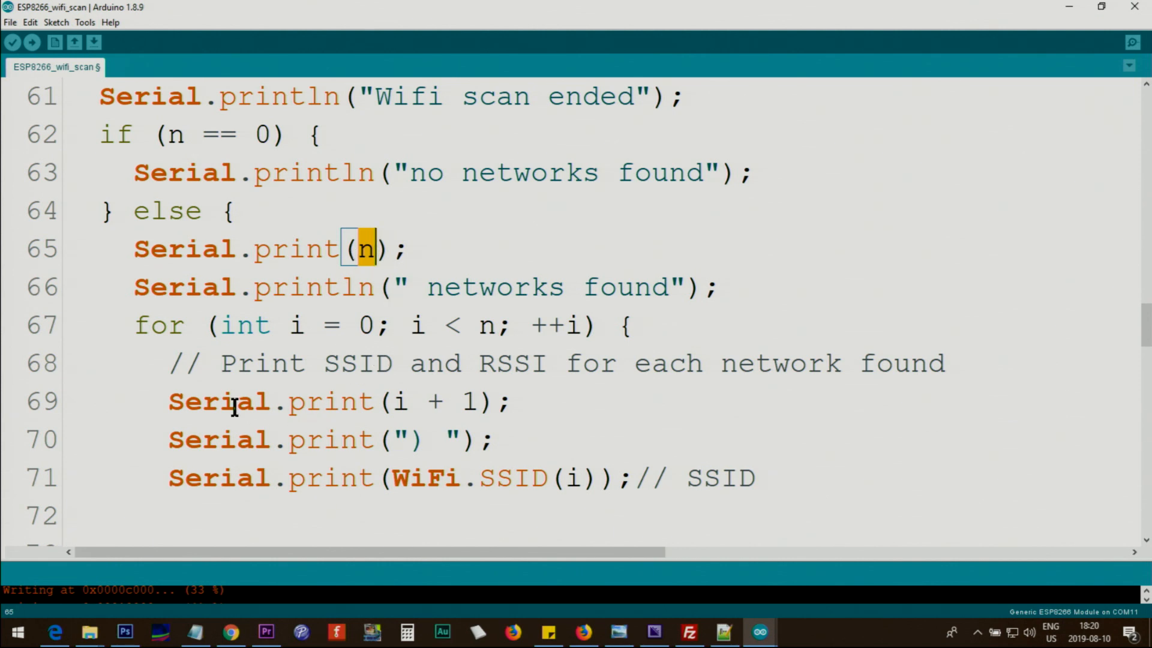
pyautogui.moveTo(287, 336)
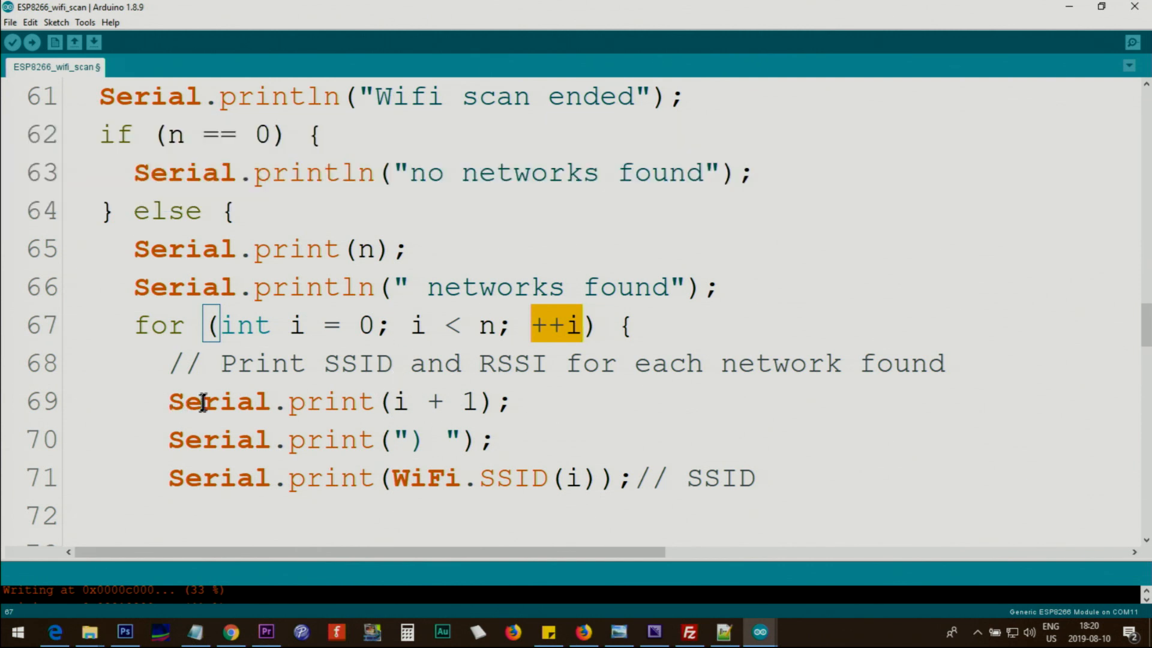
pyautogui.doubleClick(221, 400)
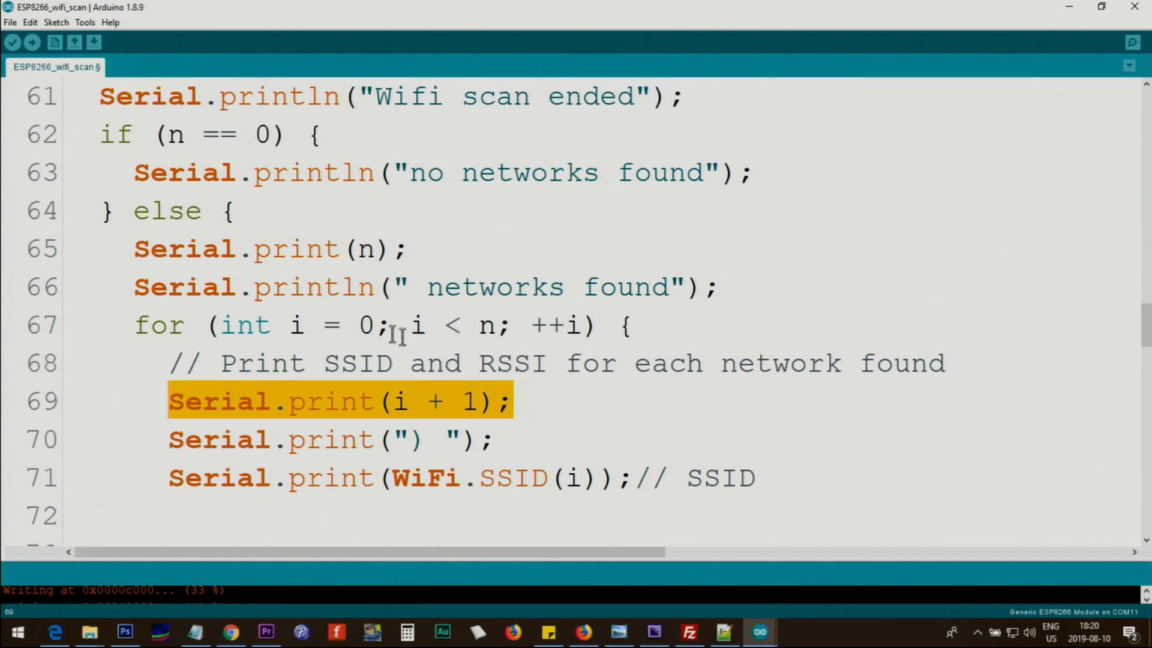
pyautogui.doubleClick(296, 325)
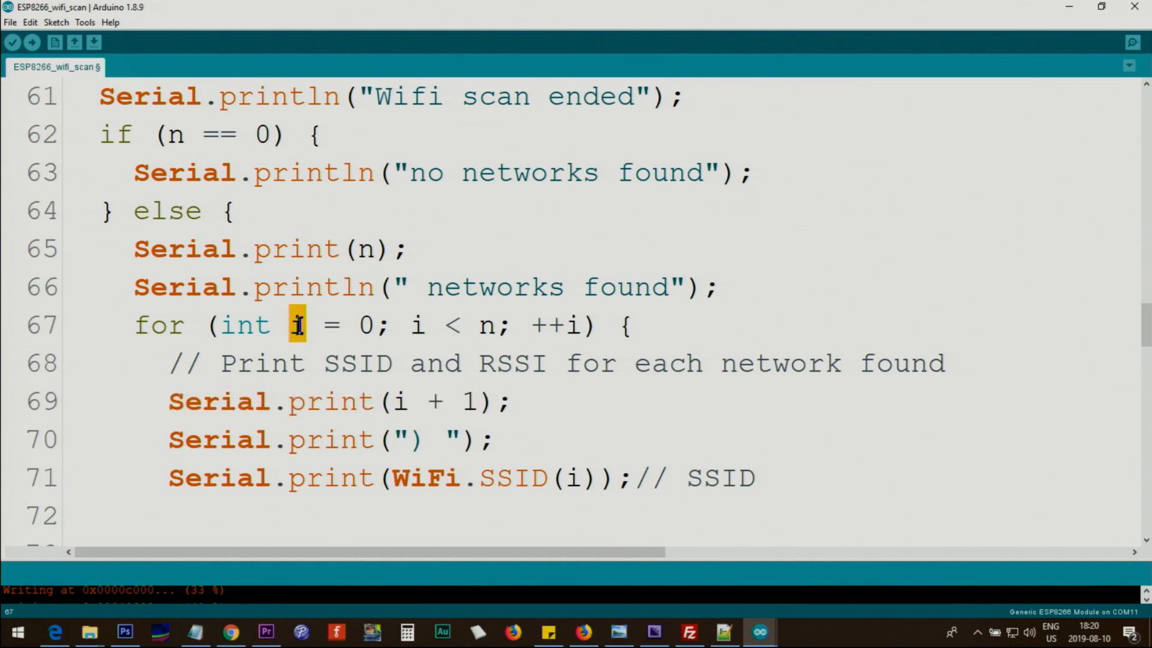
pyautogui.moveTo(433, 418)
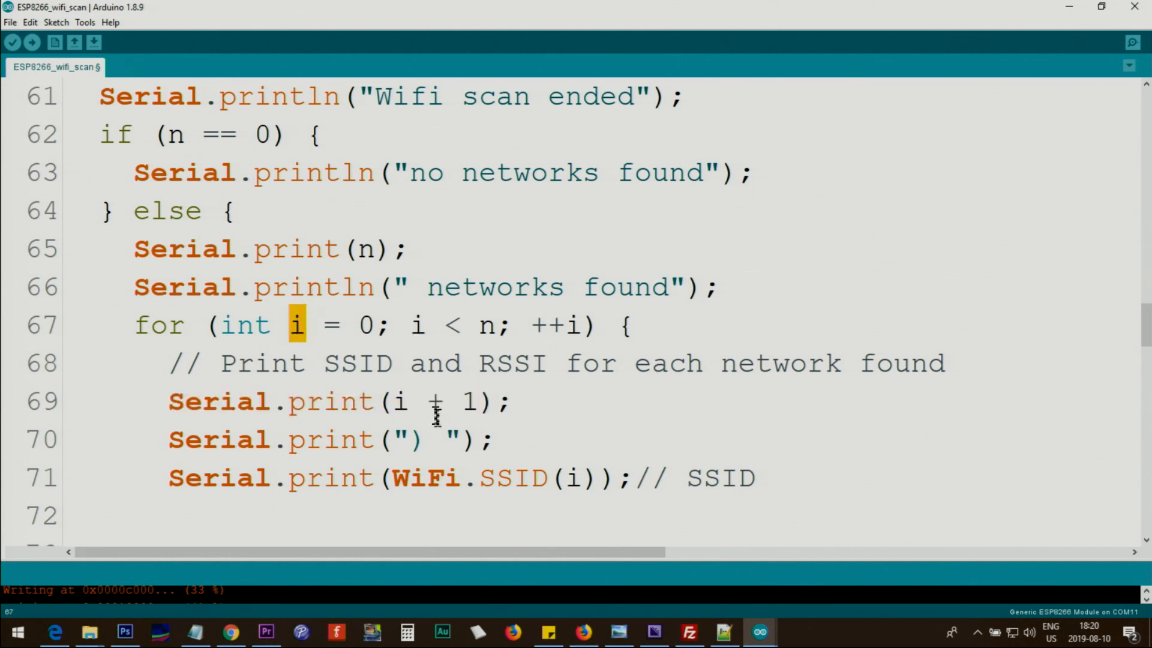
pyautogui.click(389, 401)
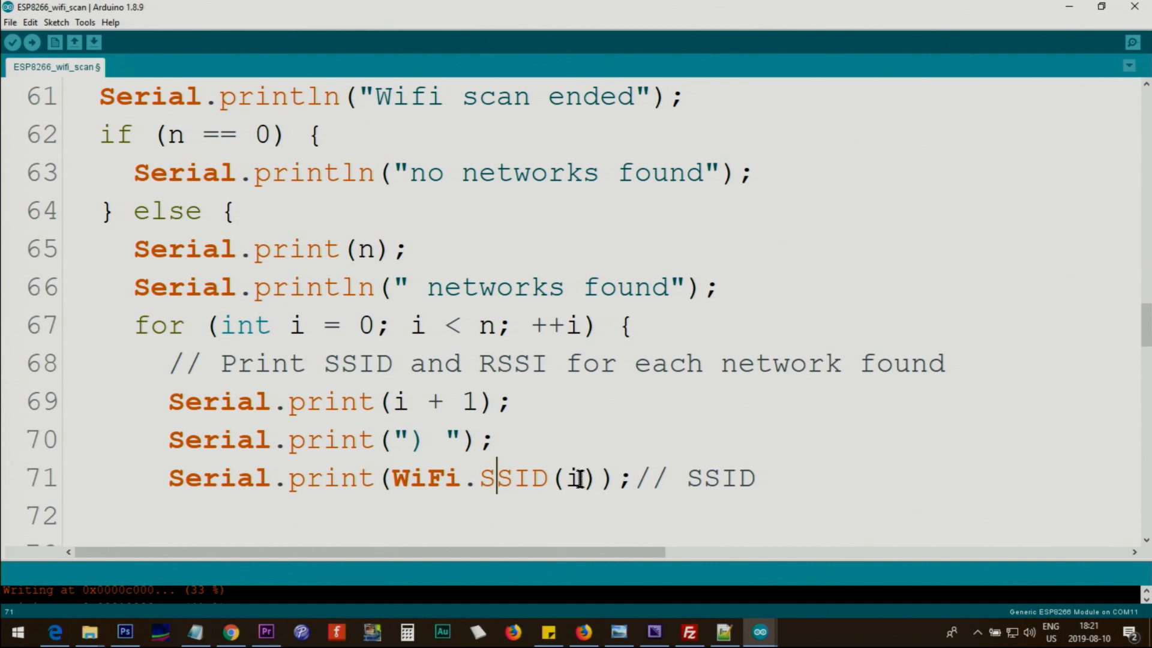
pyautogui.doubleClick(575, 478)
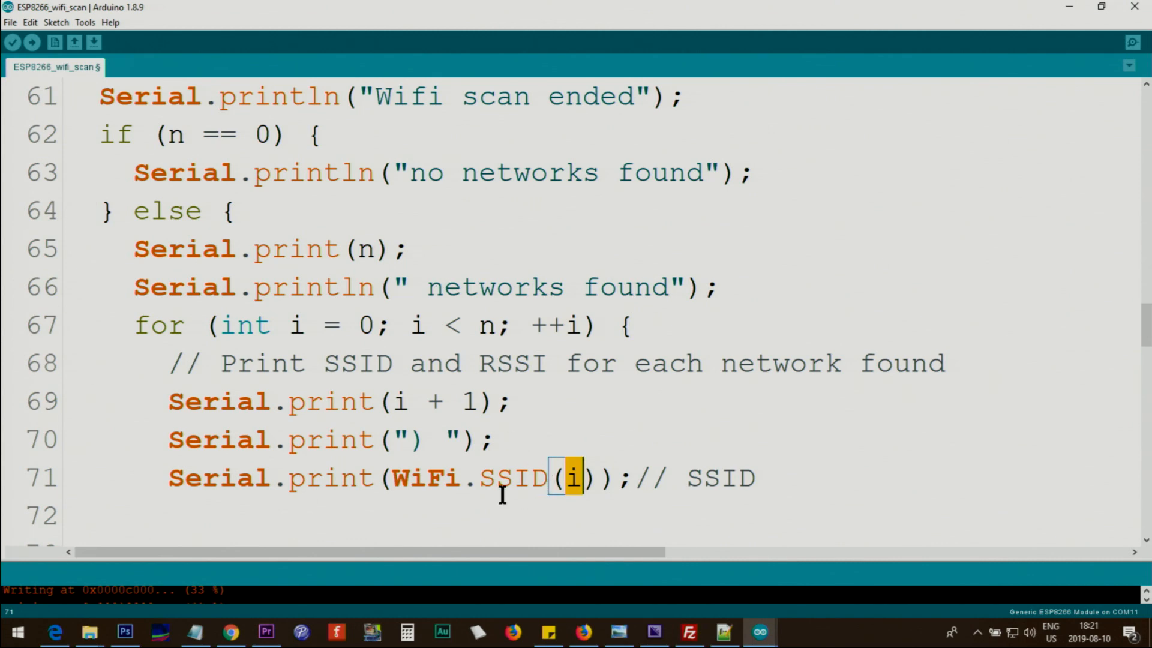
# Step: Point out the ENC_TYPE_NONE check printing OPEN, the delay(10) in the loop and delay(5000) before the next scan
pyautogui.scroll(-3)
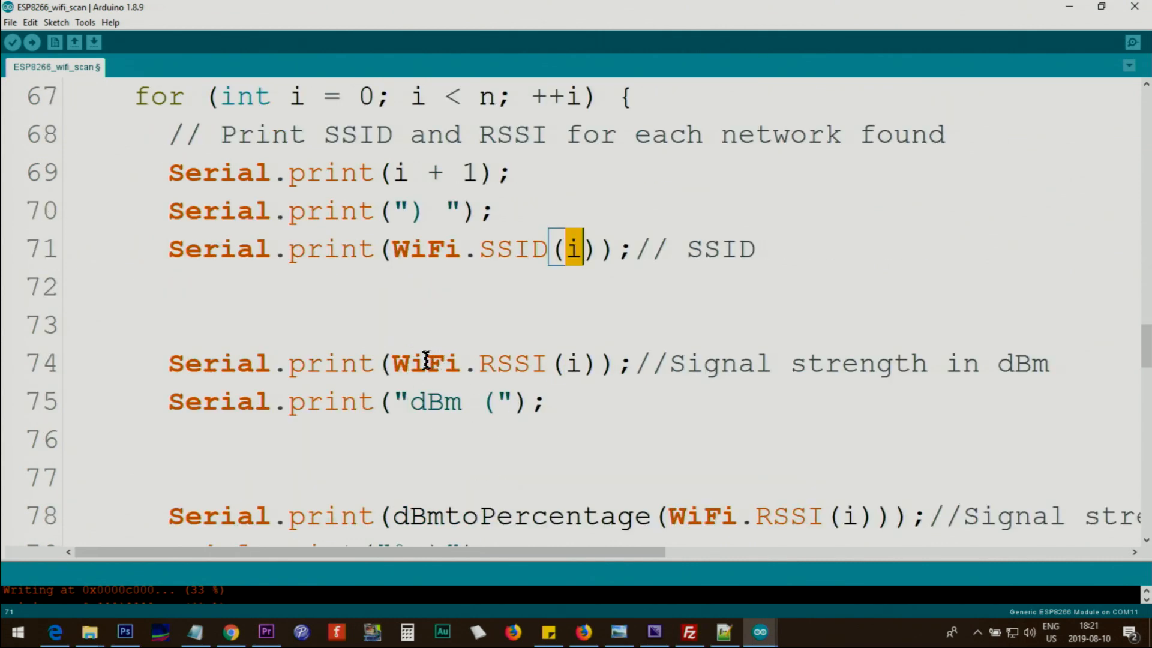
pyautogui.doubleClick(512, 362)
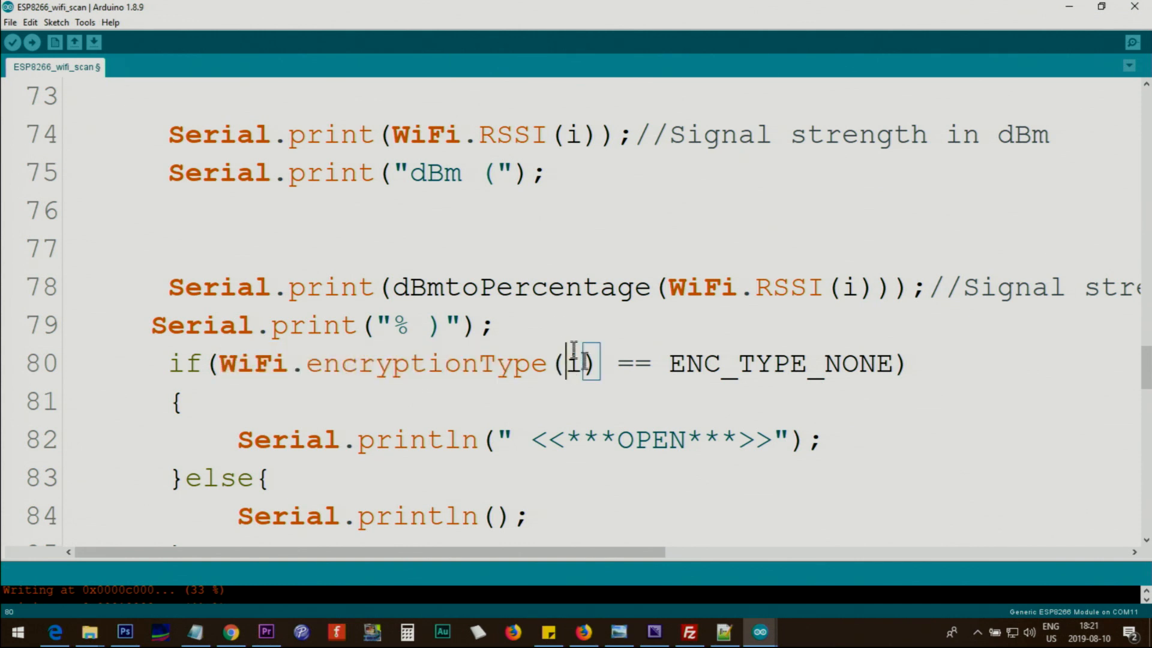
pyautogui.doubleClick(779, 362)
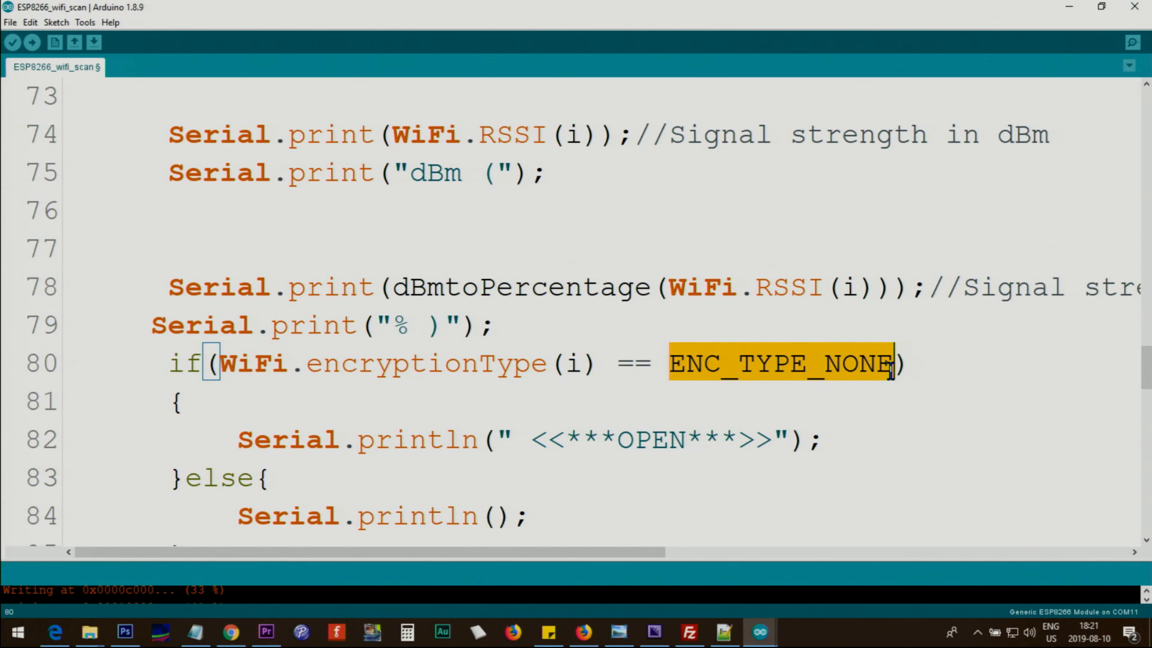
pyautogui.doubleClick(646, 439)
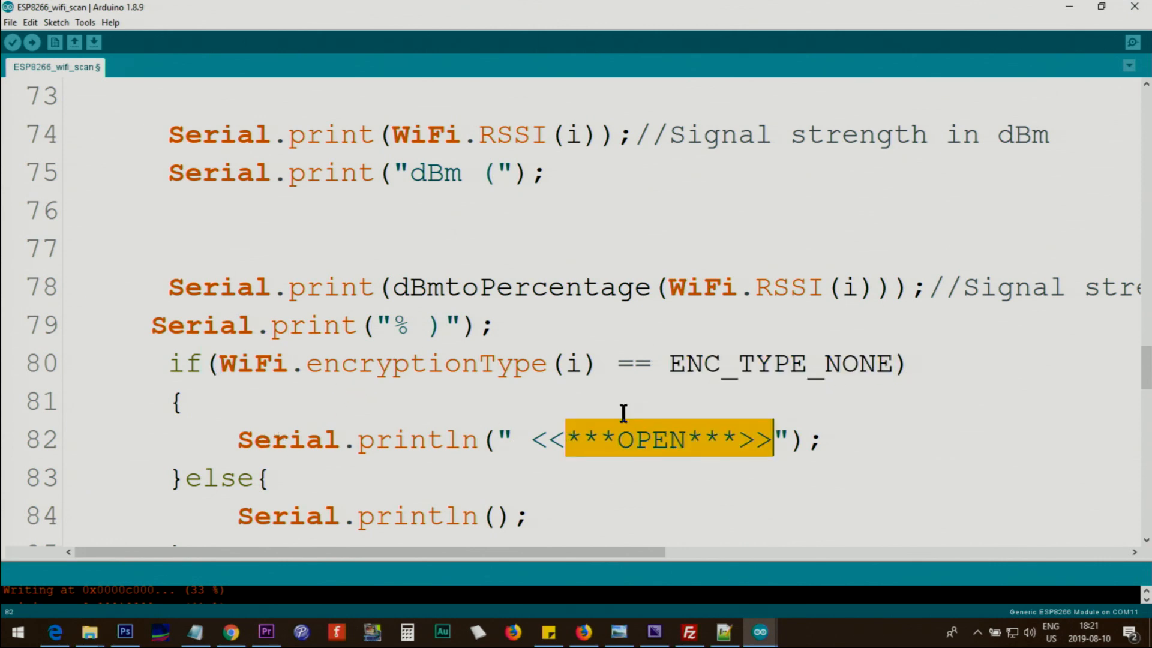
pyautogui.scroll(-3)
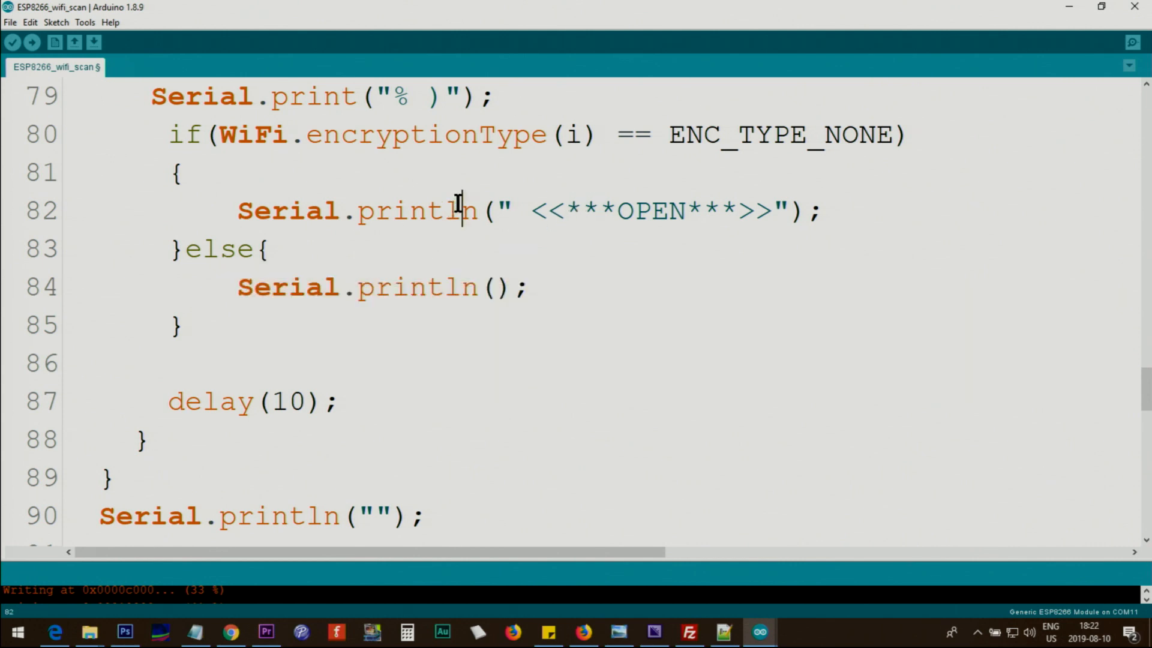
pyautogui.doubleClick(213, 401)
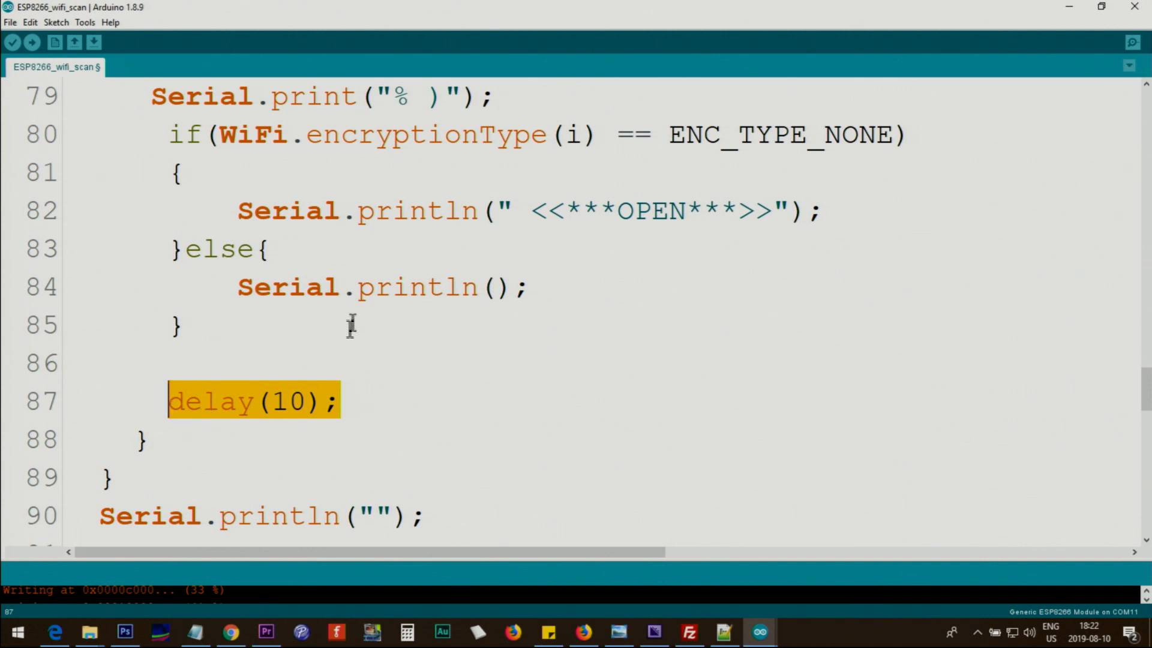
pyautogui.moveTo(377, 308)
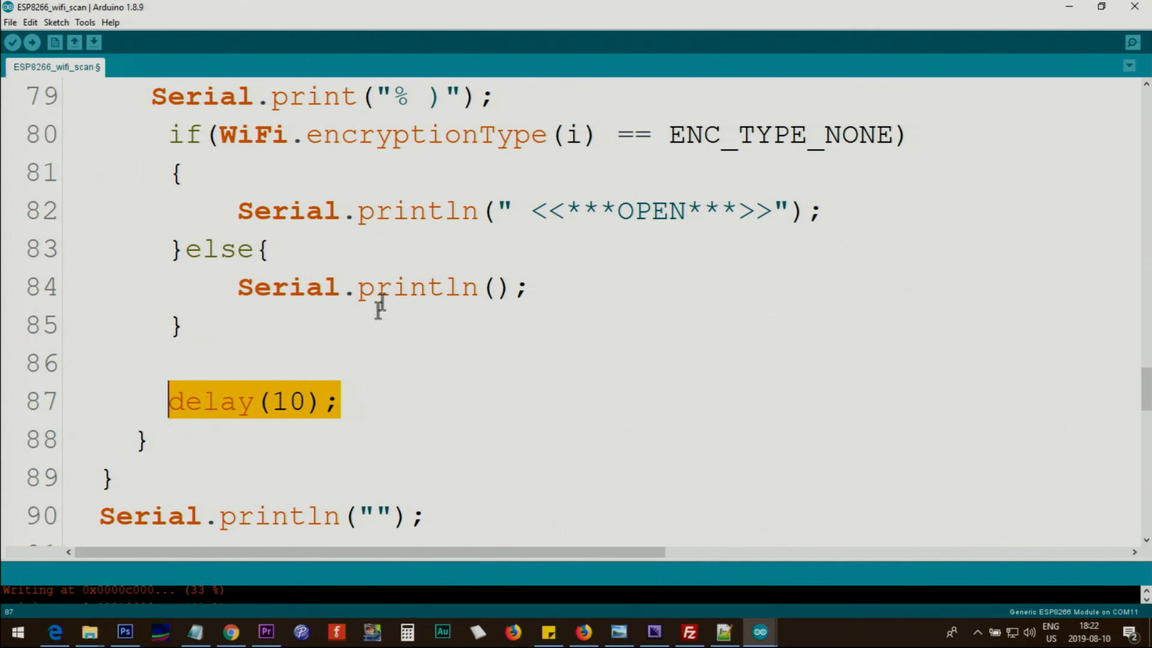
pyautogui.scroll(-3)
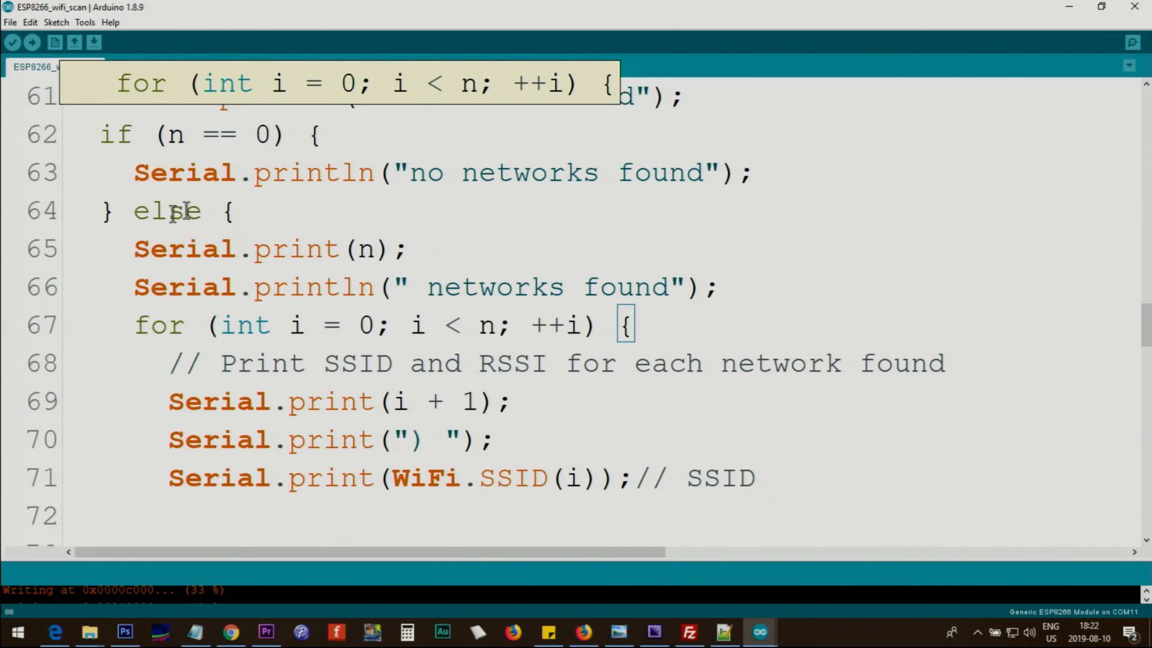
pyautogui.scroll(-3)
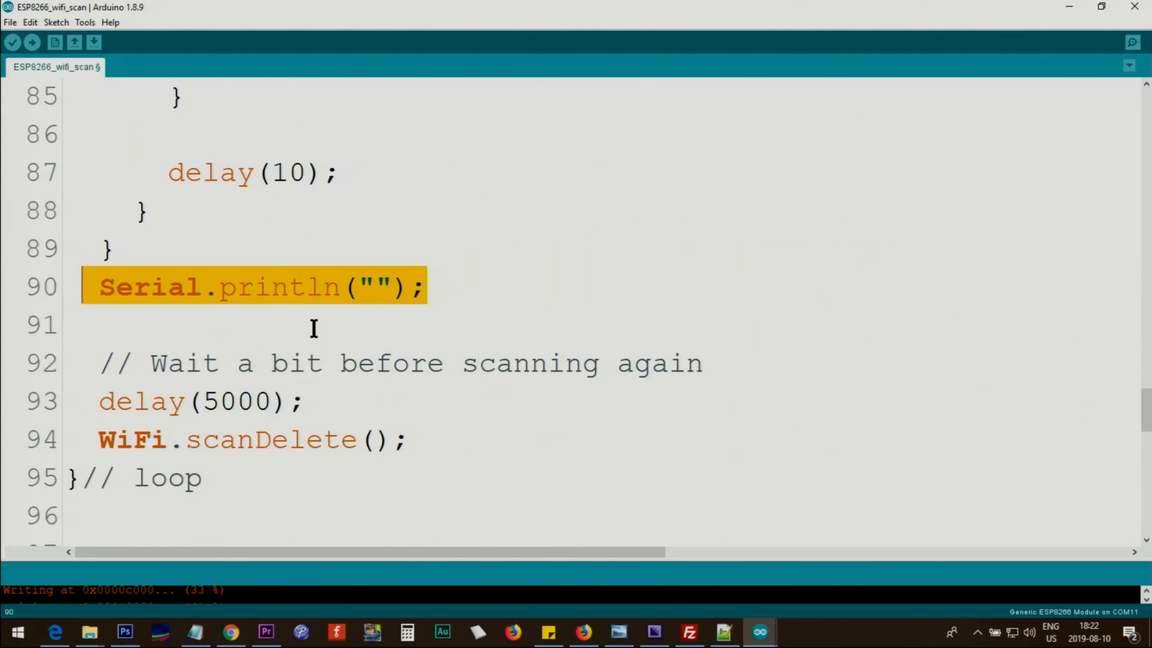
pyautogui.moveTo(359, 378)
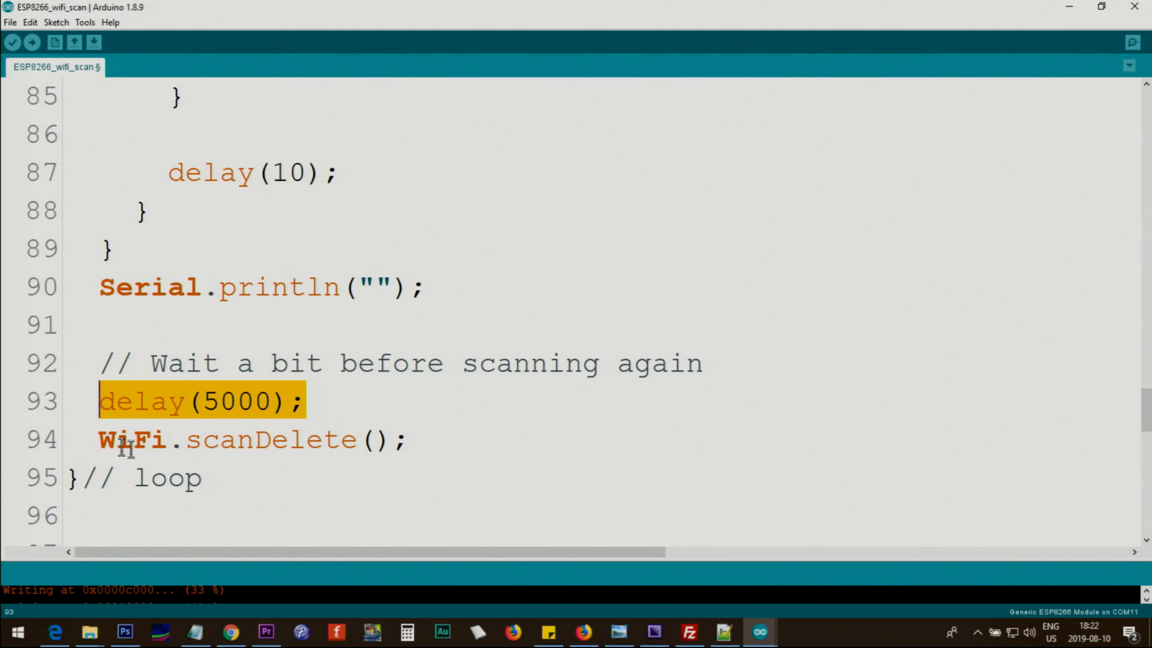
pyautogui.doubleClick(269, 439)
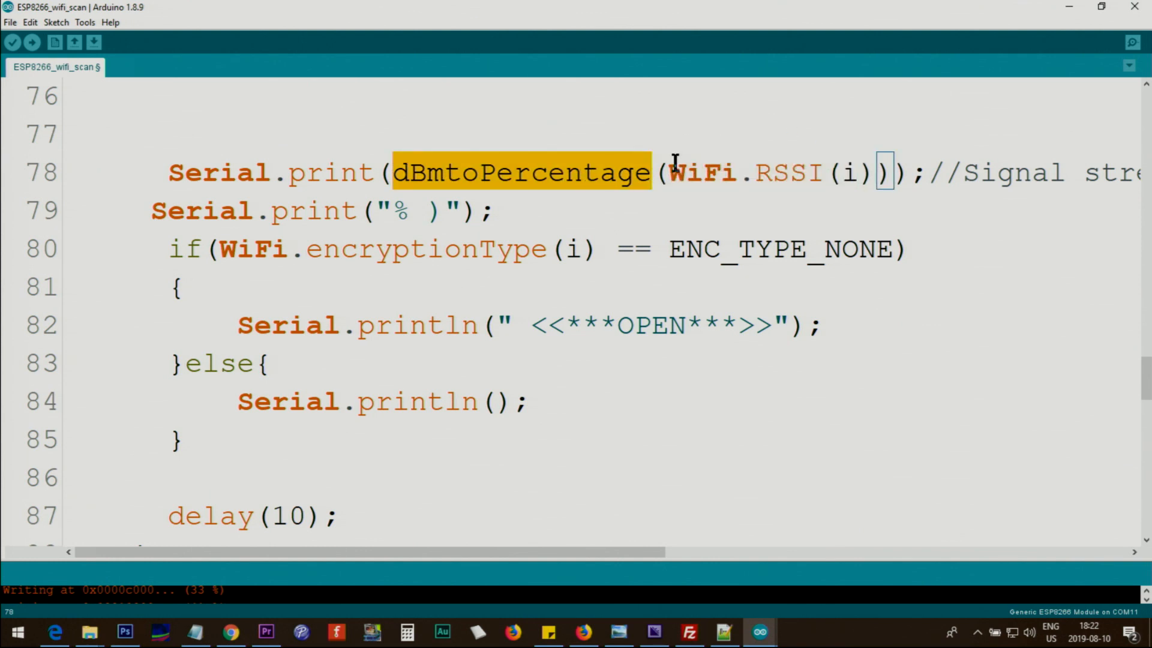
# Step: Explain the dBmtoPercentage function: its dBm parameter, RSSI_MAX/RSSI_MIN mapping and the quality variable
pyautogui.scroll(-3)
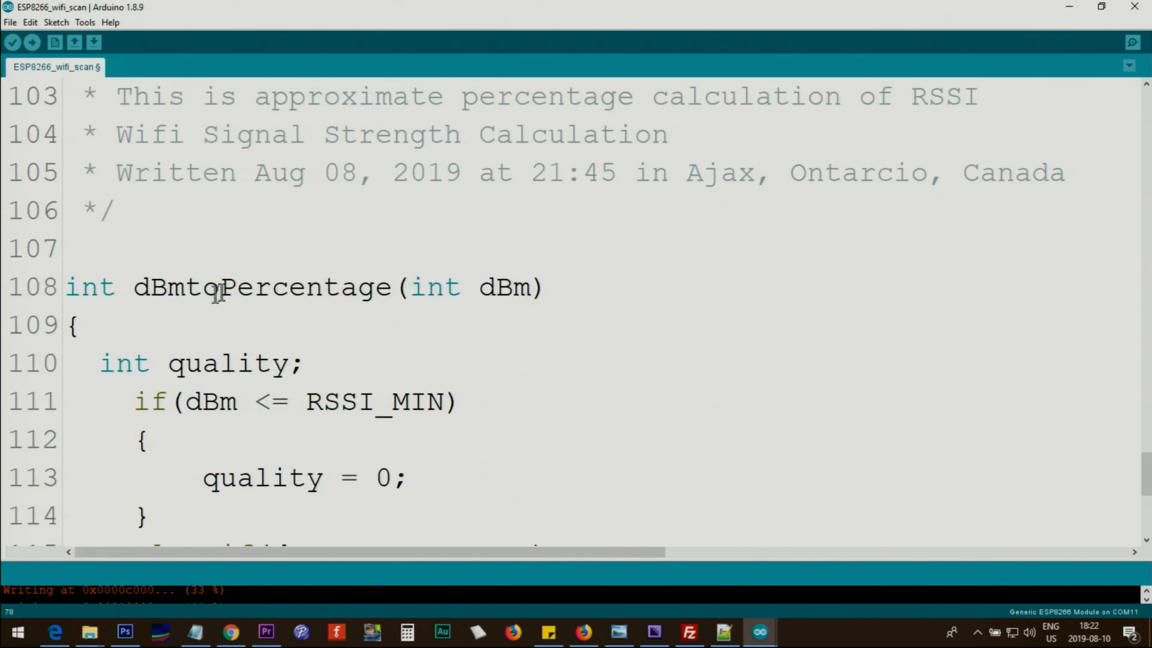
pyautogui.doubleClick(217, 287)
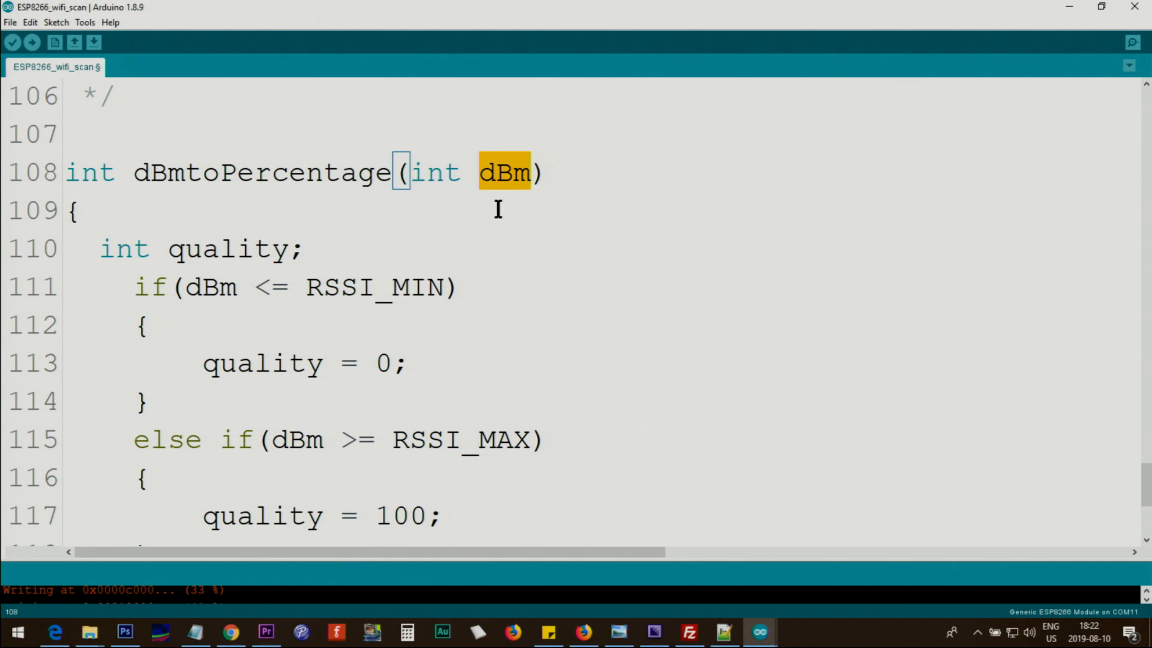
pyautogui.doubleClick(228, 248)
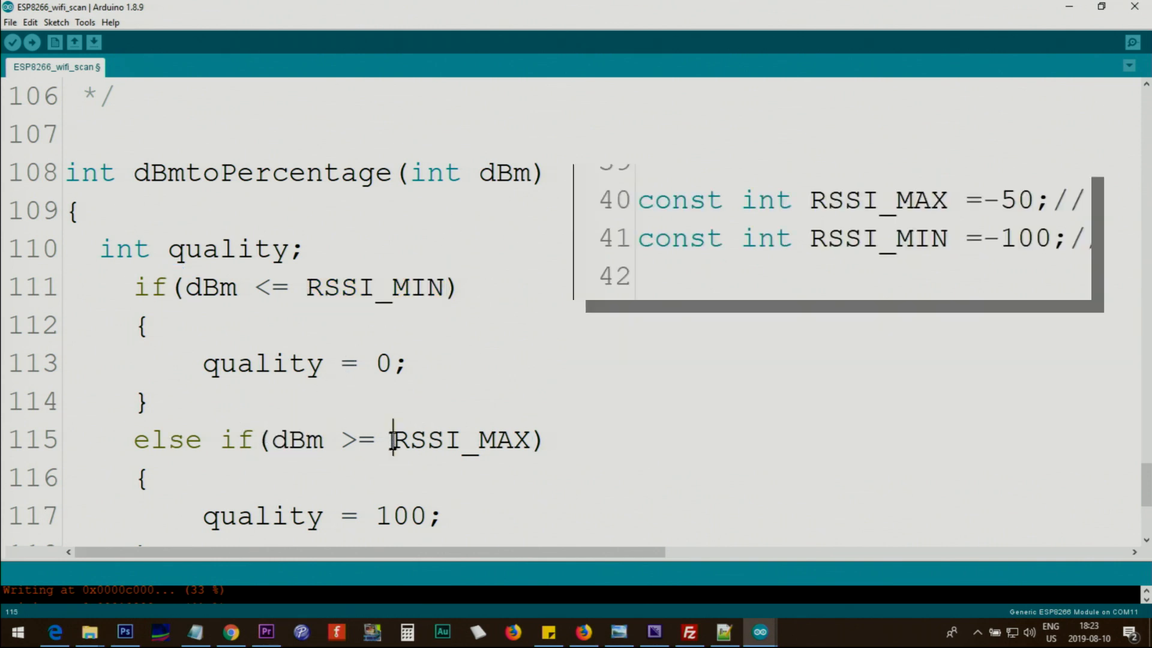
pyautogui.doubleClick(459, 439)
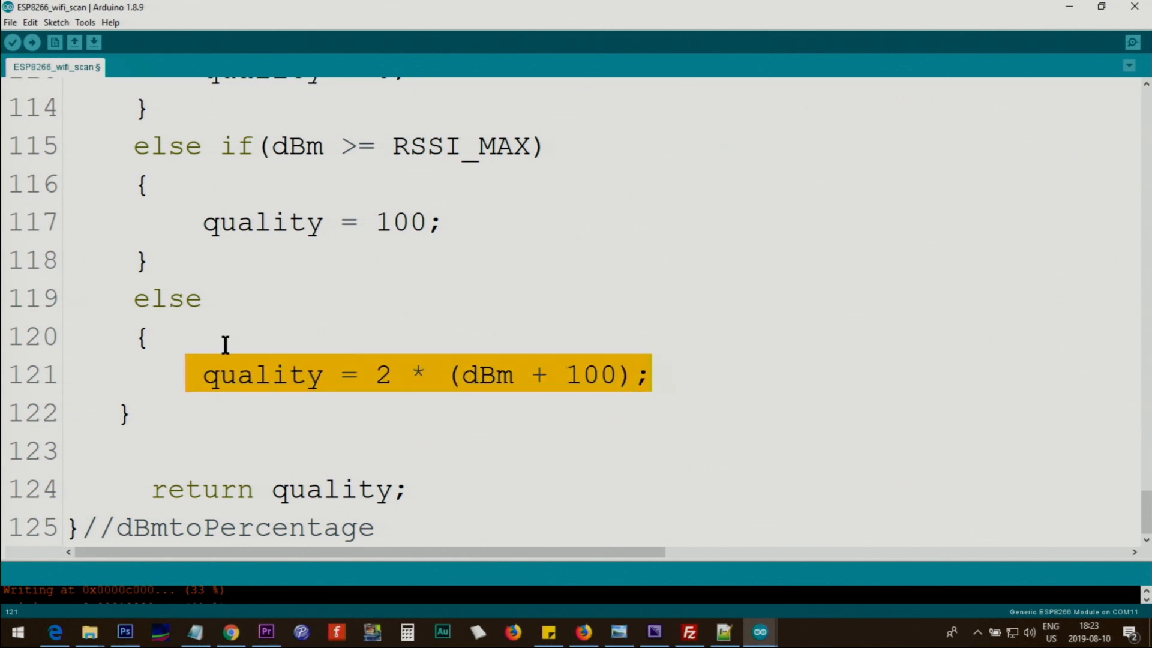
pyautogui.moveTo(340, 307)
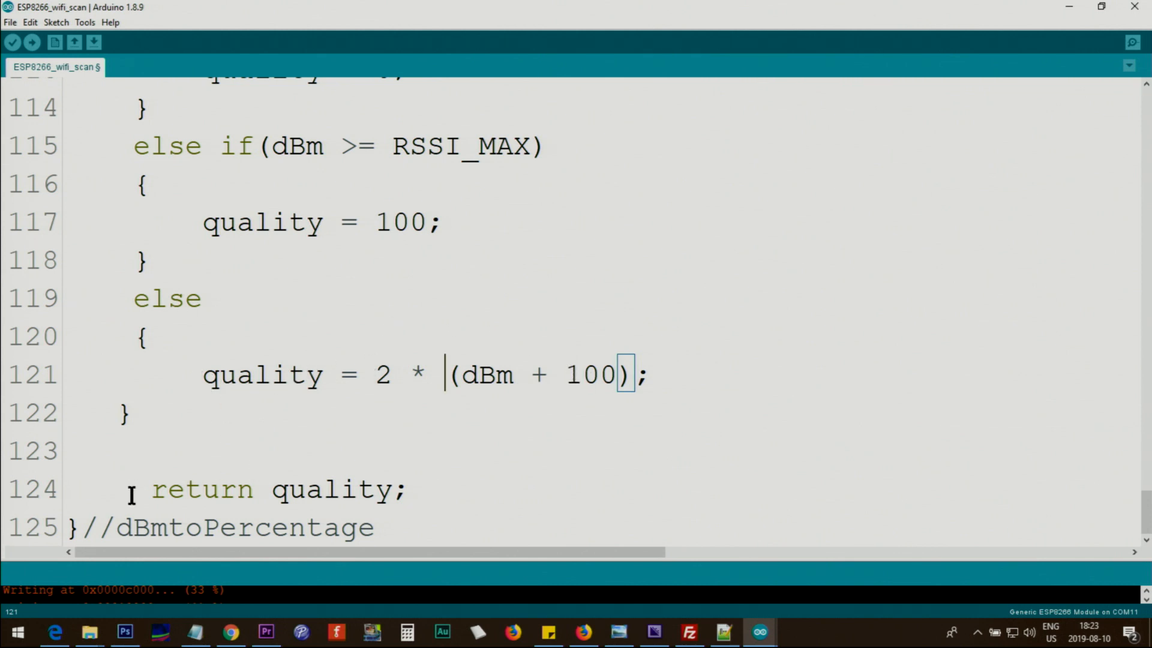
pyautogui.doubleClick(262, 375)
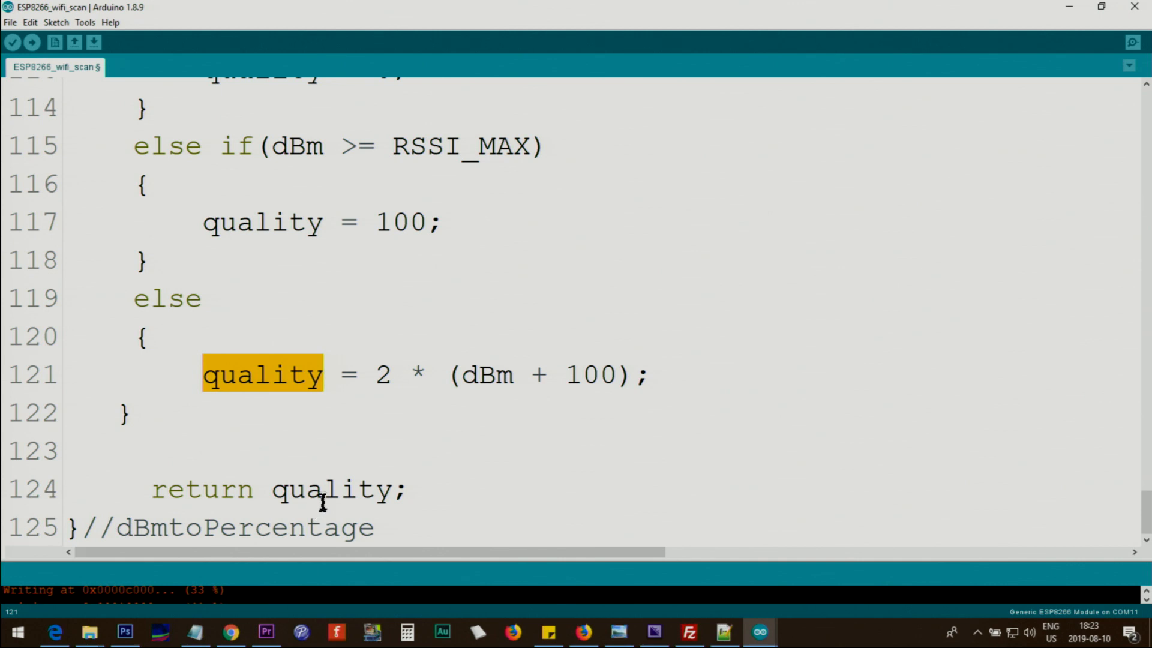
pyautogui.click(413, 336)
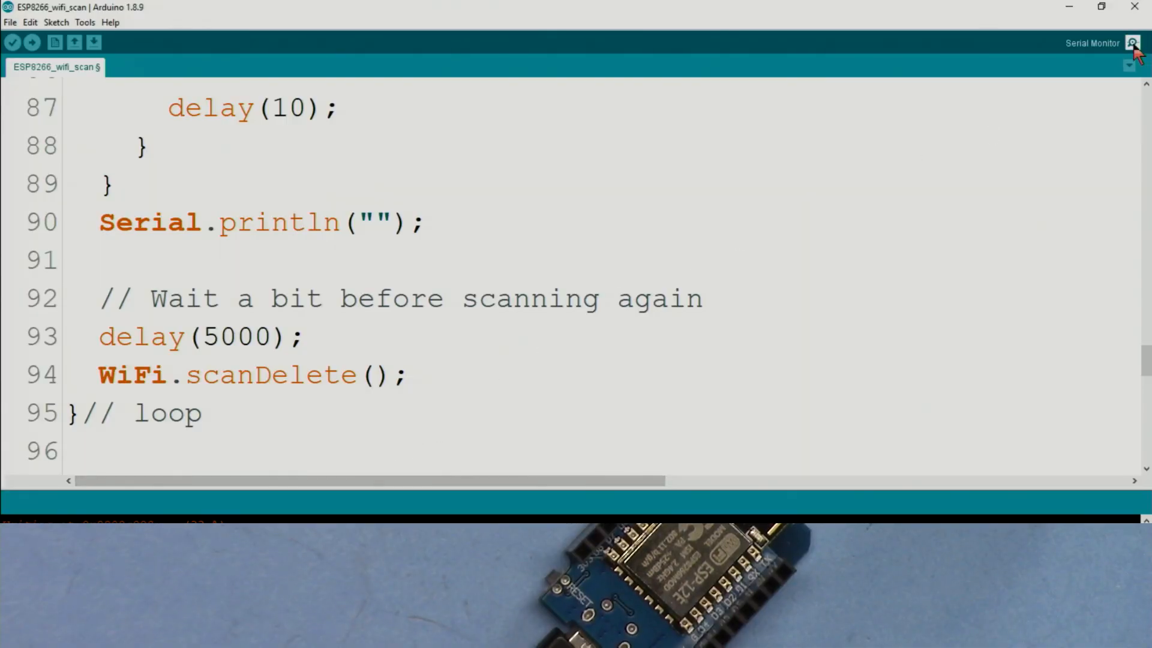
# Step: Show the serial output full-screen and highlight the open network named Robojax in the scan list
pyautogui.click(1132, 43)
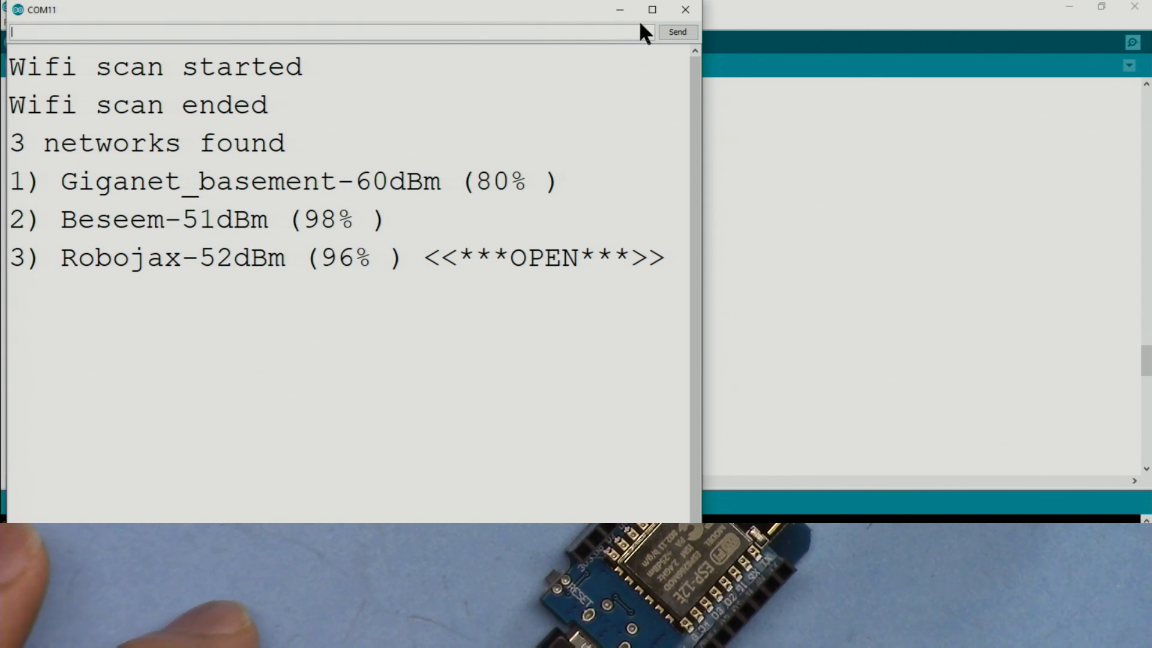
pyautogui.click(650, 10)
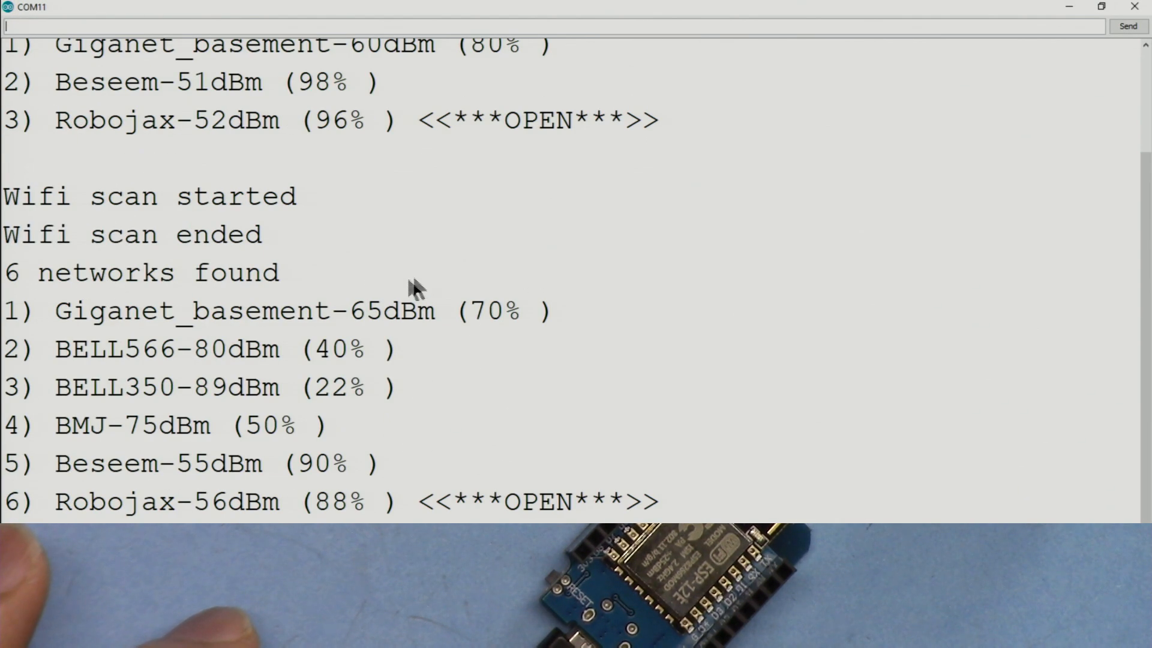
pyautogui.moveTo(37, 503)
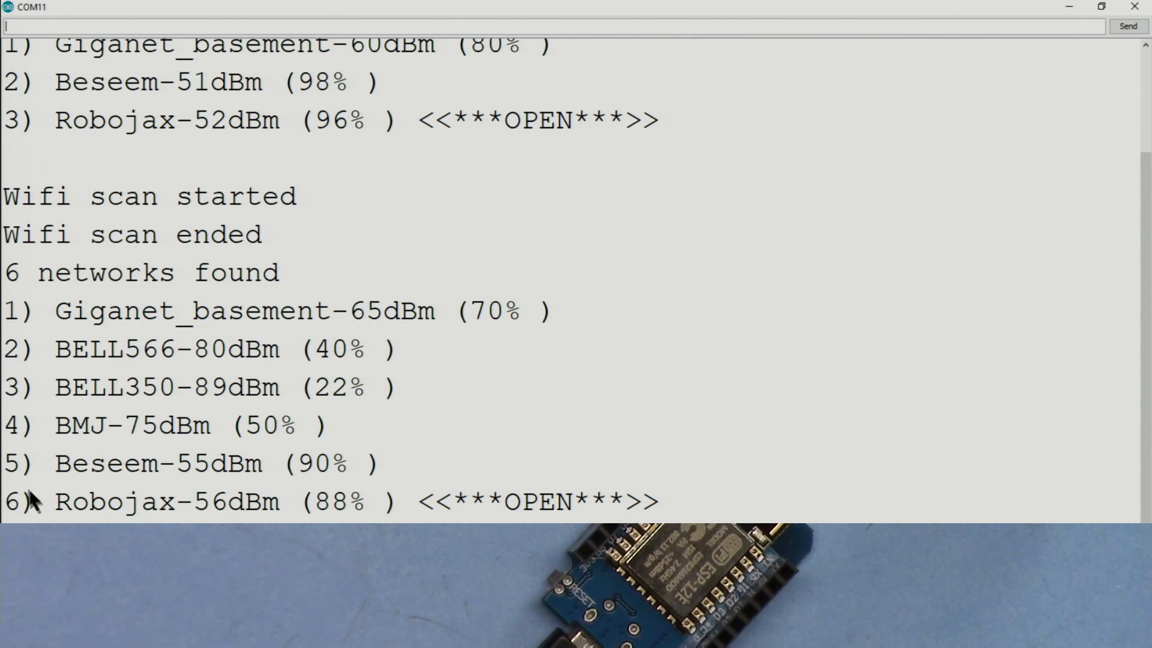
pyautogui.moveTo(425, 515)
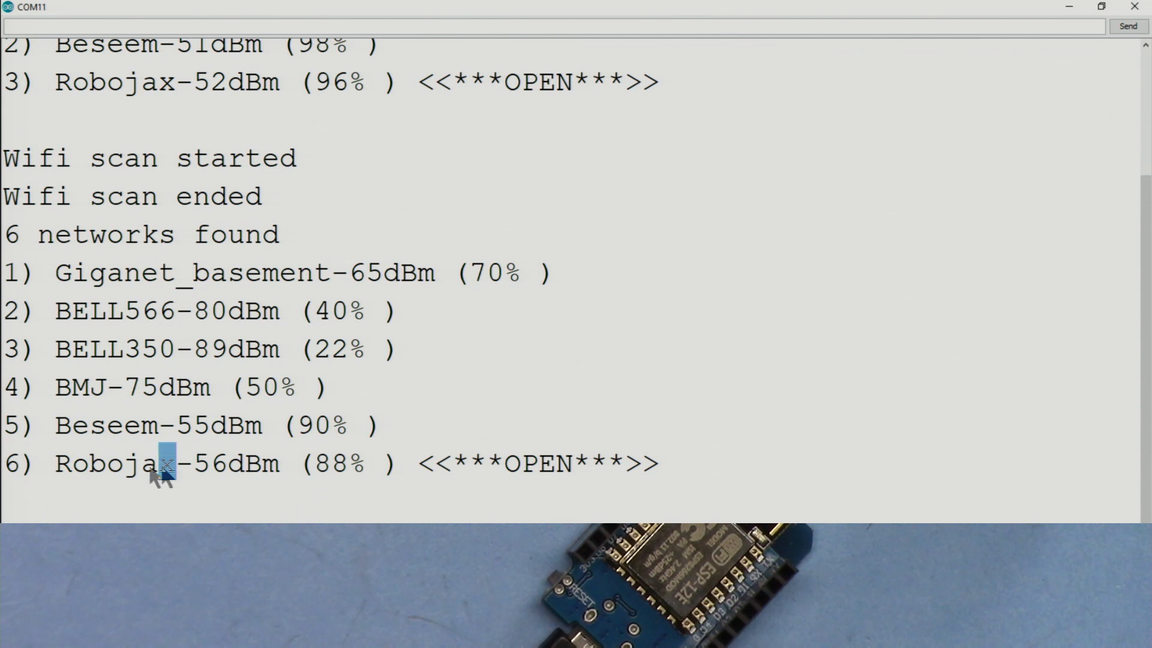
pyautogui.doubleClick(114, 234)
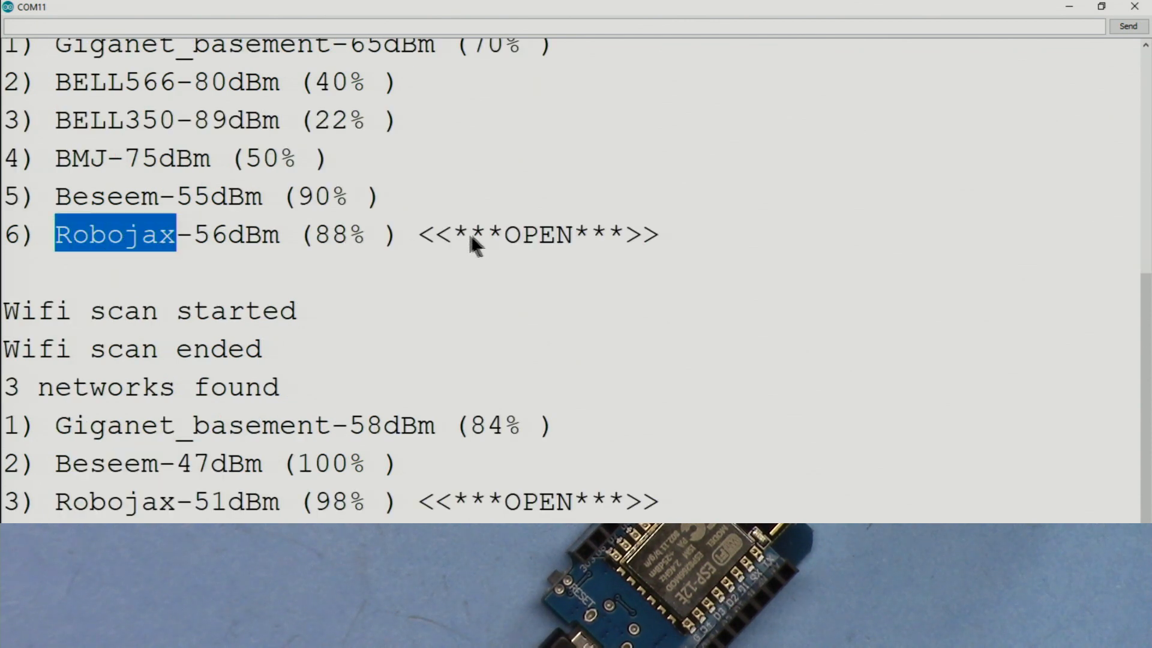
pyautogui.moveTo(419, 234); pyautogui.dragTo(657, 234)
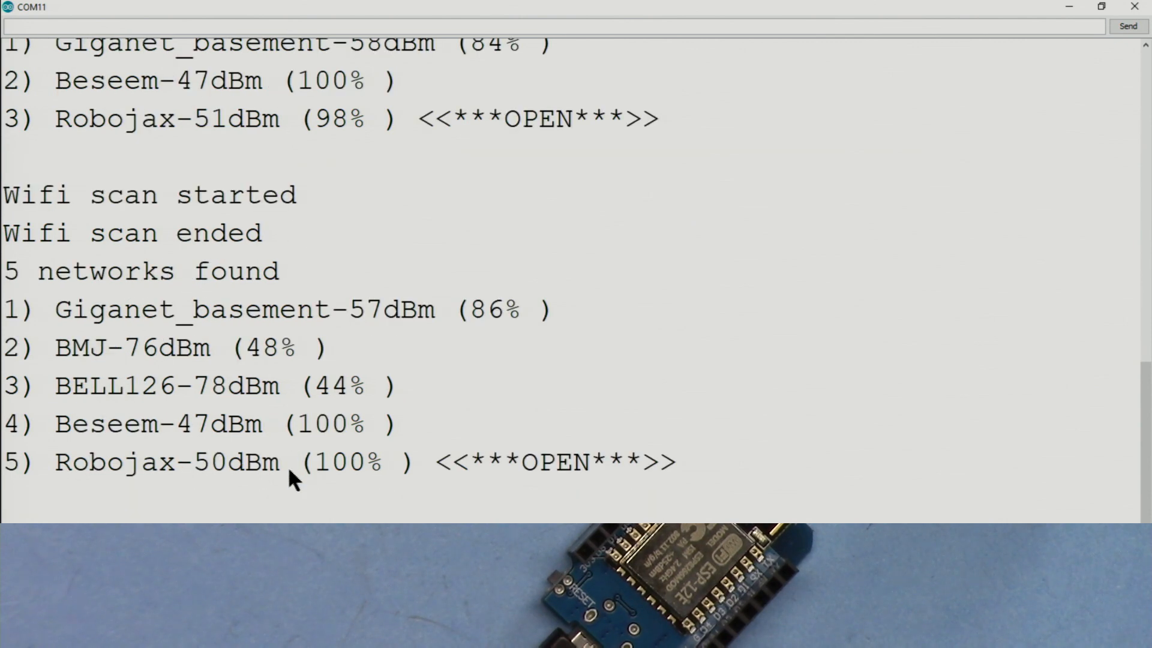
pyautogui.scroll(-3)
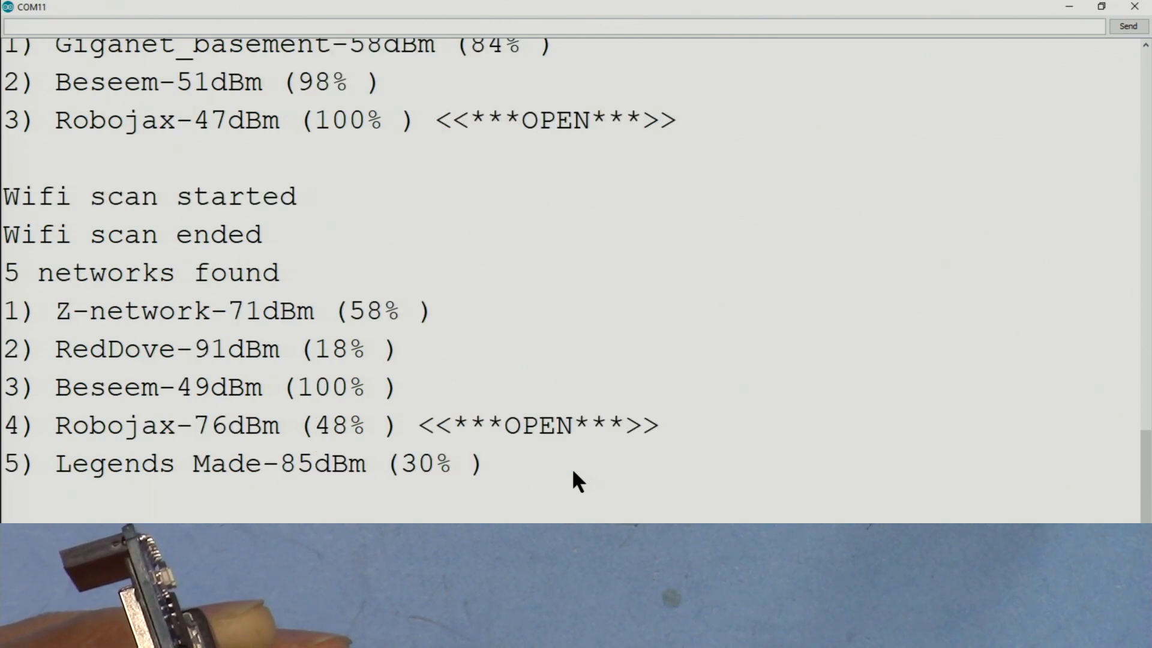
pyautogui.scroll(-3)
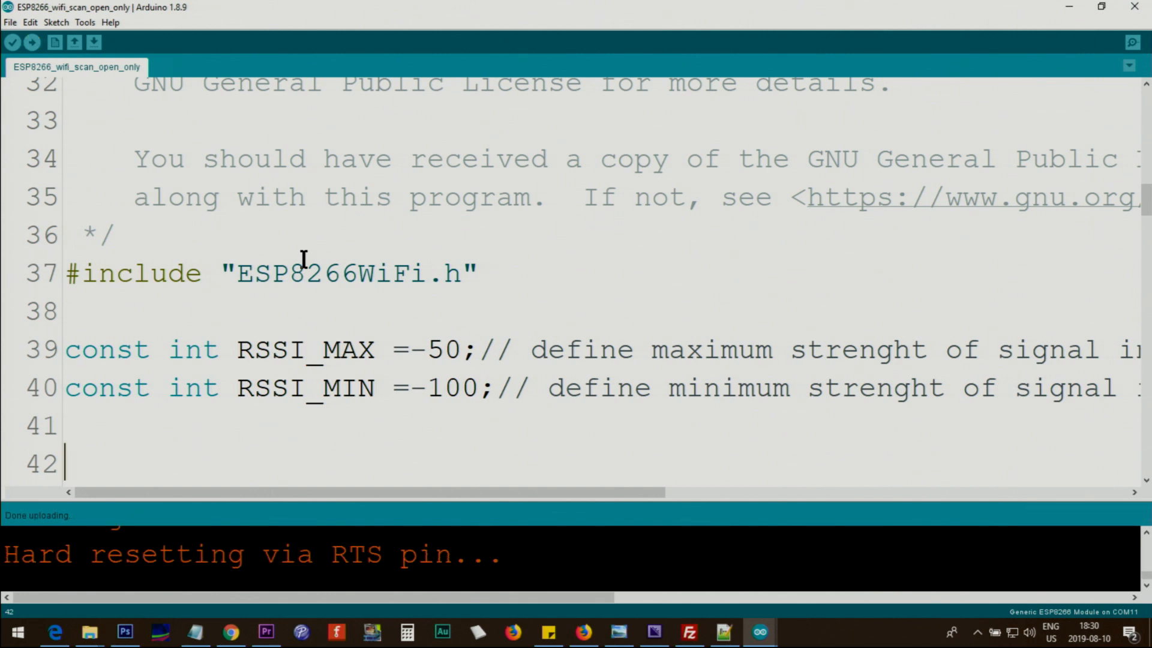
pyautogui.moveTo(333, 283)
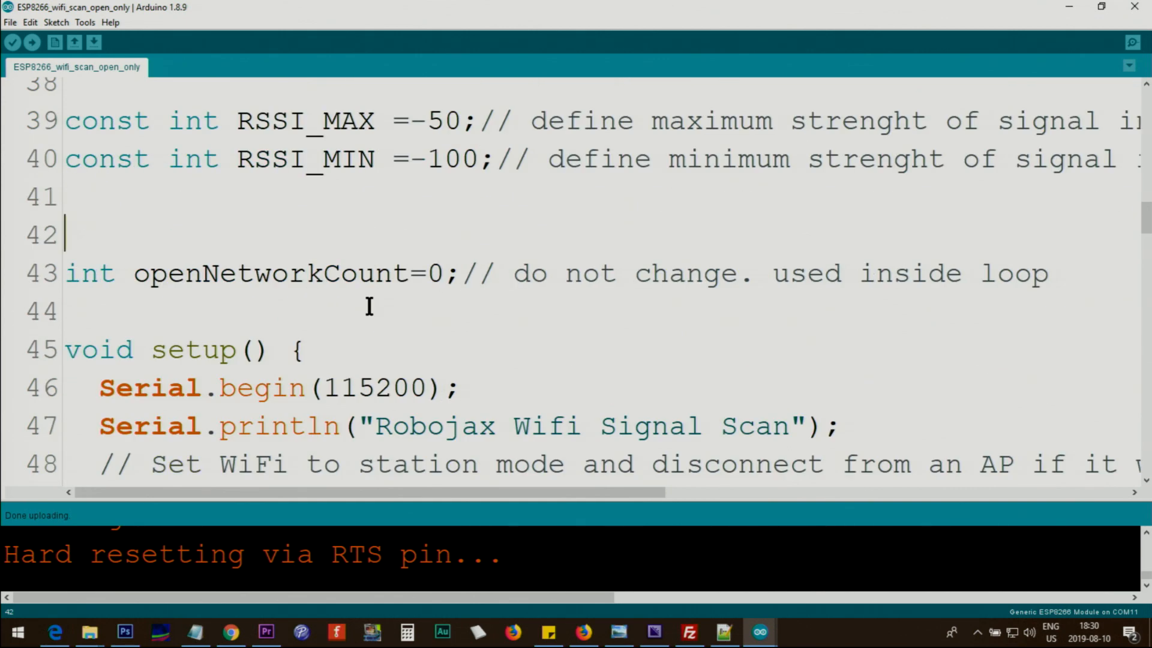
# Step: Trace the openNetworkCount variable to where it is incremented, check the live scan results, then close the output
pyautogui.doubleClick(261, 272)
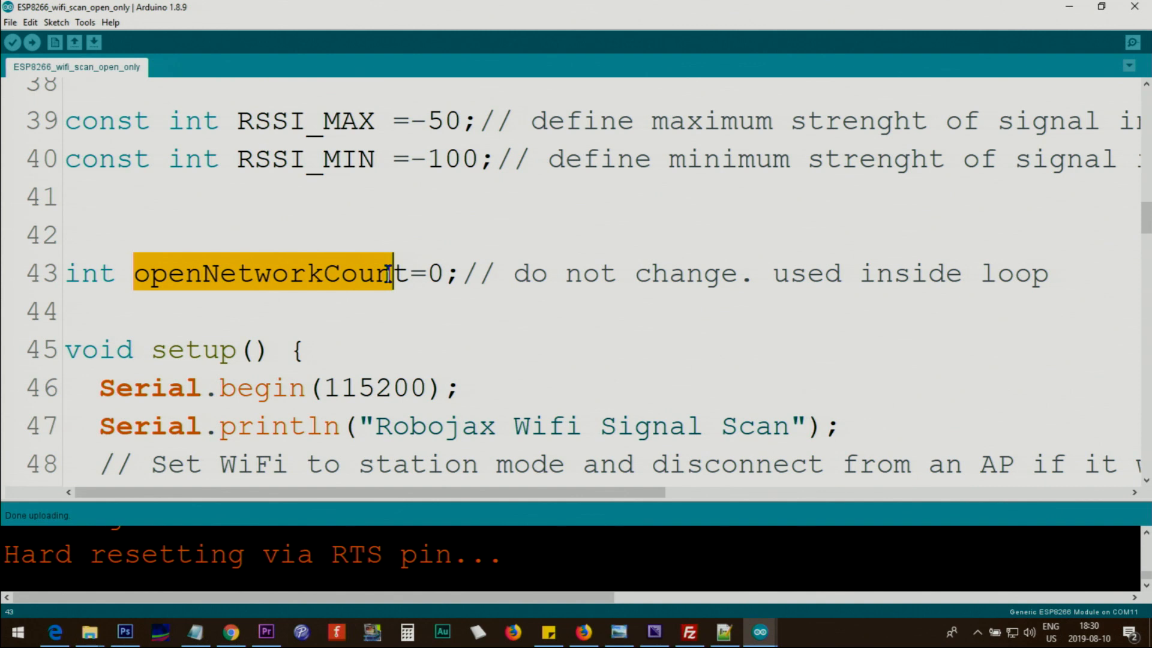
pyautogui.click(422, 273)
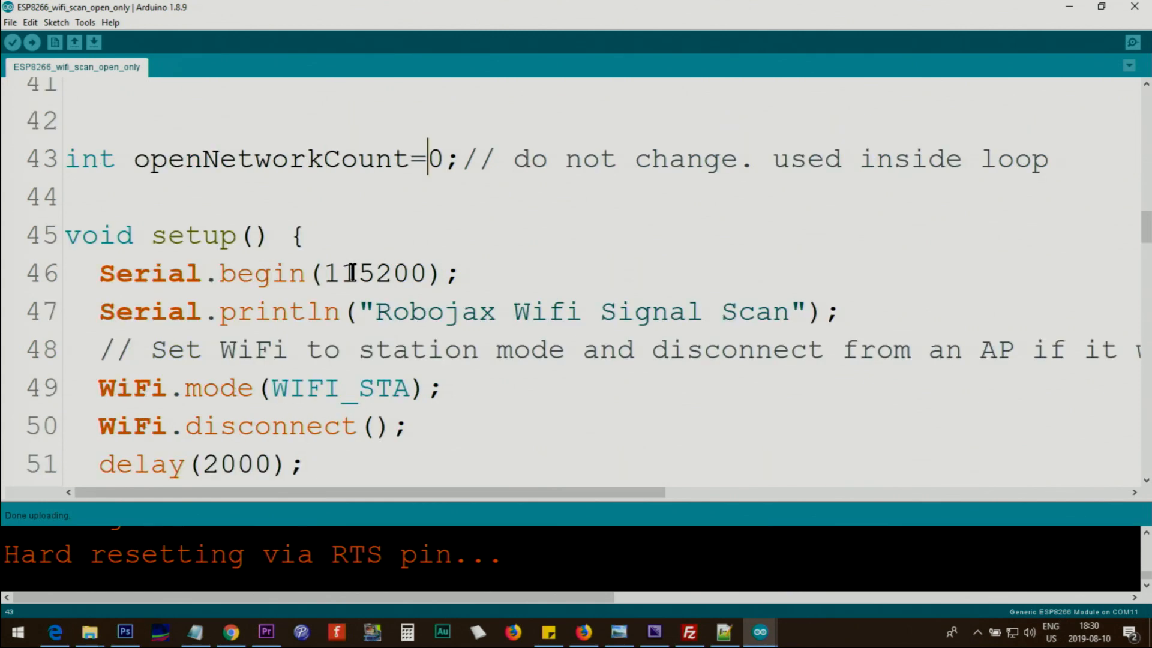
pyautogui.scroll(-3)
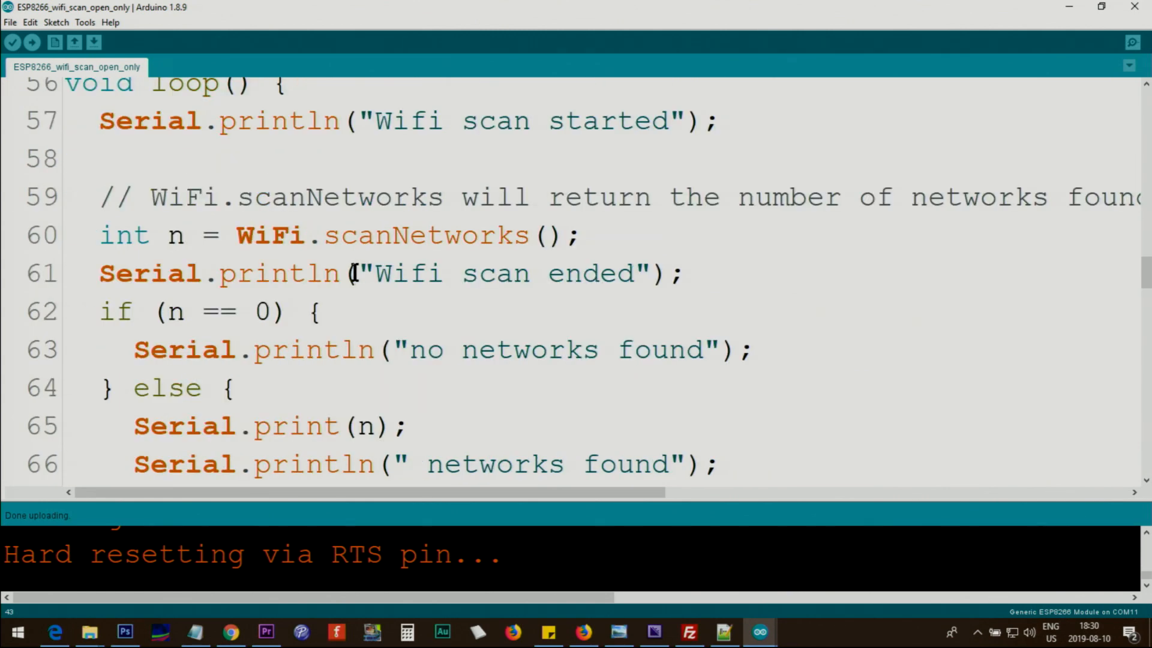
pyautogui.scroll(-3)
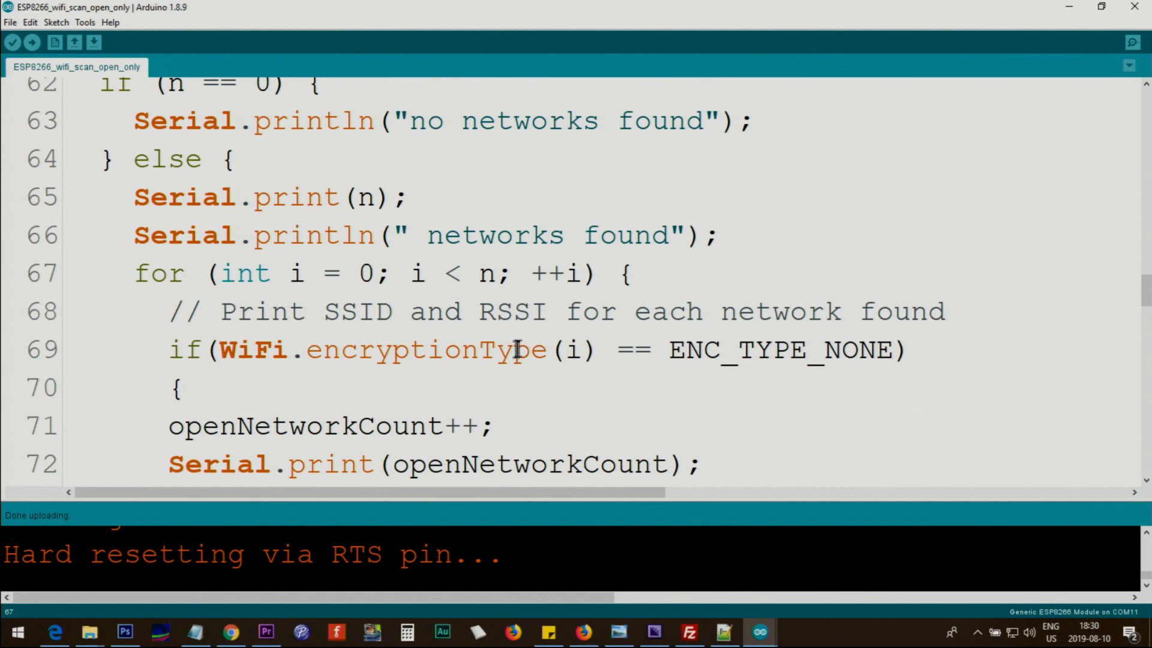
pyautogui.doubleClick(568, 350)
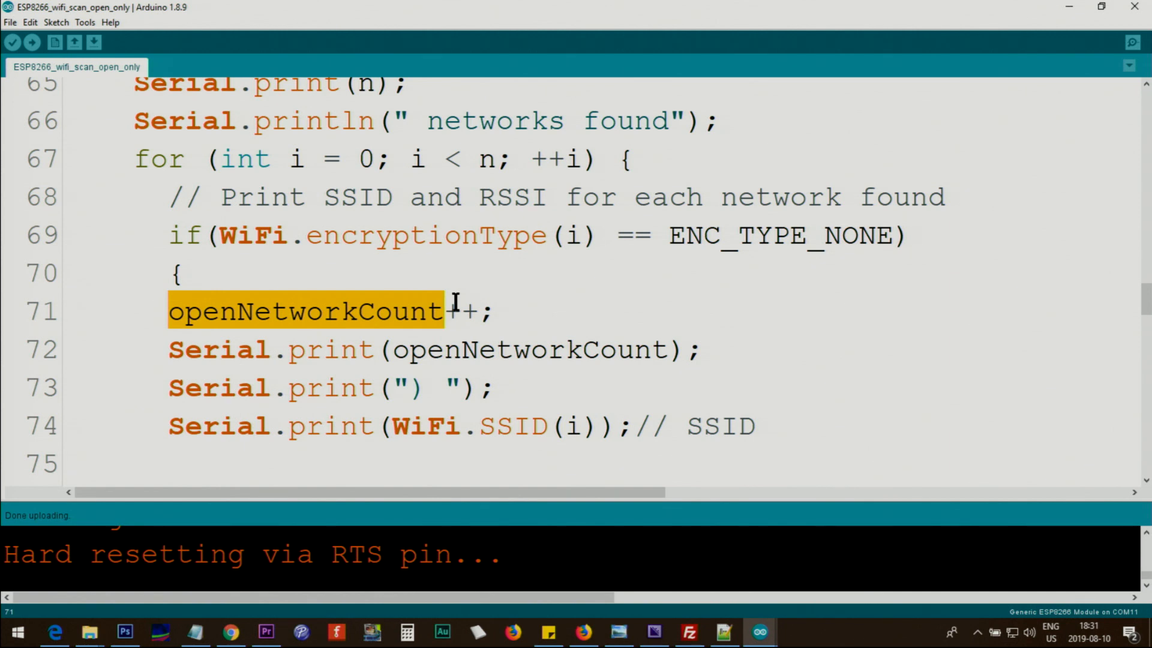
pyautogui.moveTo(388, 349)
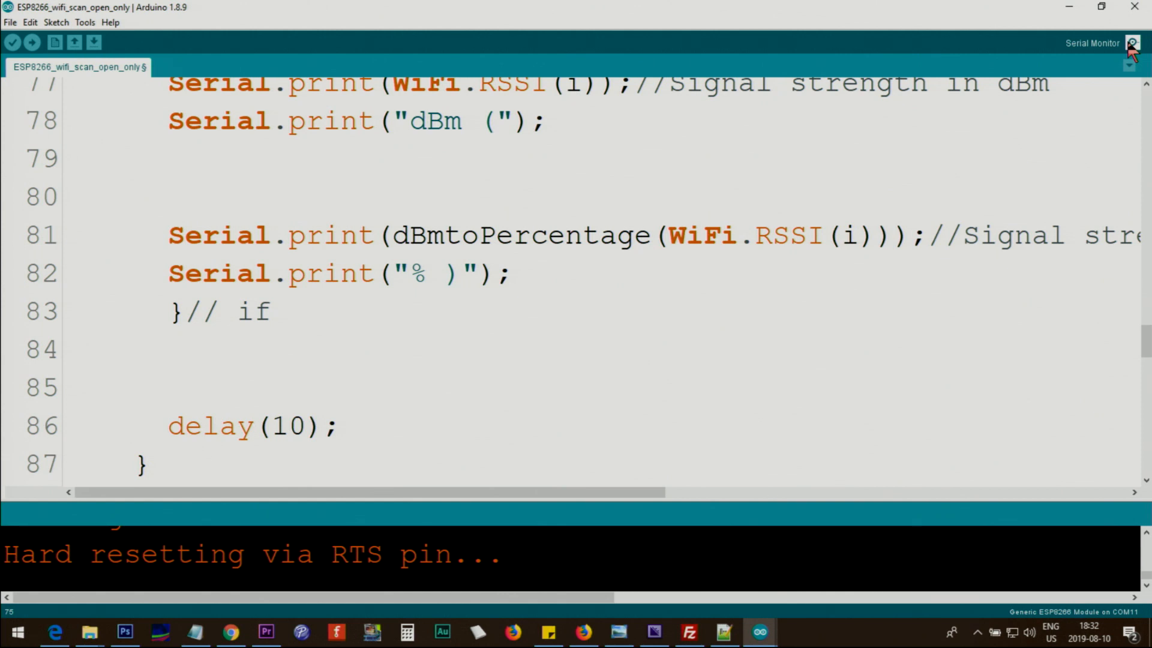
pyautogui.click(1134, 43)
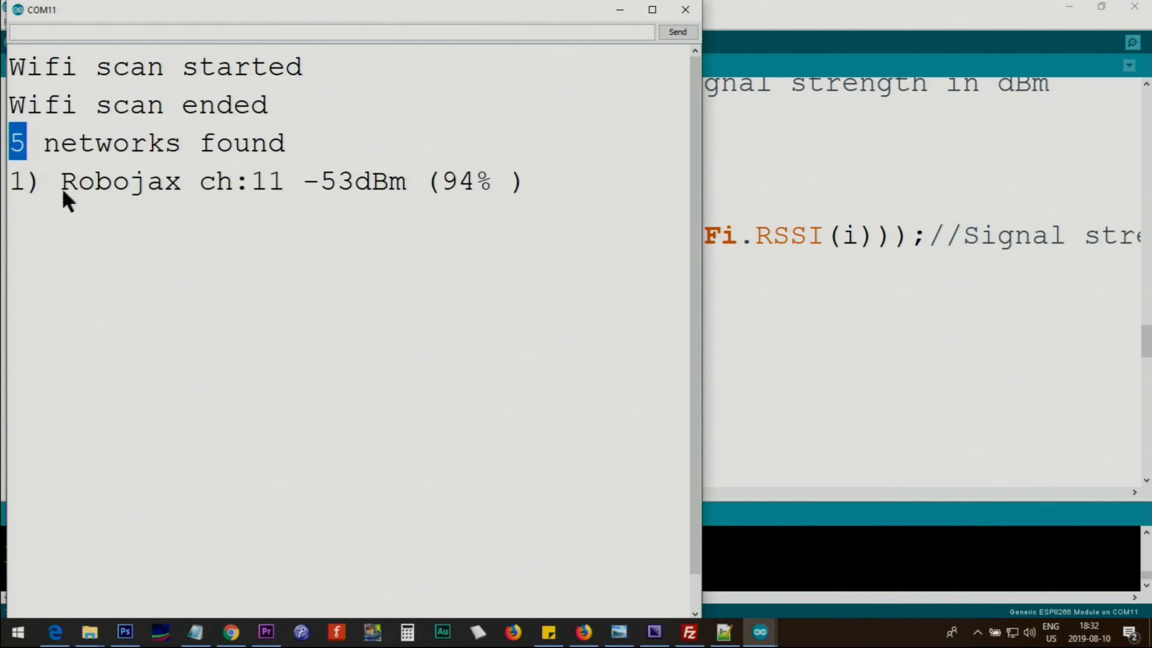
pyautogui.moveTo(518, 202)
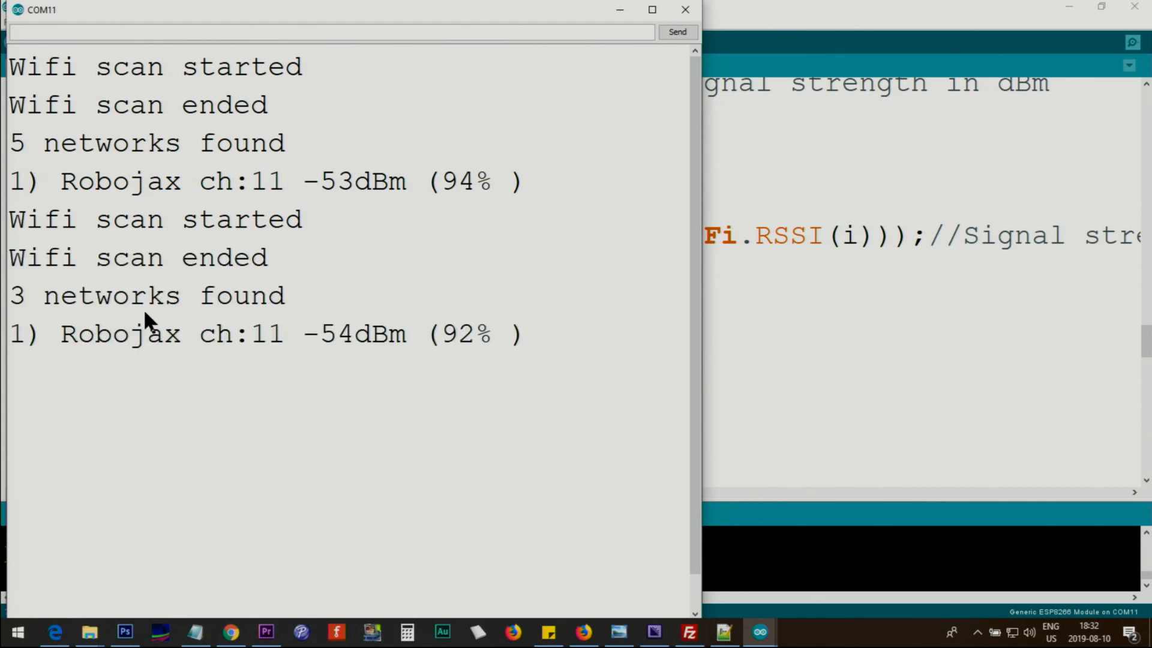
pyautogui.moveTo(312, 364)
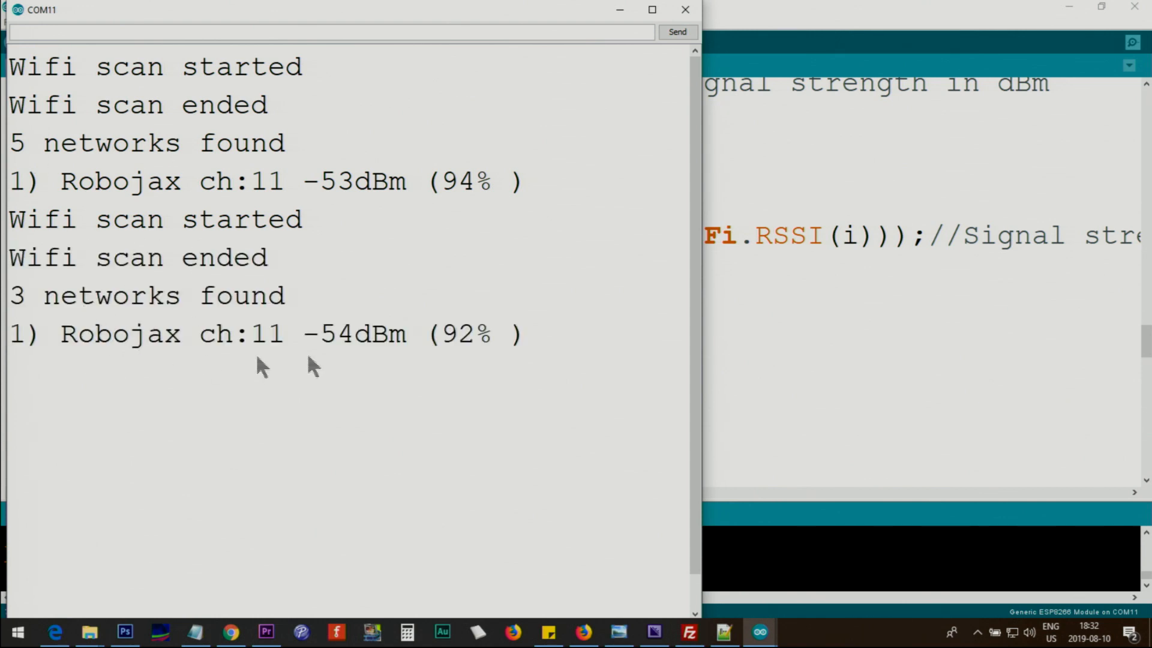
pyautogui.moveTo(294, 349)
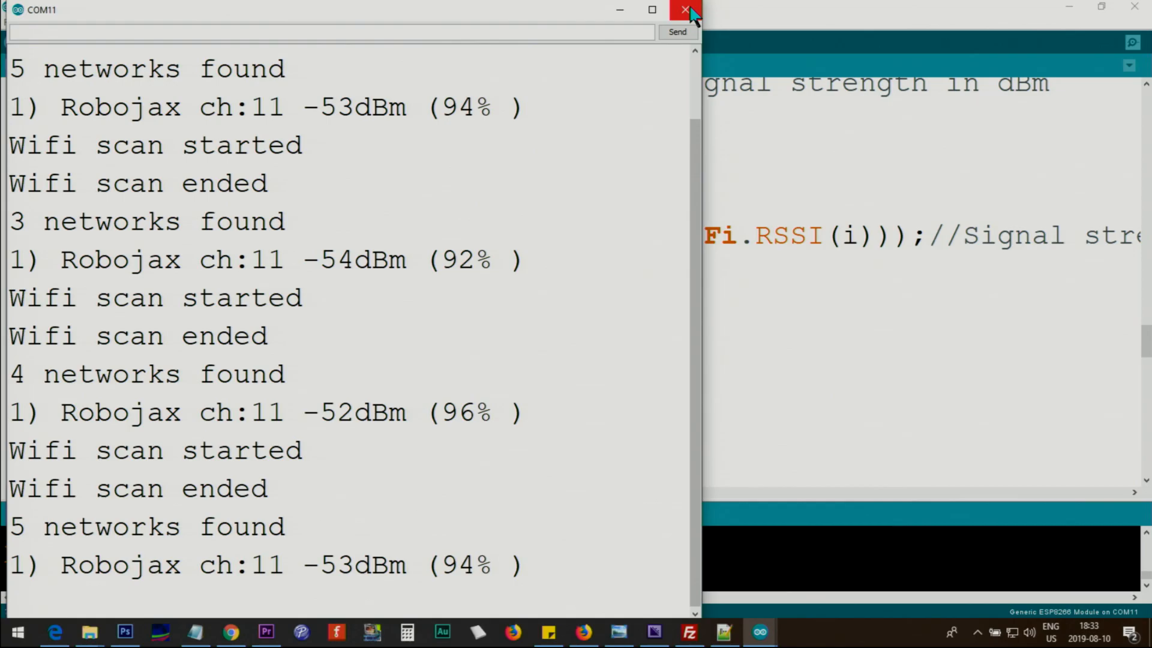
pyautogui.click(684, 10)
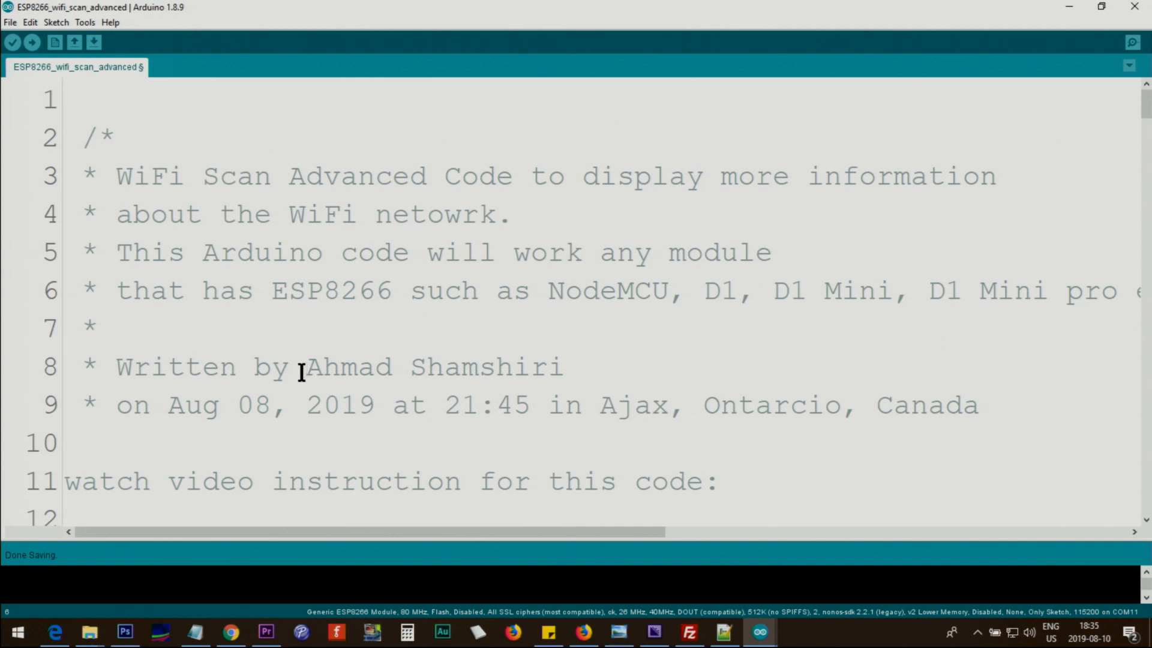
# Step: Scroll through the advanced sketch and point out the displayEnc setting that enables encryption output
pyautogui.scroll(-3)
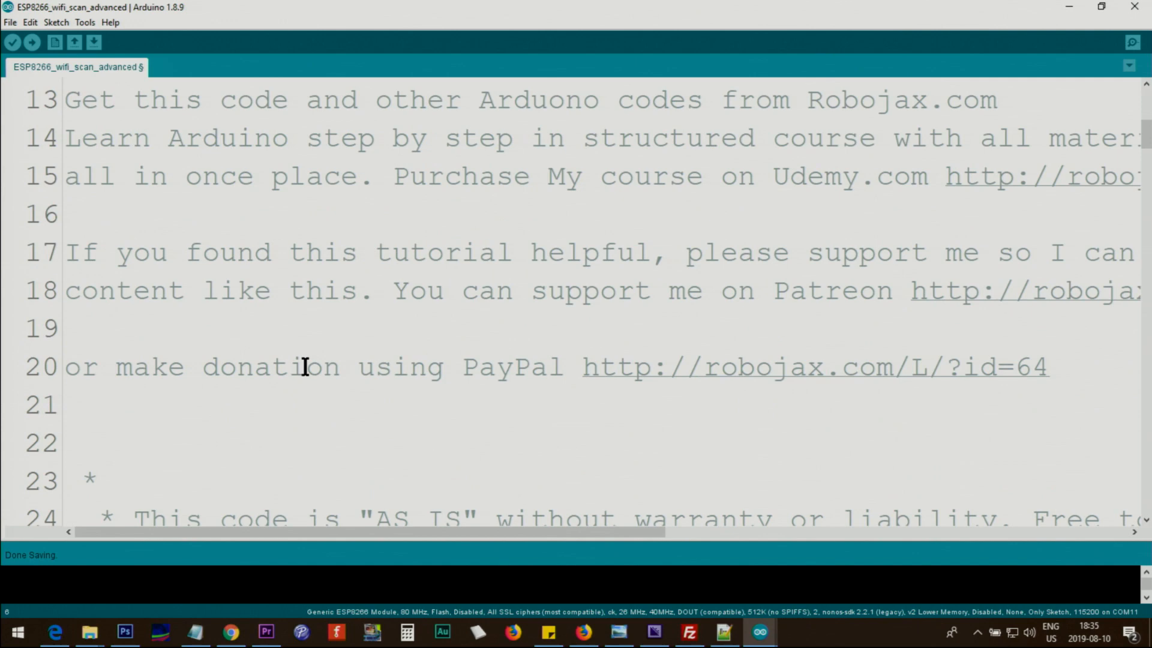
pyautogui.scroll(-3)
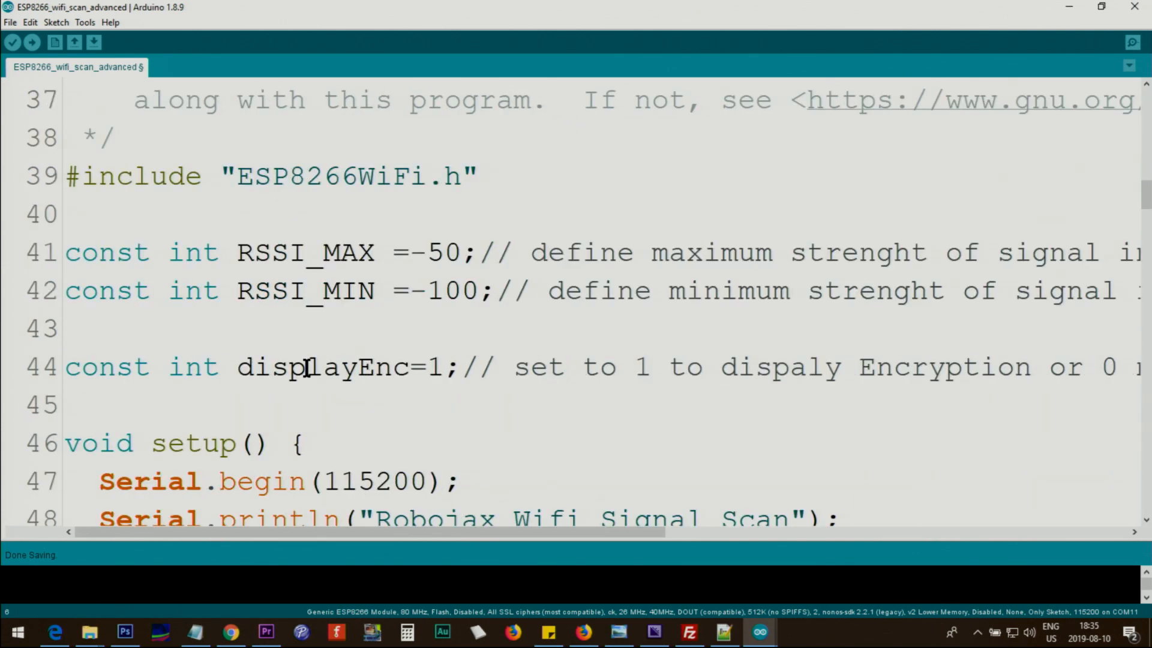
pyautogui.scroll(-3)
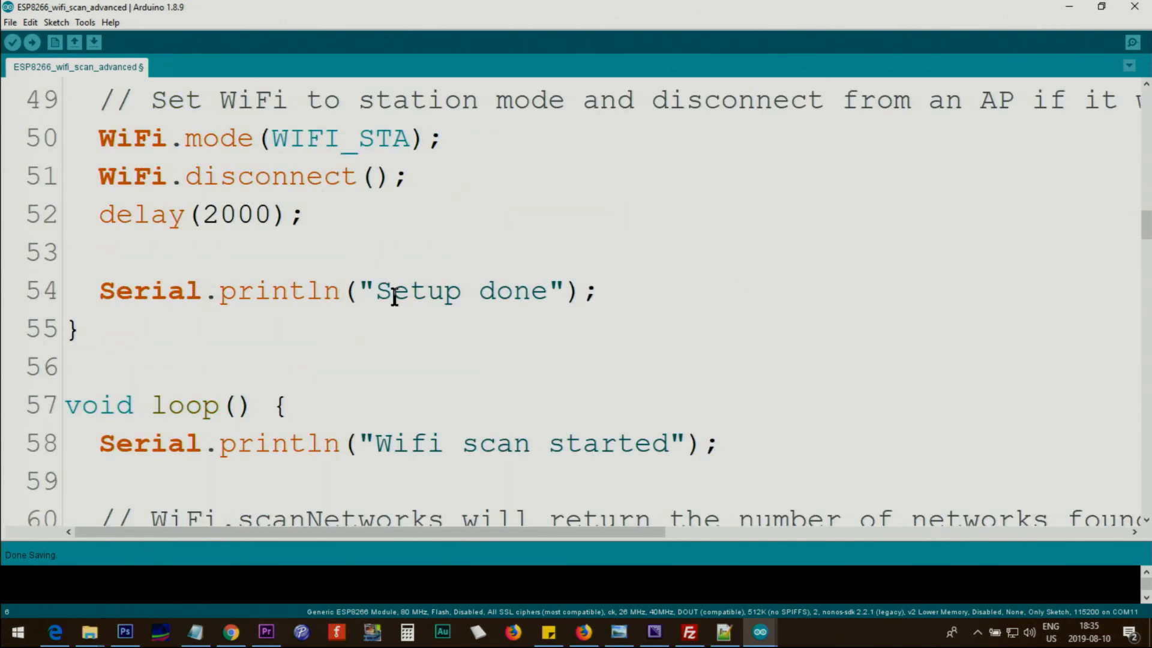
pyautogui.scroll(-3)
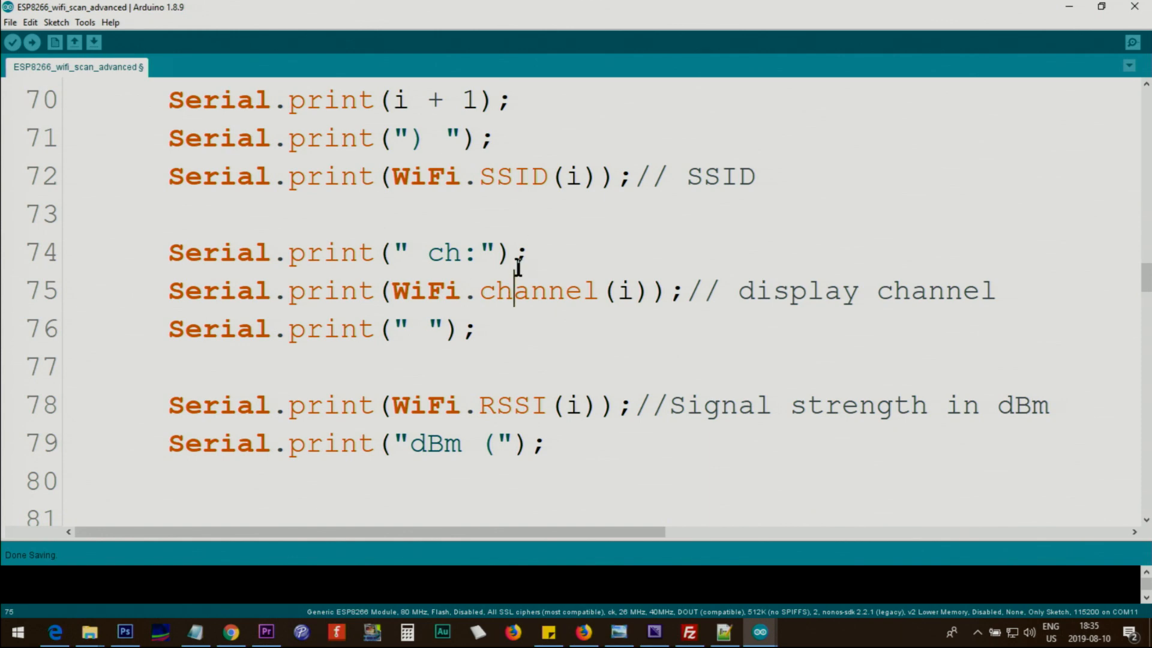
pyautogui.scroll(-3)
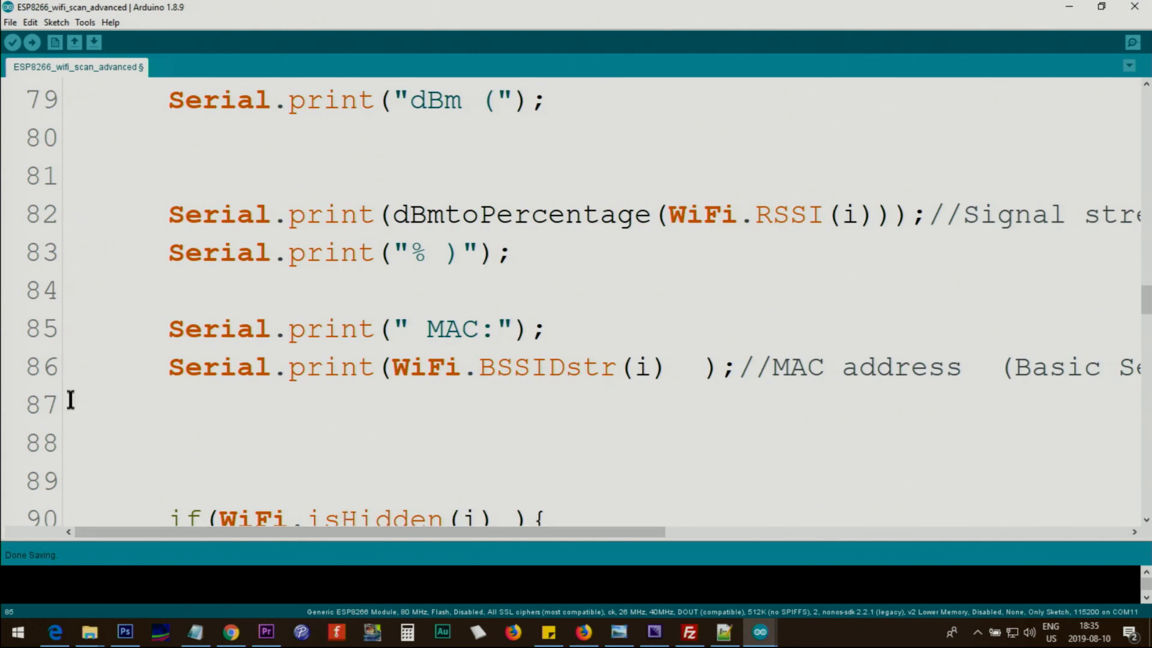
pyautogui.scroll(-3)
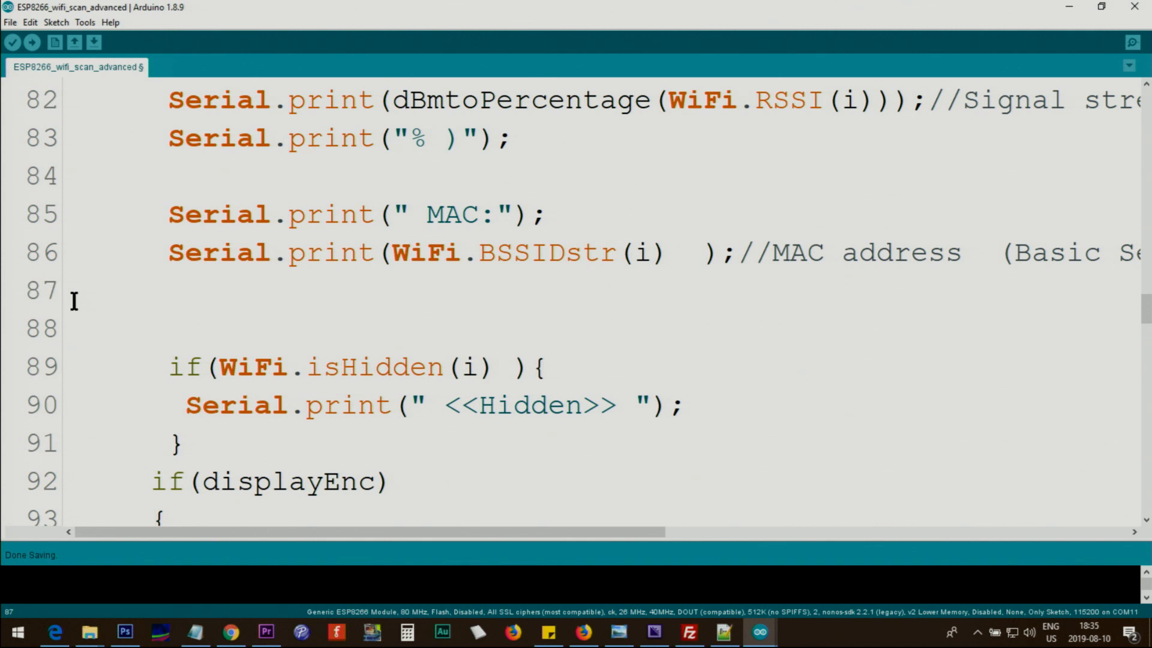
pyautogui.moveTo(561, 367)
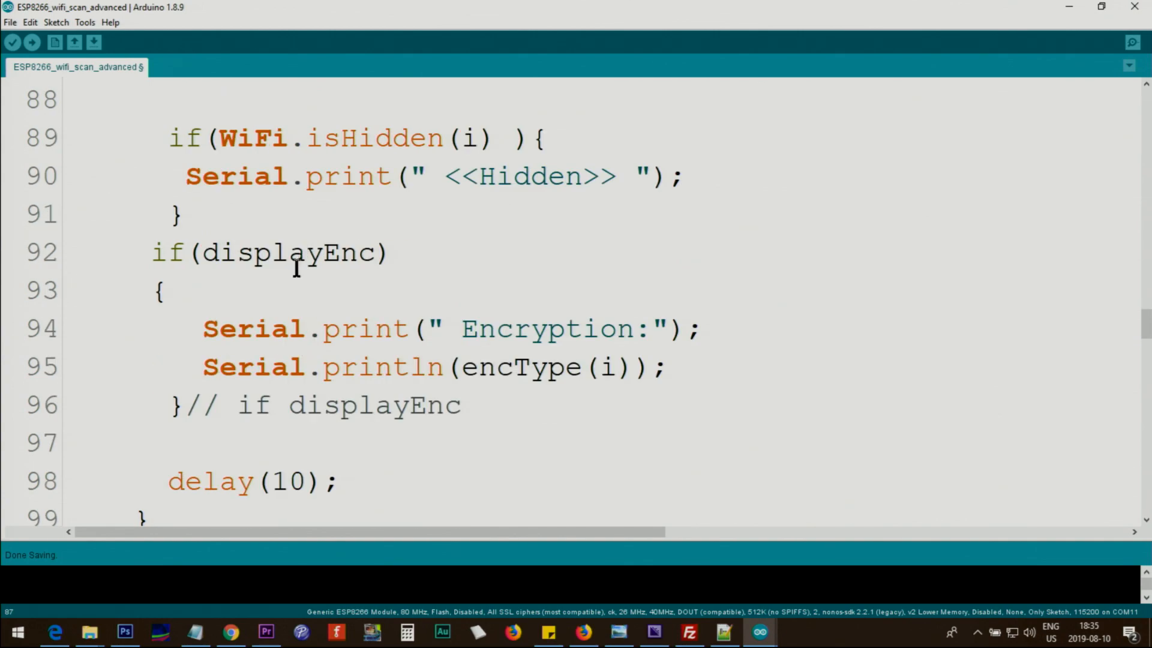
pyautogui.moveTo(381, 294)
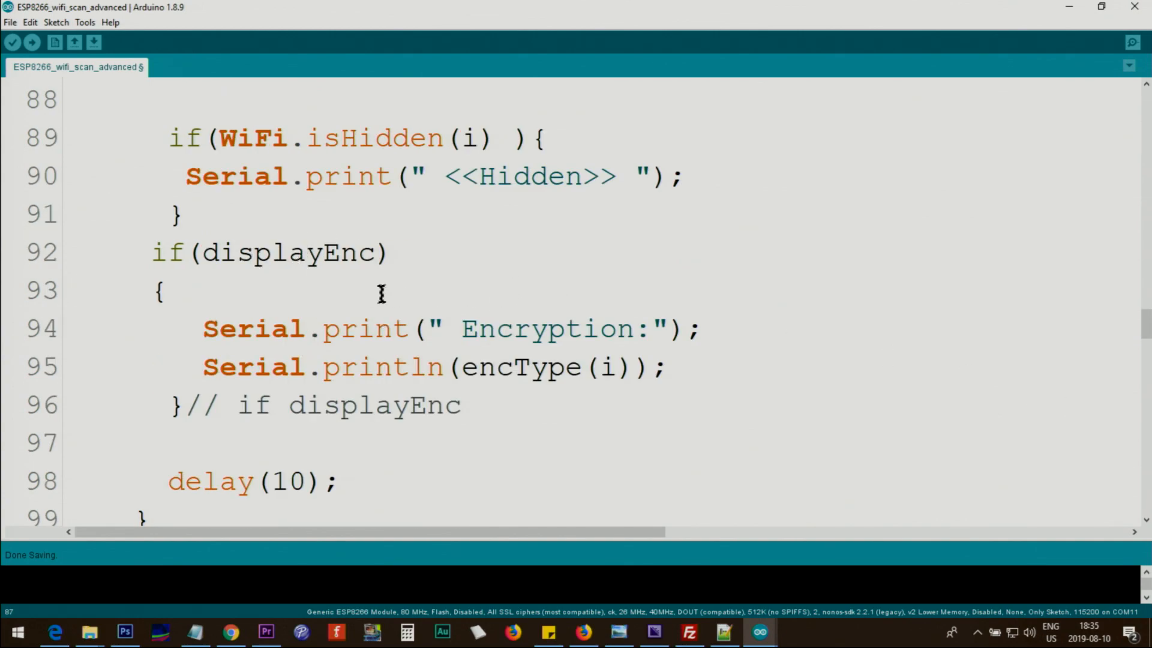
pyautogui.scroll(3)
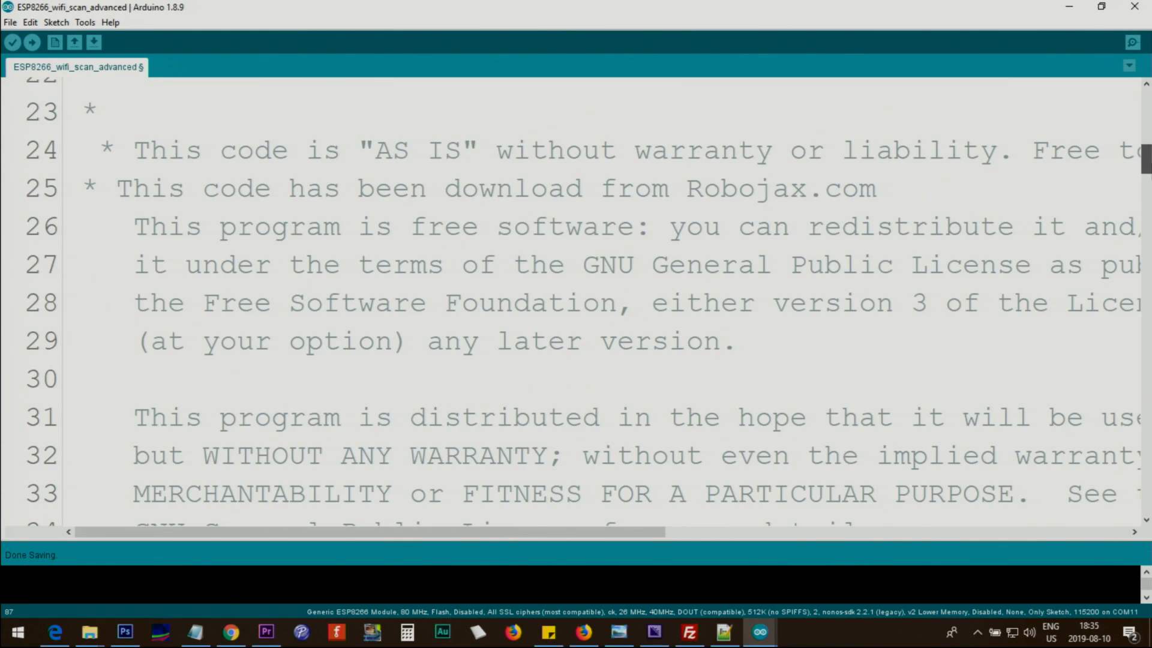
pyautogui.scroll(-3)
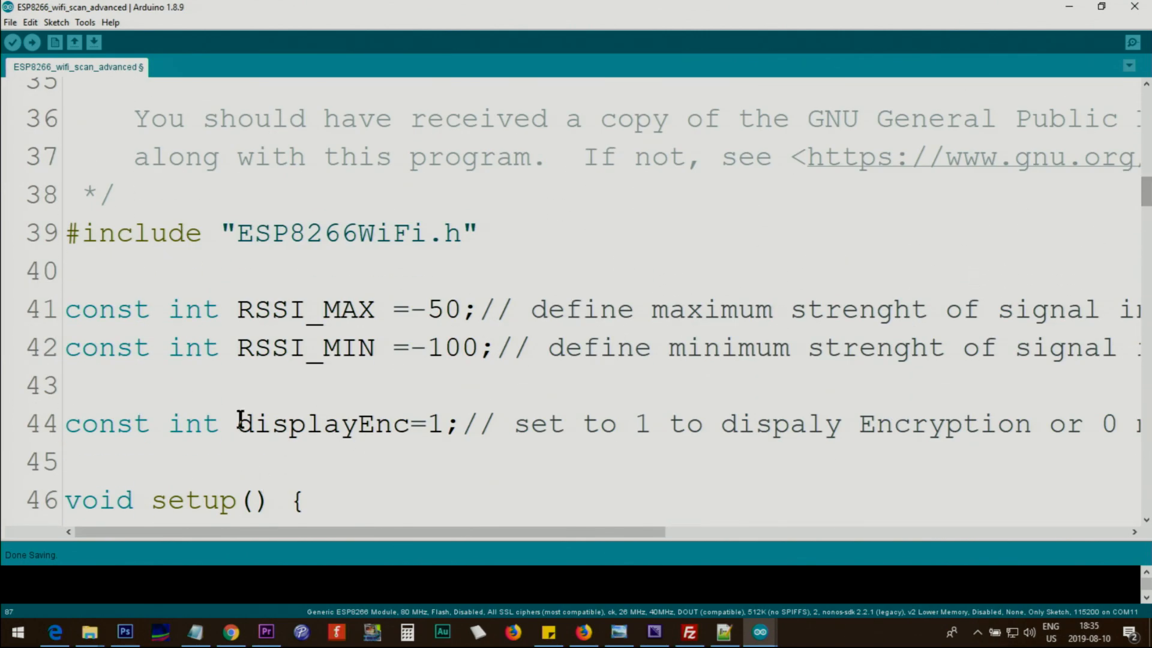
pyautogui.doubleClick(322, 424)
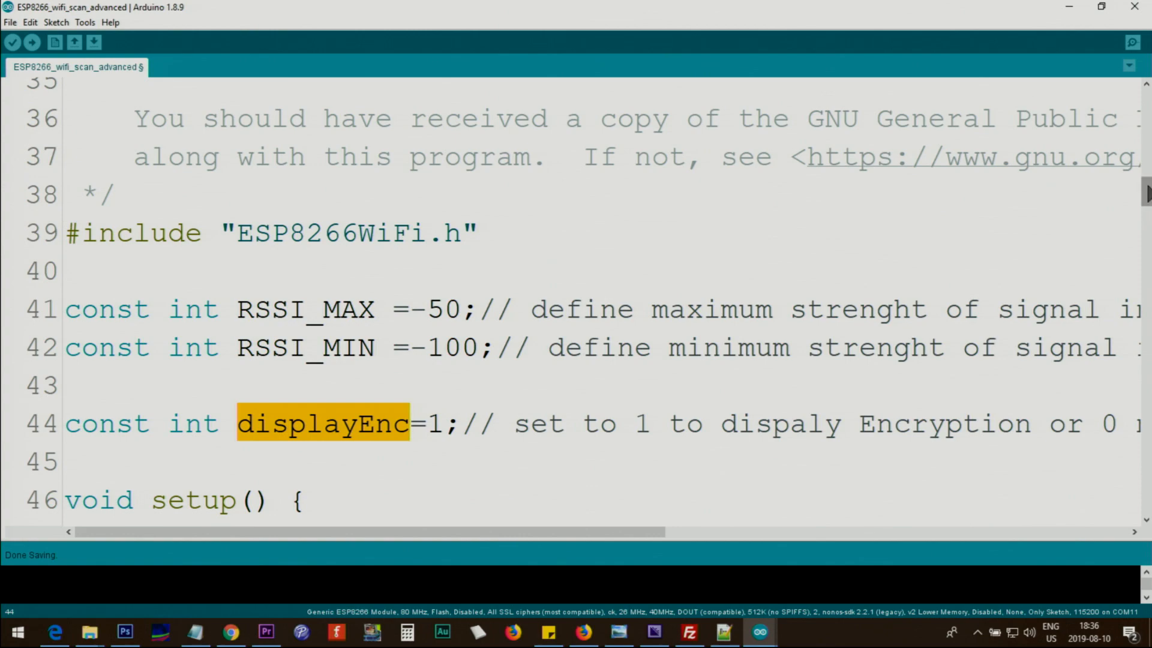
pyautogui.scroll(-3)
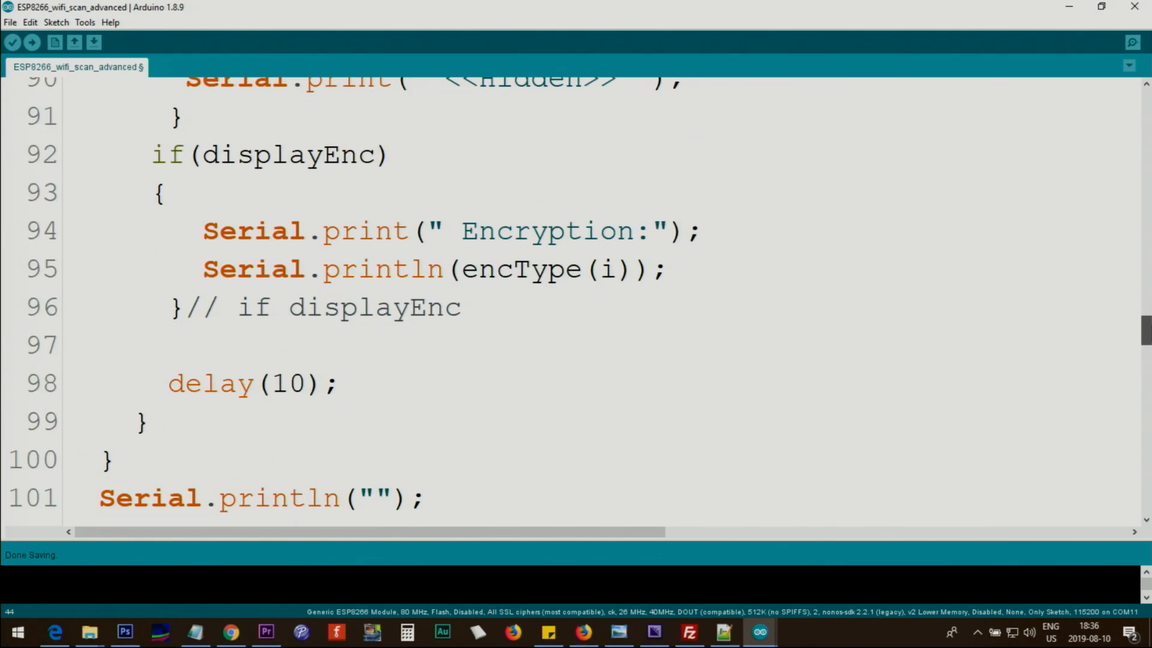
pyautogui.scroll(-3)
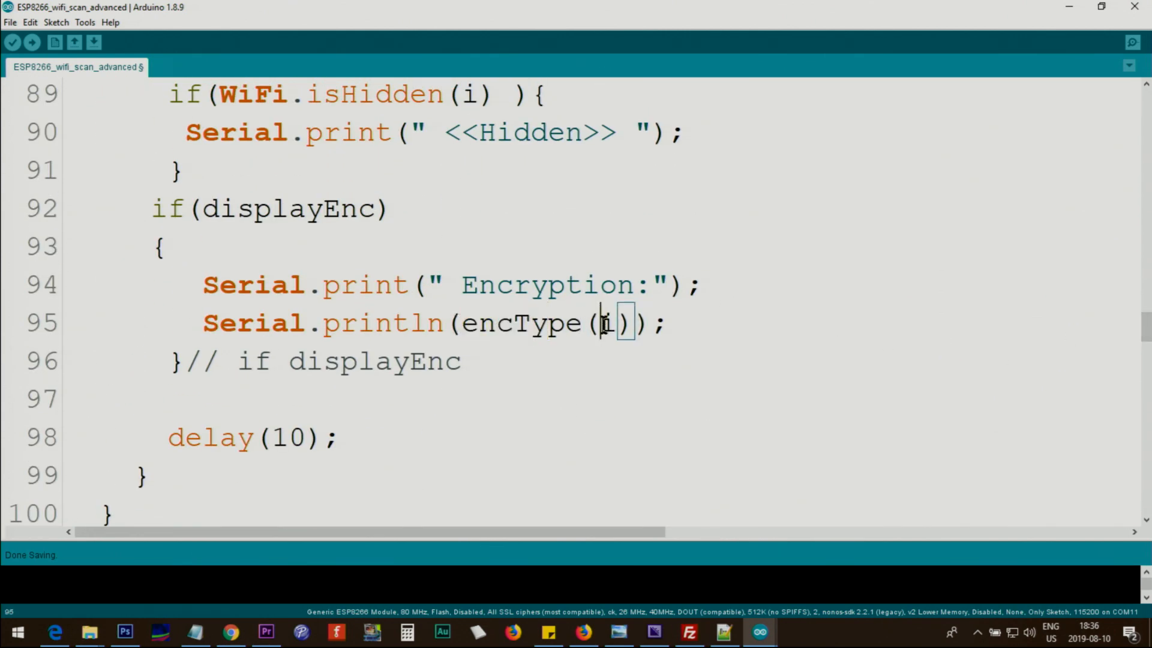
# Step: Explain the encType function: the network index and id parameter, the loop braces and the ENC_TYPE_WEP case
pyautogui.doubleClick(607, 323)
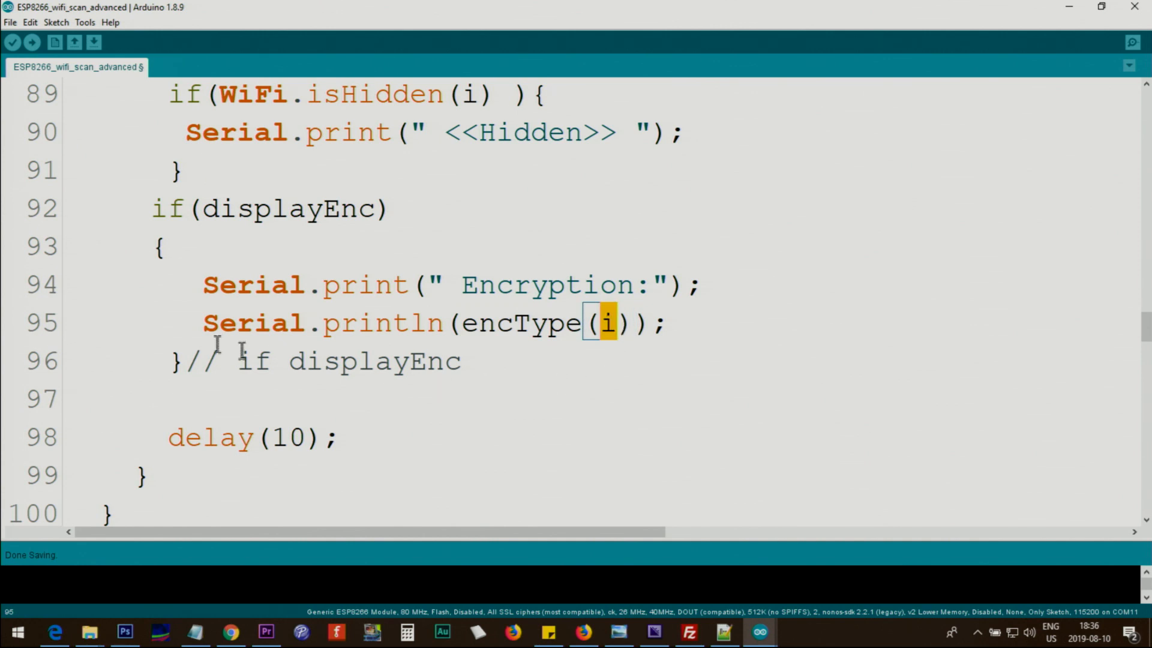
pyautogui.doubleClick(522, 323)
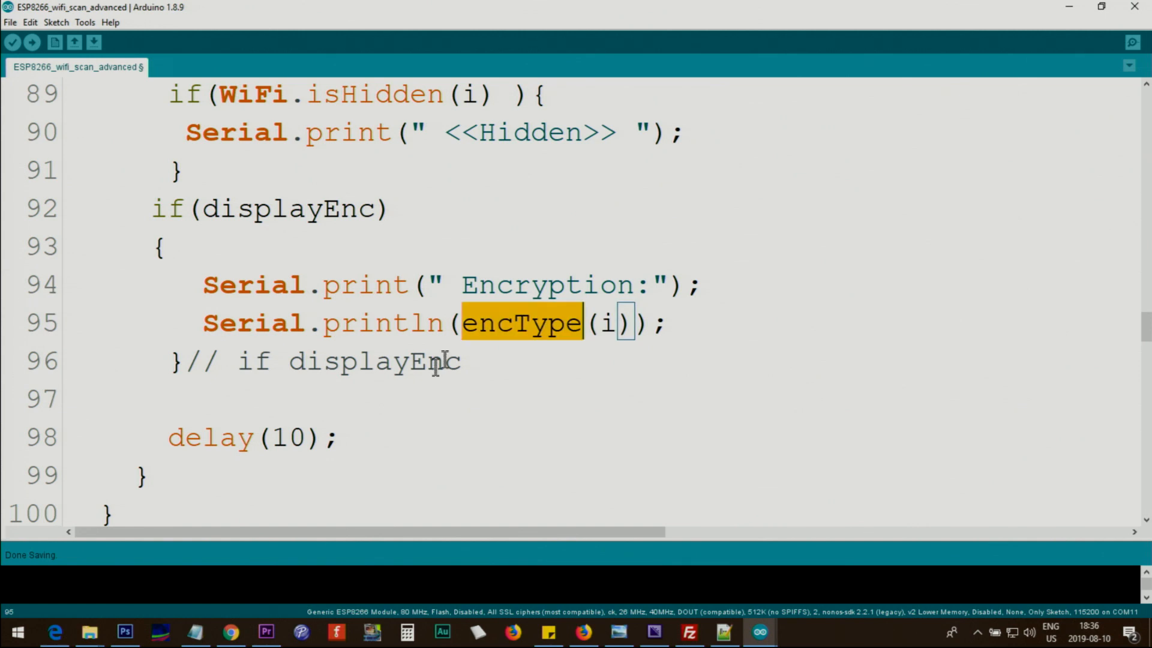
pyautogui.doubleClick(211, 437)
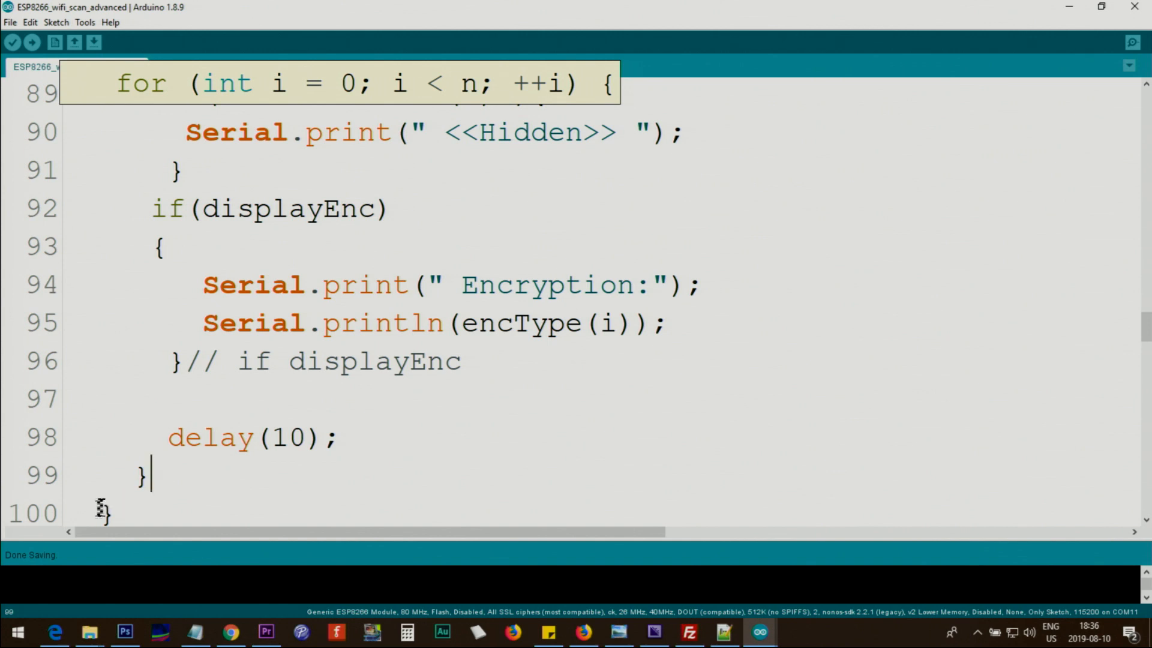
pyautogui.scroll(-3)
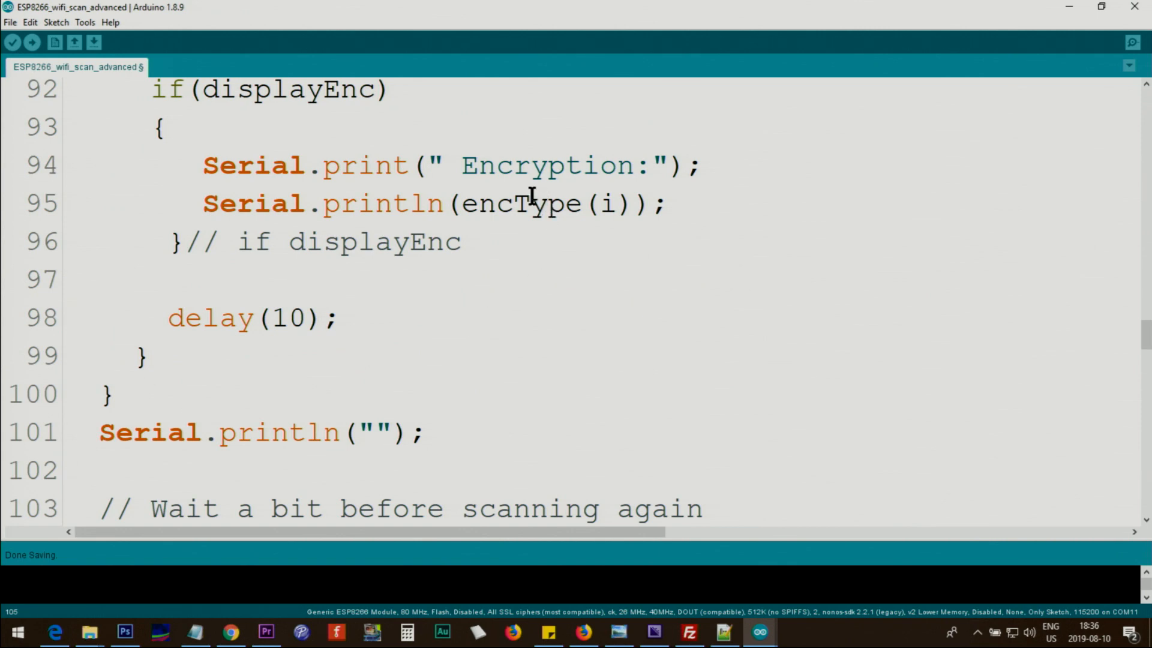
pyautogui.scroll(-3)
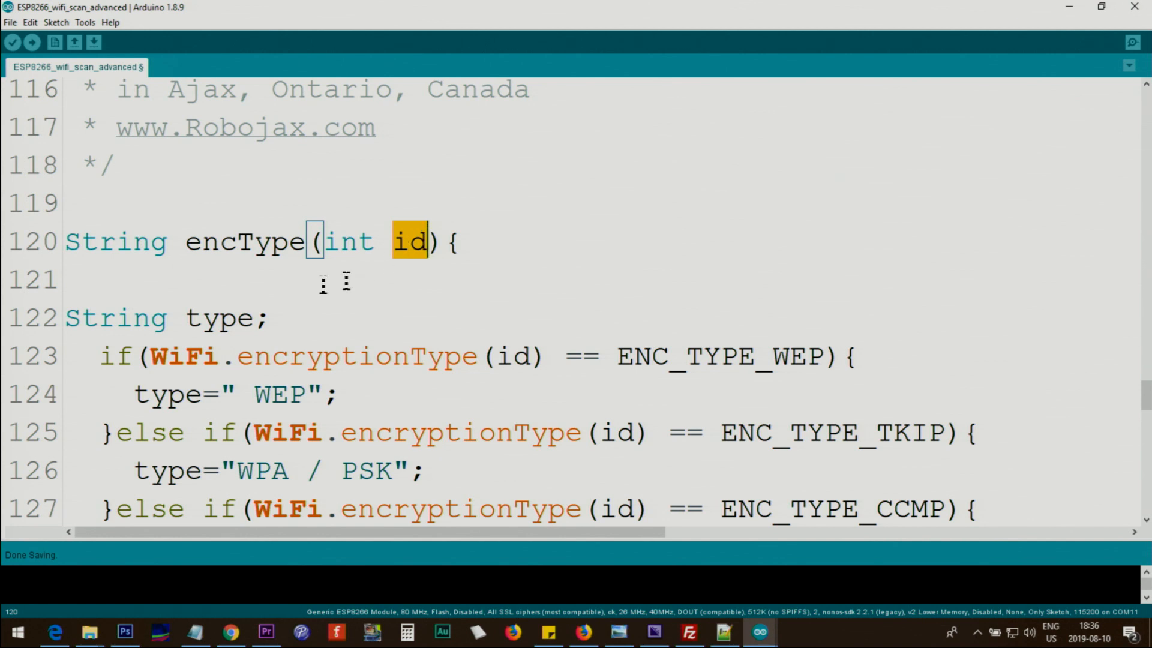
pyautogui.doubleClick(221, 318)
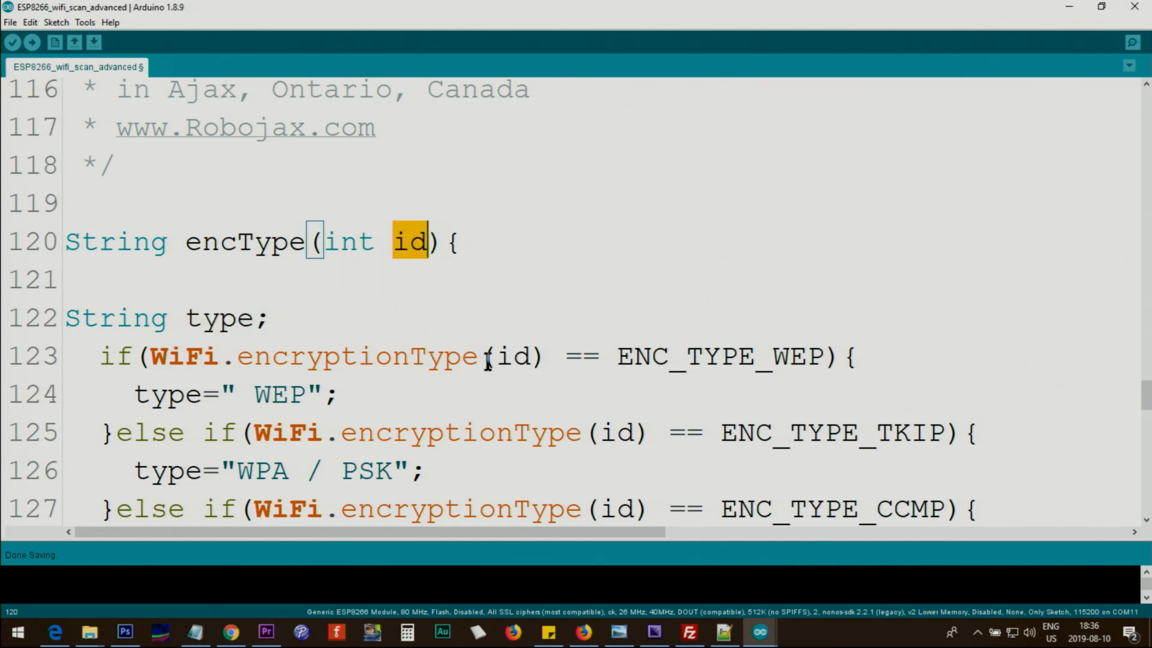
pyautogui.moveTo(151, 356); pyautogui.dragTo(536, 356)
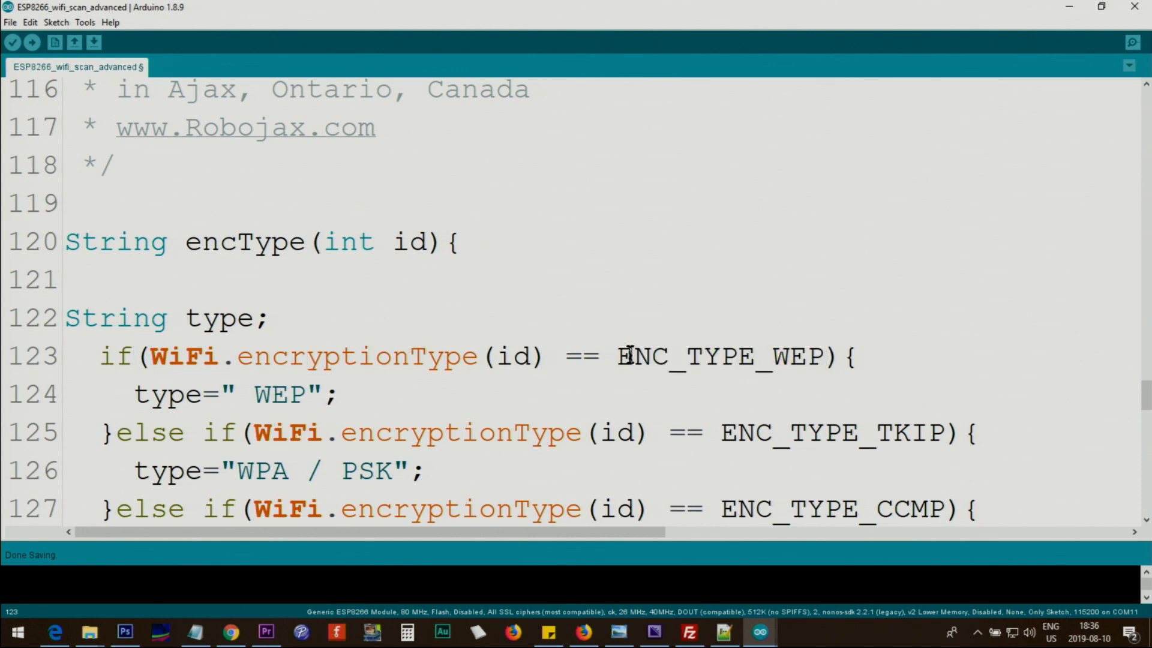
pyautogui.doubleClick(720, 355)
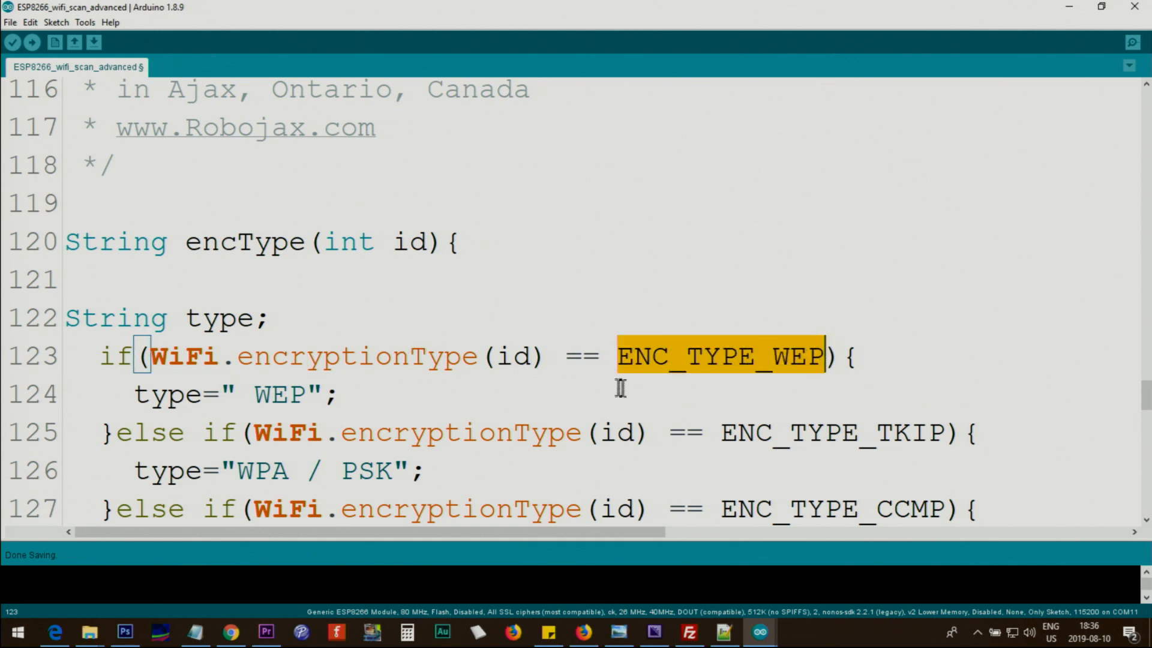
# Step: Finish at the encType(i) call in the print line and upload the sketch to the ESP8266 board
pyautogui.scroll(-3)
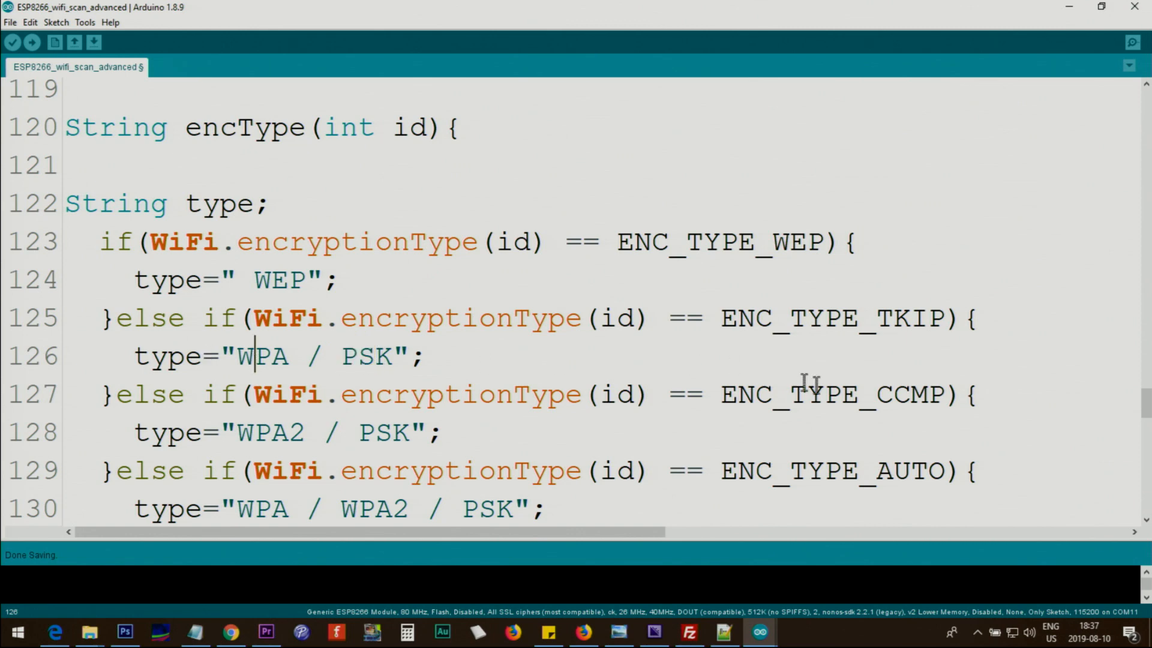
pyautogui.scroll(-3)
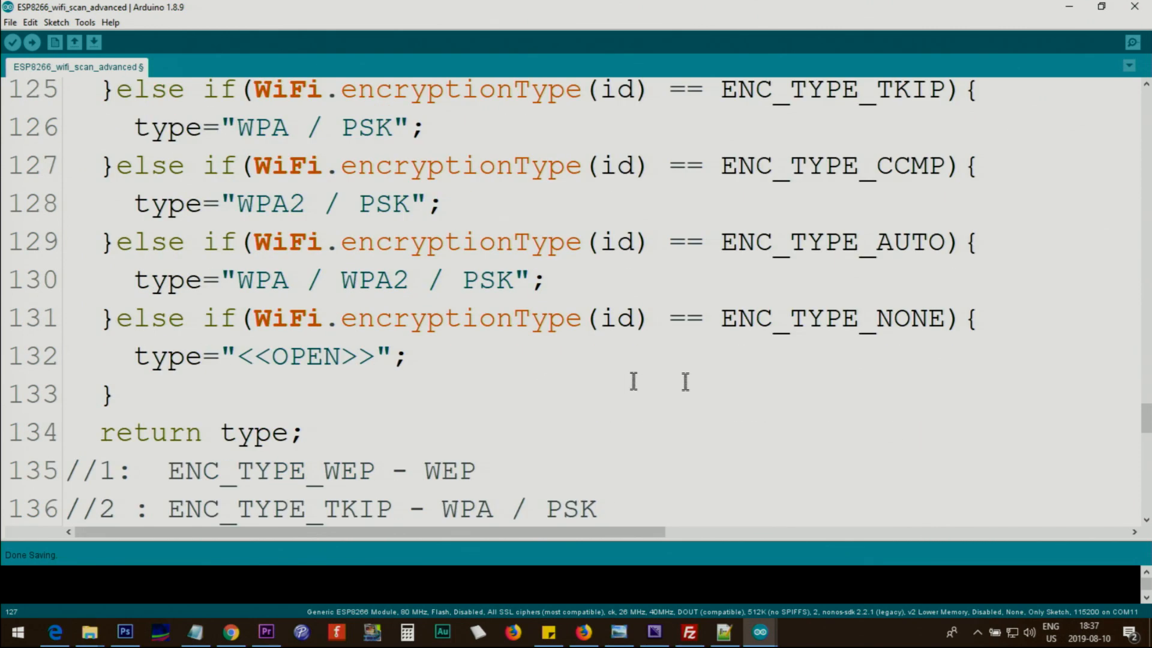
pyautogui.doubleClick(259, 280)
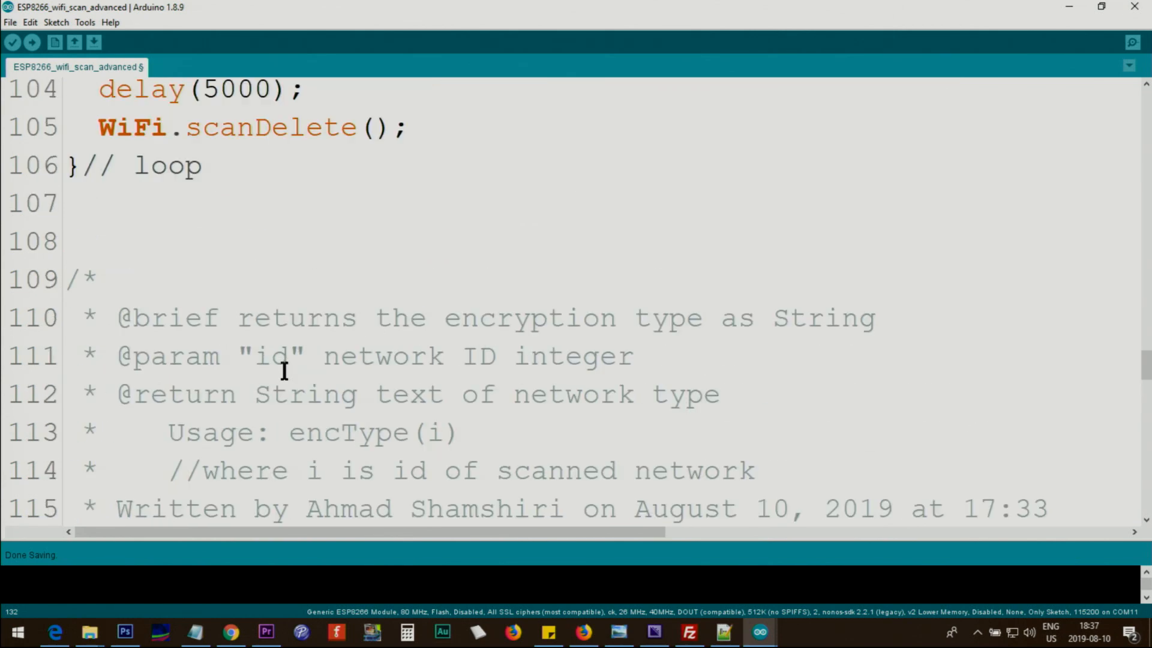
pyautogui.doubleClick(522, 204)
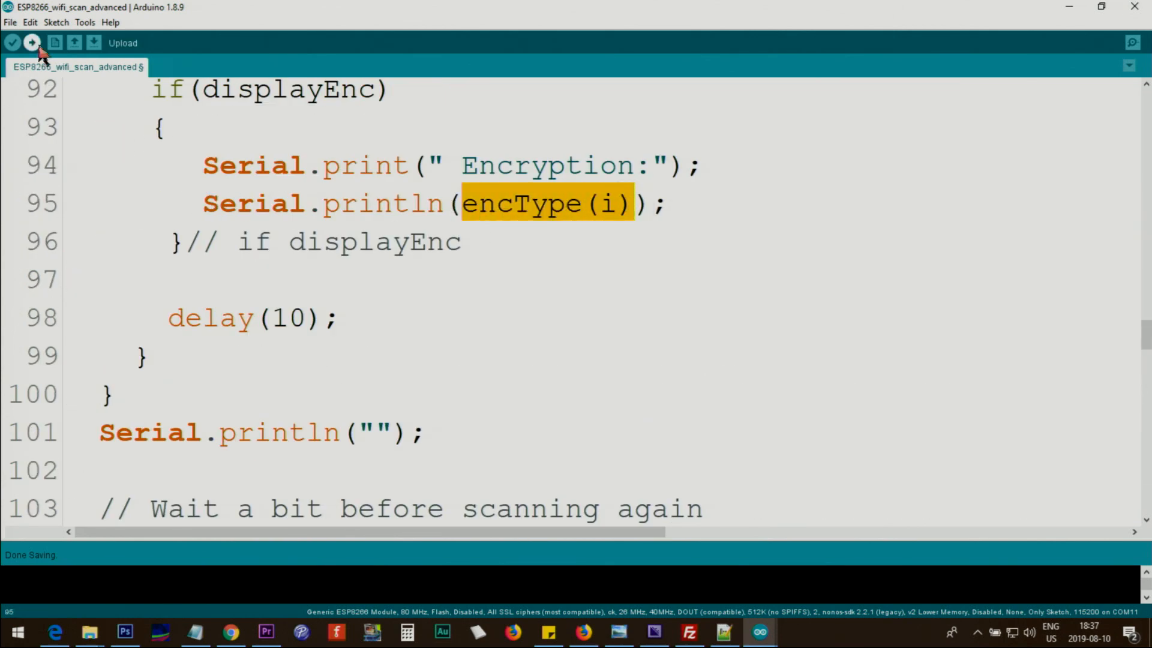
pyautogui.click(12, 43)
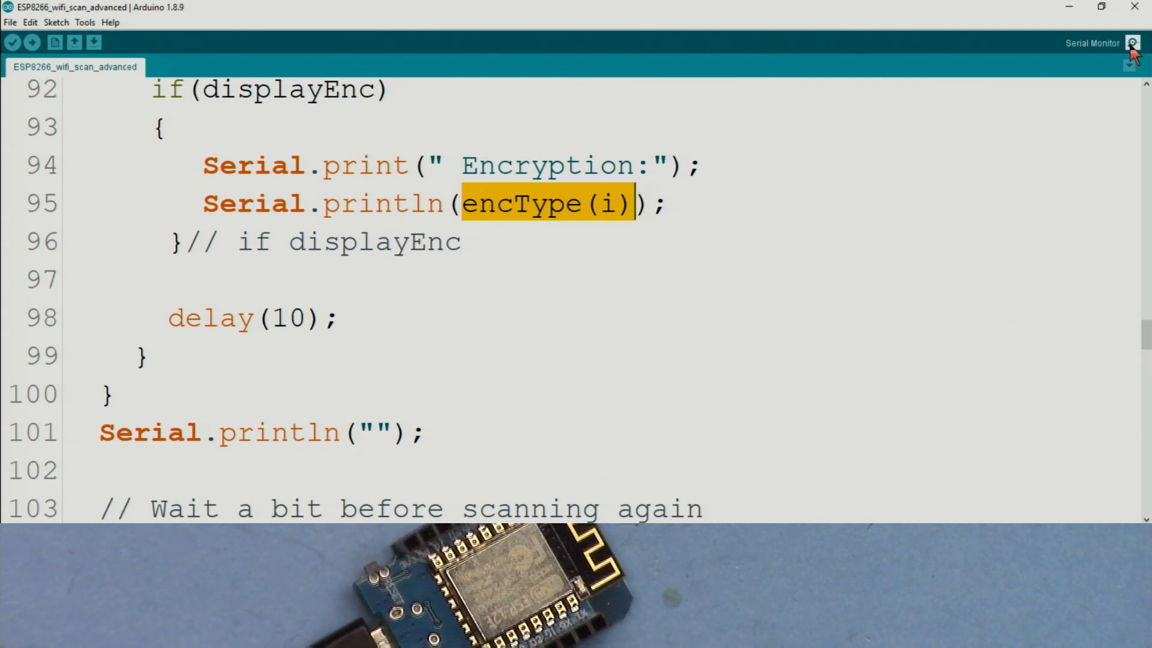
# Step: Show the serial monitor full-size and highlight BELL566's WPA2 encryption and Robojax's 100% signal in the scan list
pyautogui.click(1134, 43)
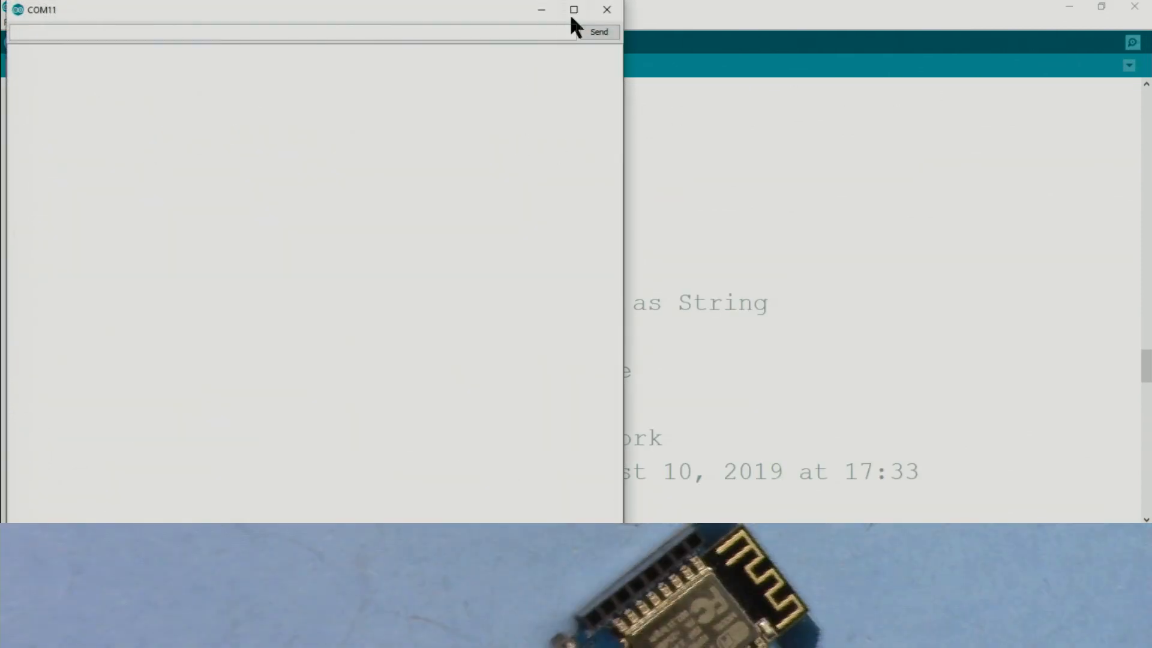
pyautogui.click(573, 10)
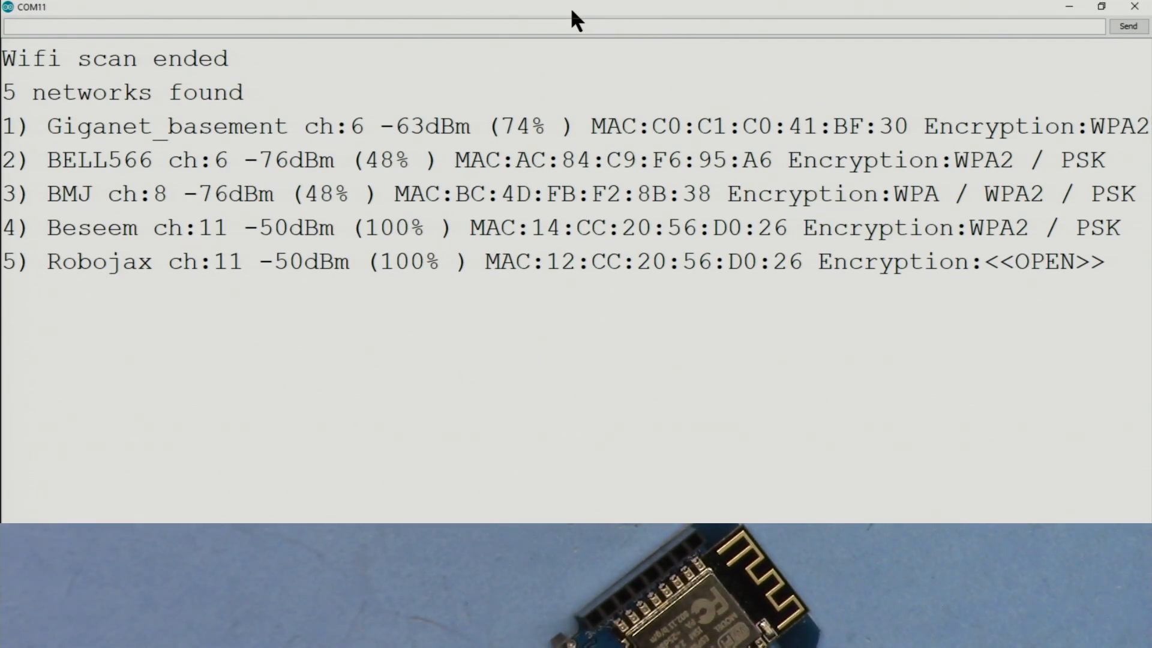
pyautogui.moveTo(205, 214)
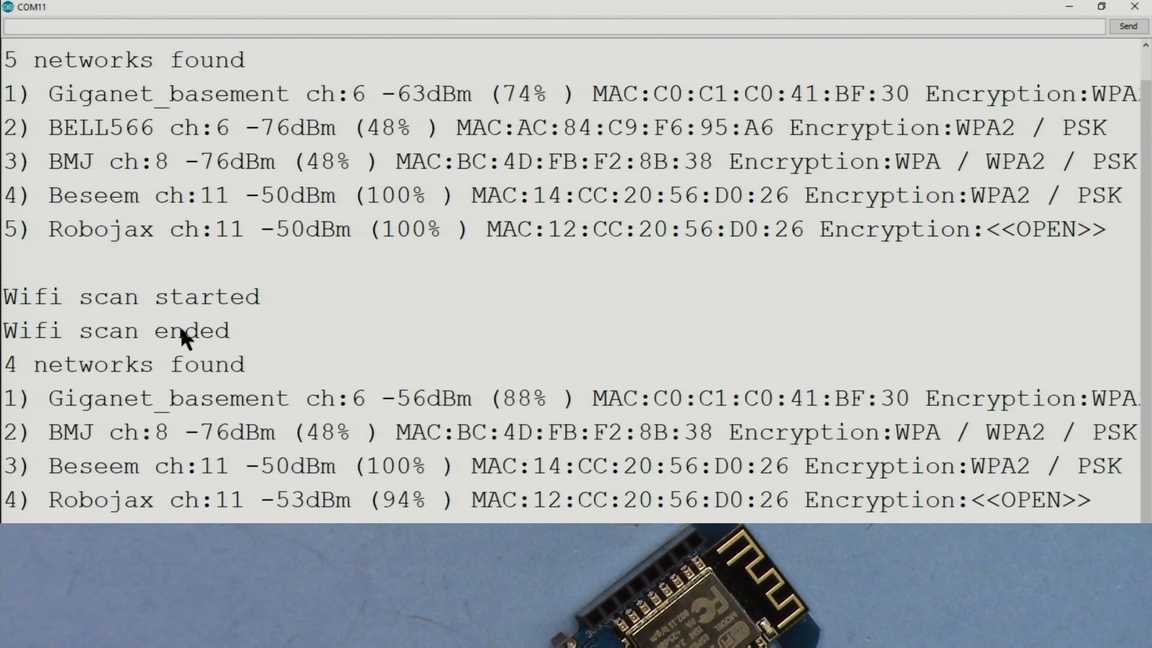
pyautogui.moveTo(101, 516)
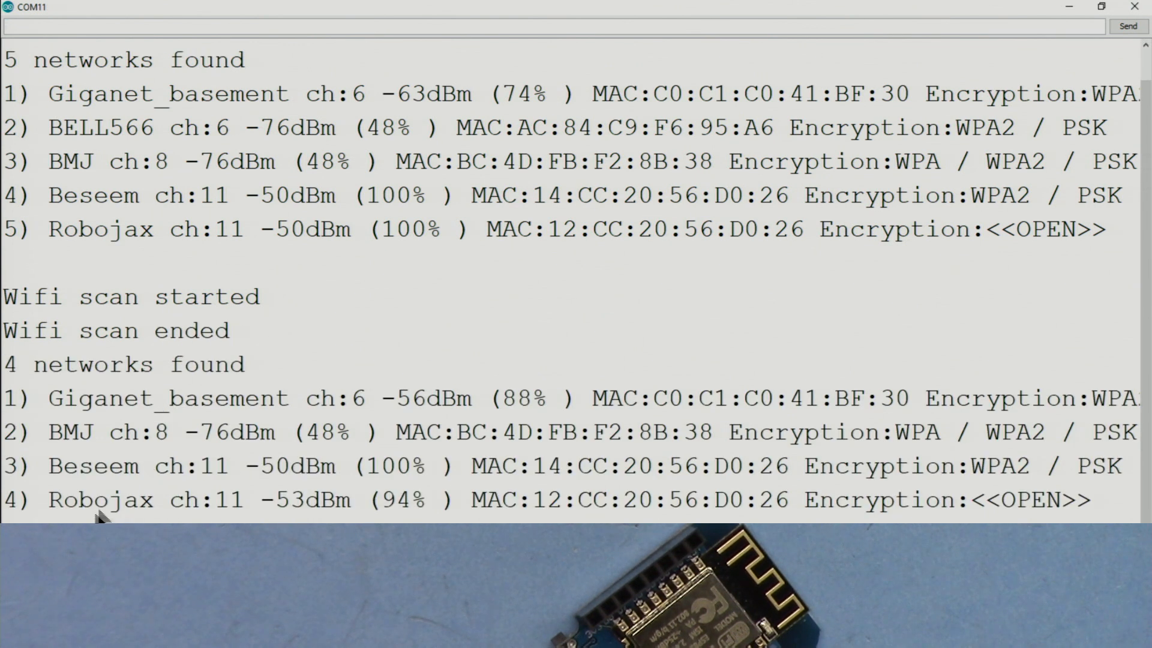
pyautogui.moveTo(214, 304)
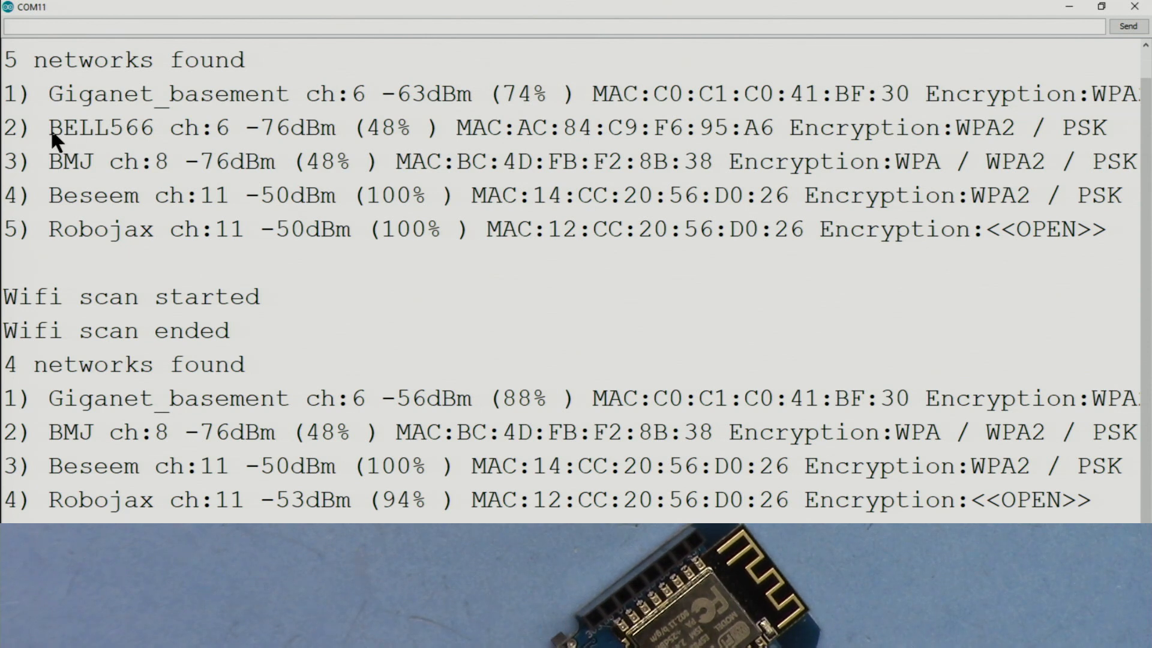
pyautogui.doubleClick(191, 127)
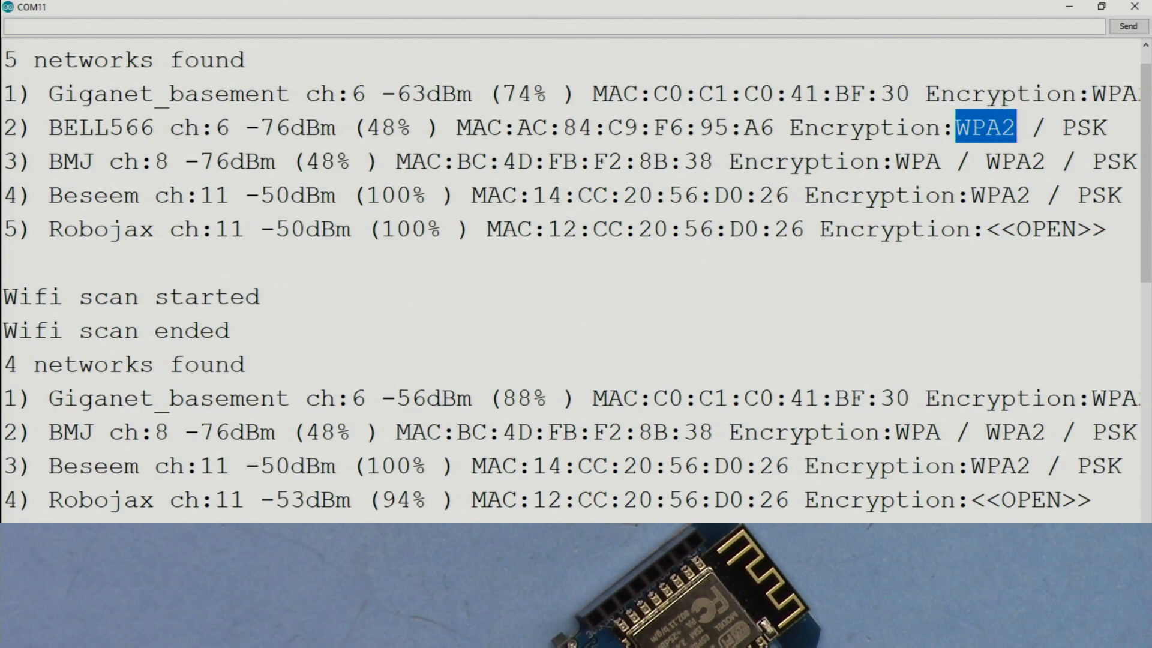
pyautogui.doubleClick(100, 229)
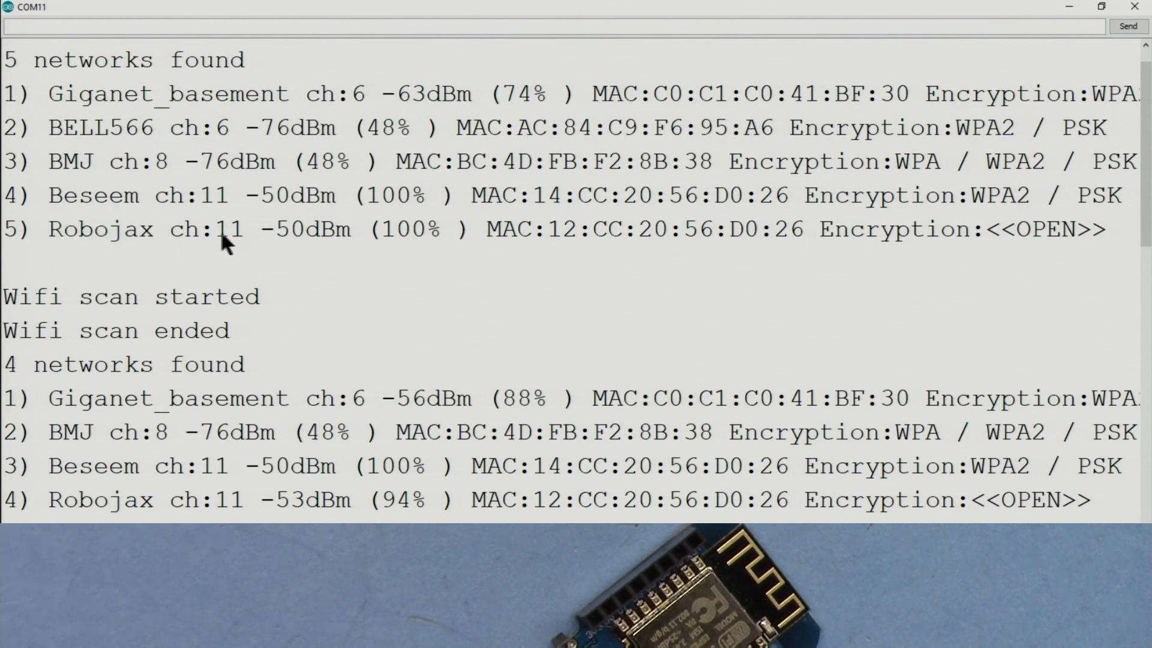
pyautogui.doubleClick(228, 229)
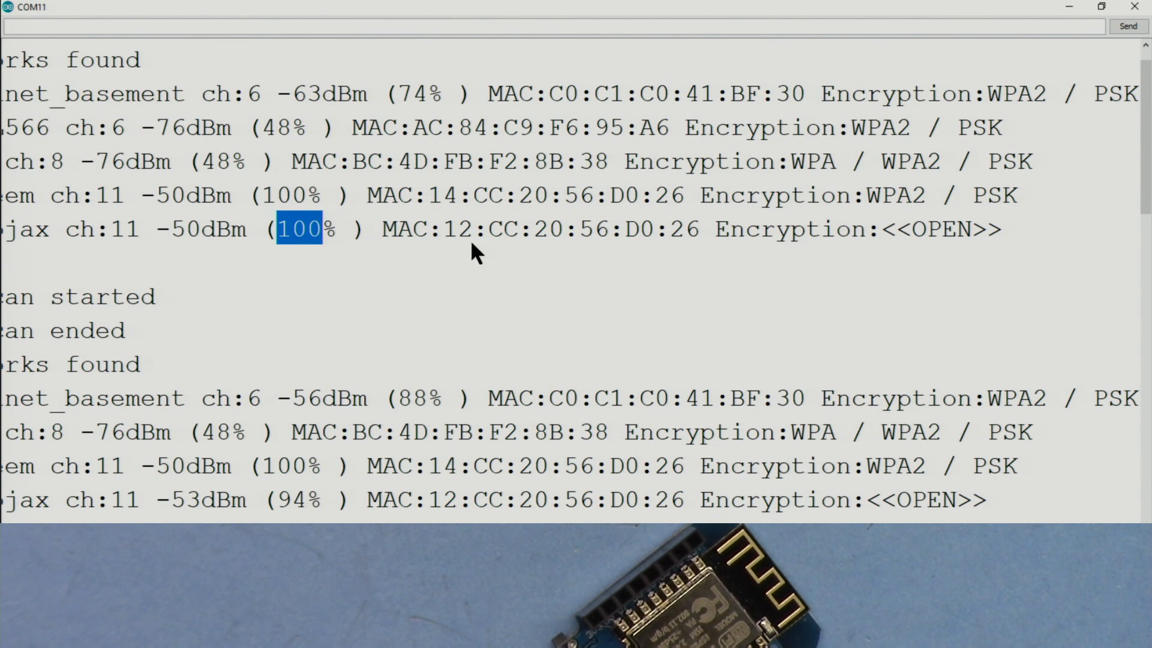
pyautogui.moveTo(474, 229); pyautogui.dragTo(558, 229)
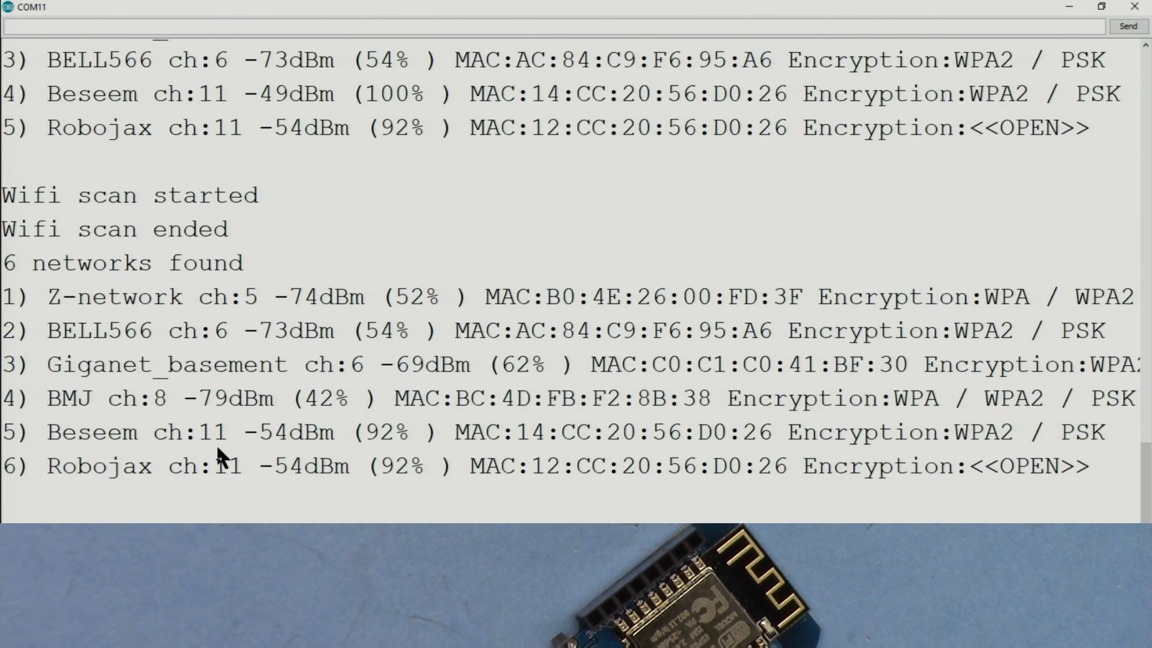
pyautogui.scroll(-3)
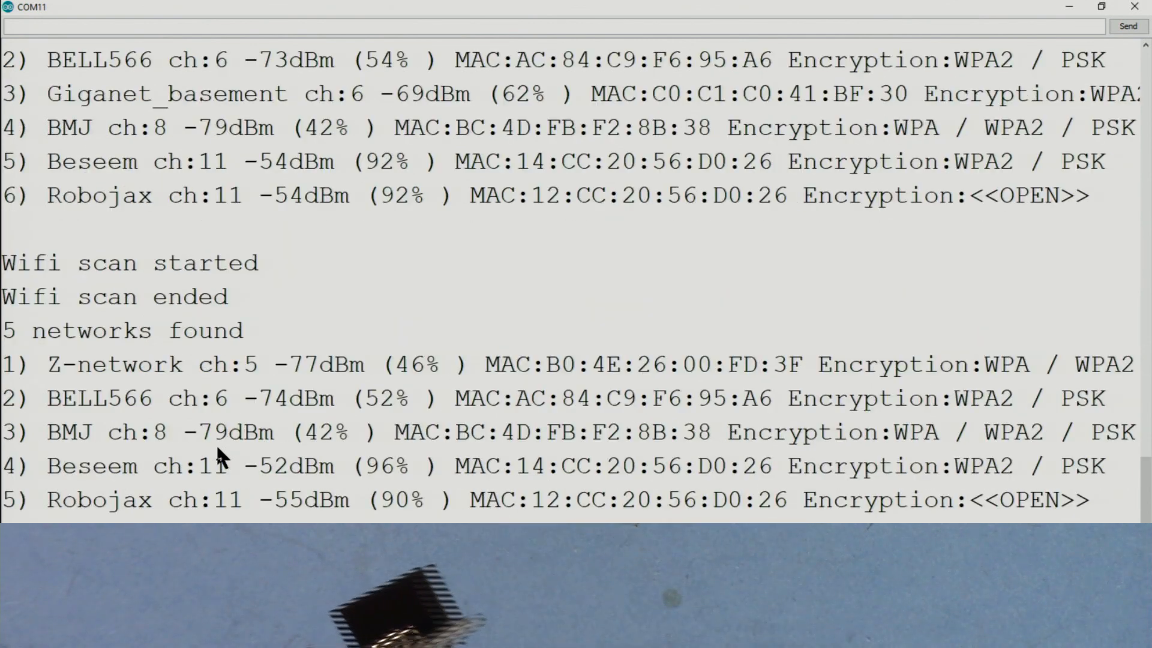